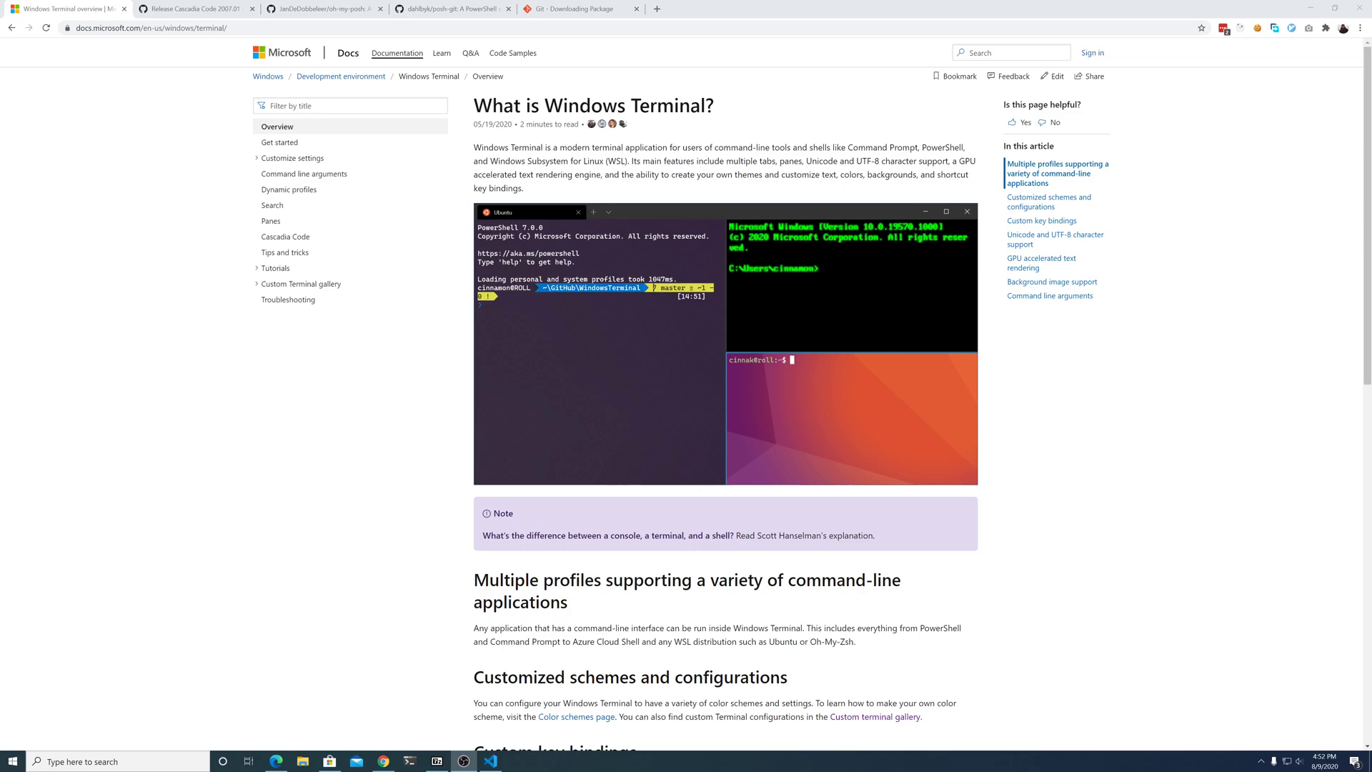
{"action": "mouse_move", "coordinate": [539, 438]}
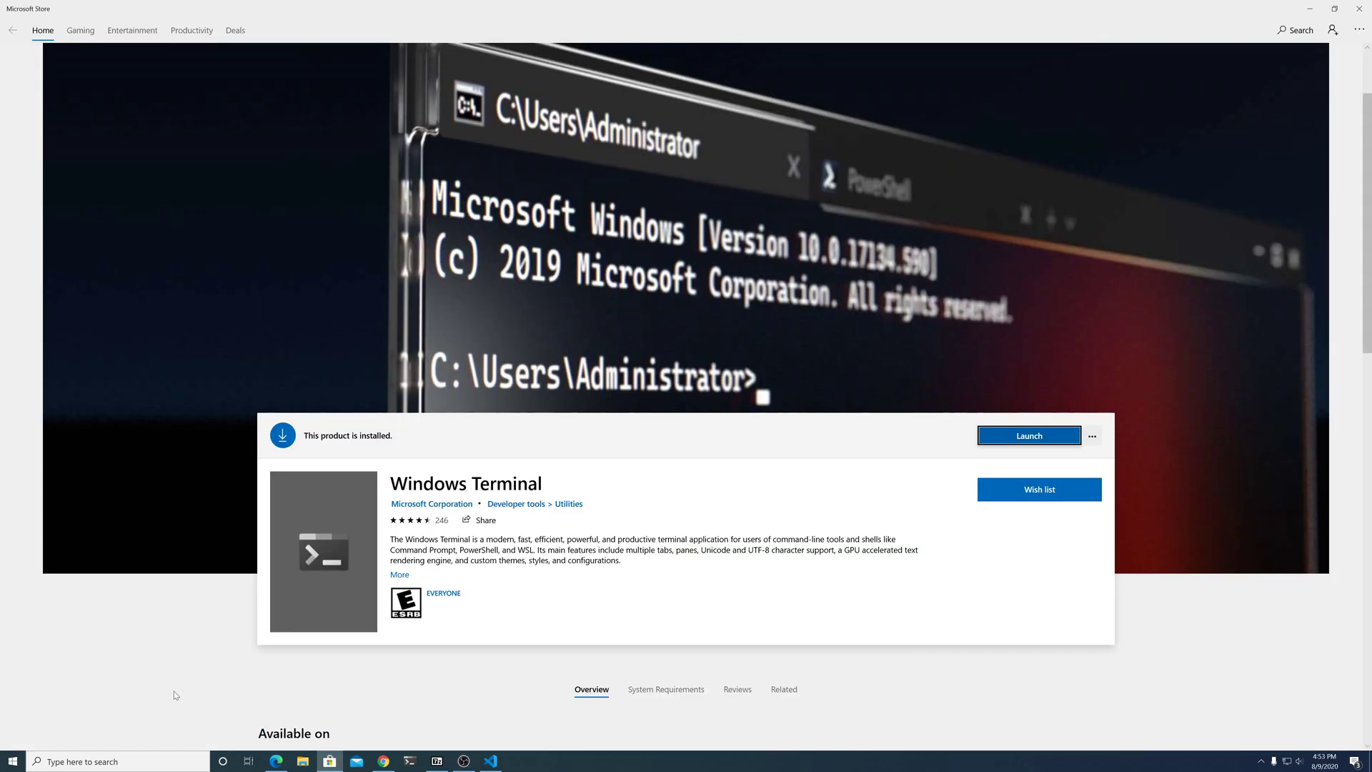
Step: Browse the oh-my-posh docs down to the Customized schemes and configurations heading
{"action": "scroll", "scroll_direction": "down", "scroll_amount": 3}
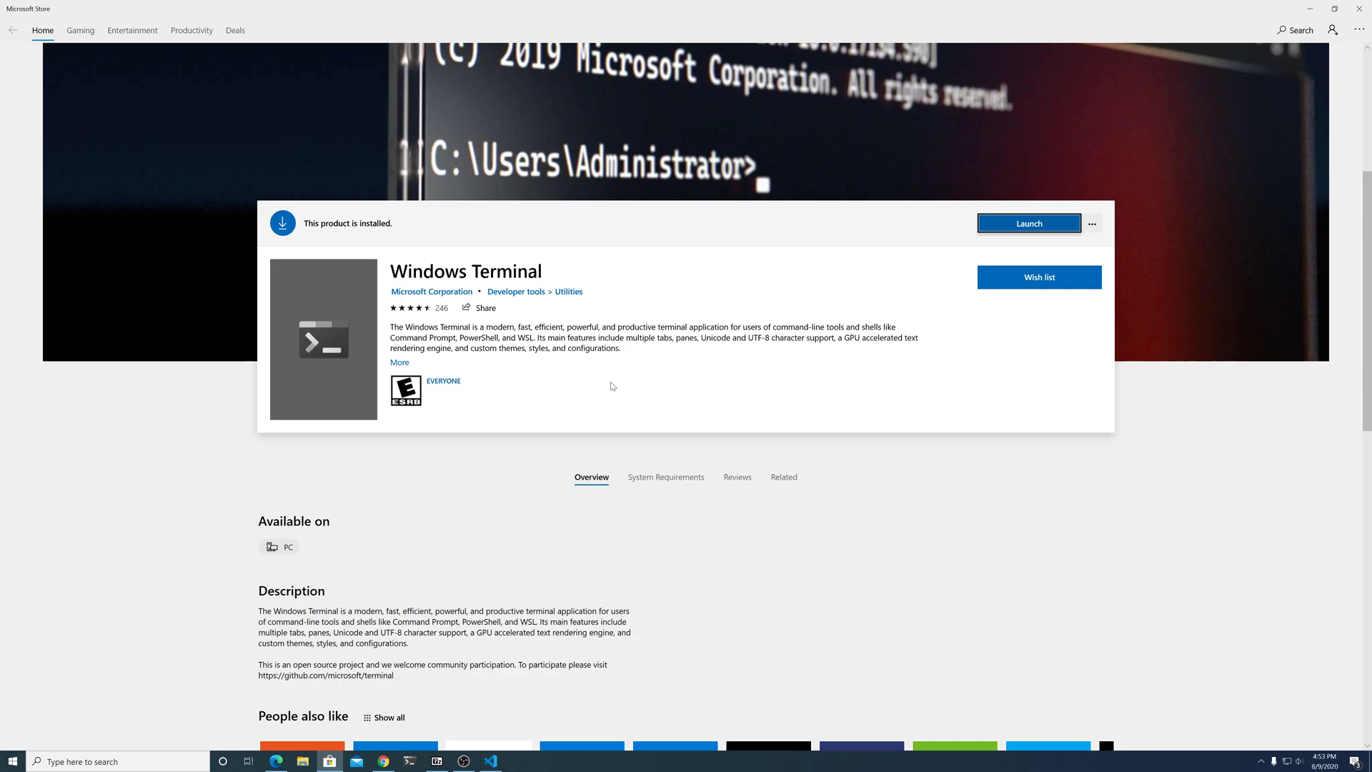
{"action": "mouse_move", "coordinate": [930, 224]}
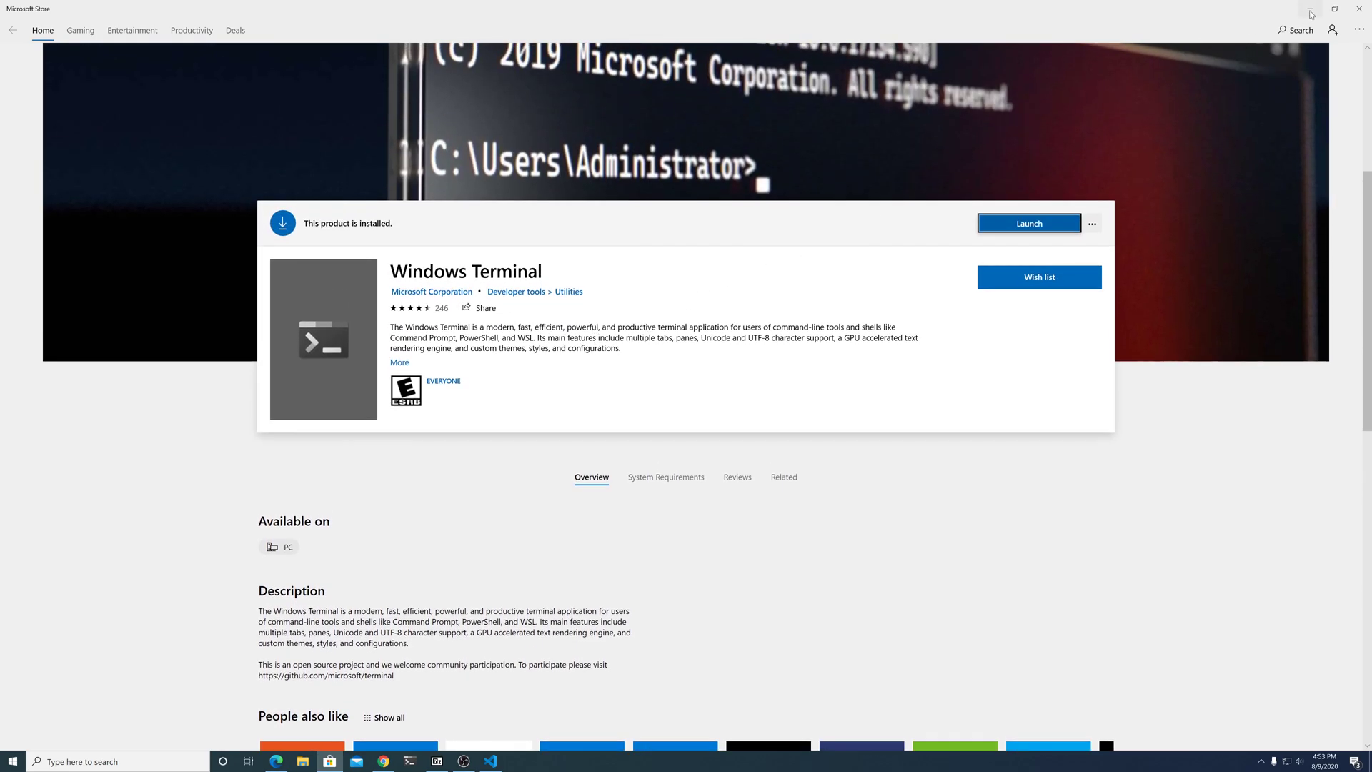
{"action": "mouse_move", "coordinate": [567, 330]}
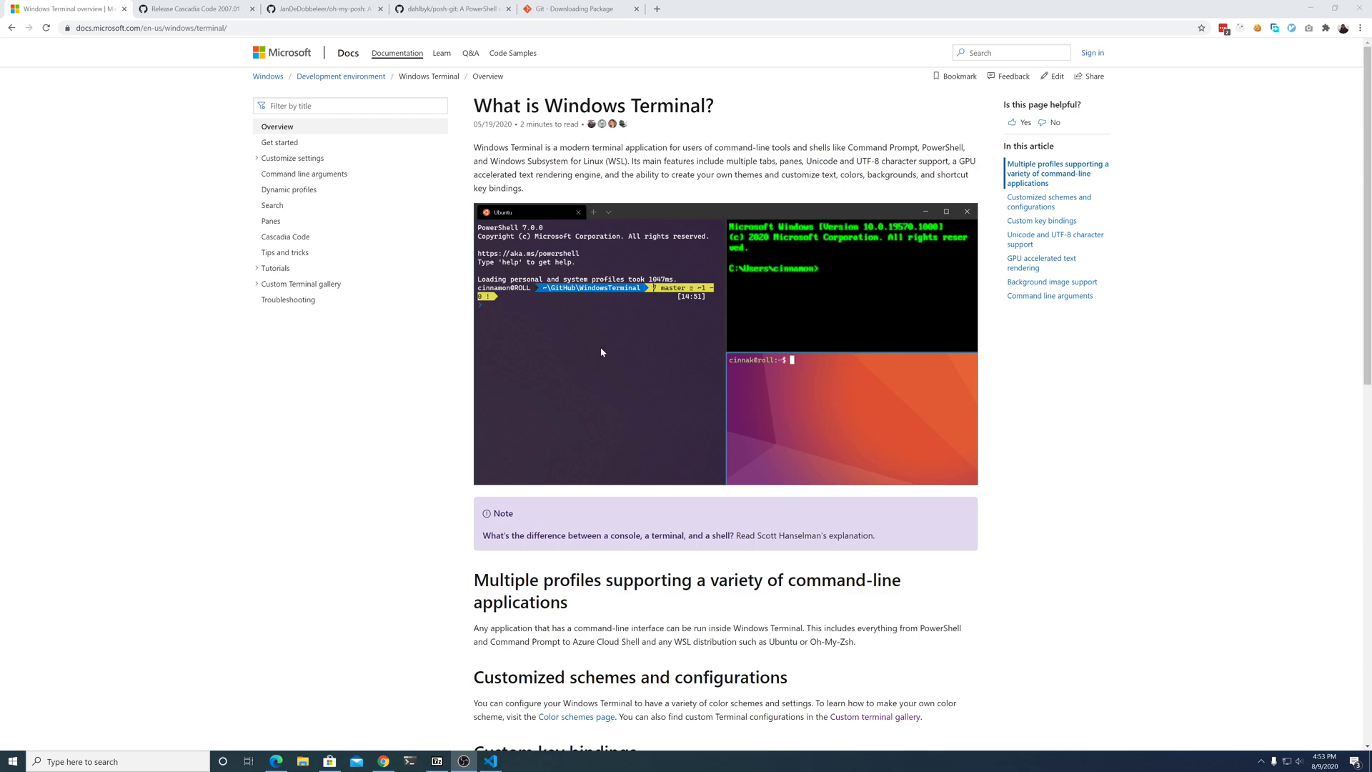
{"action": "scroll", "scroll_direction": "down", "scroll_amount": 3}
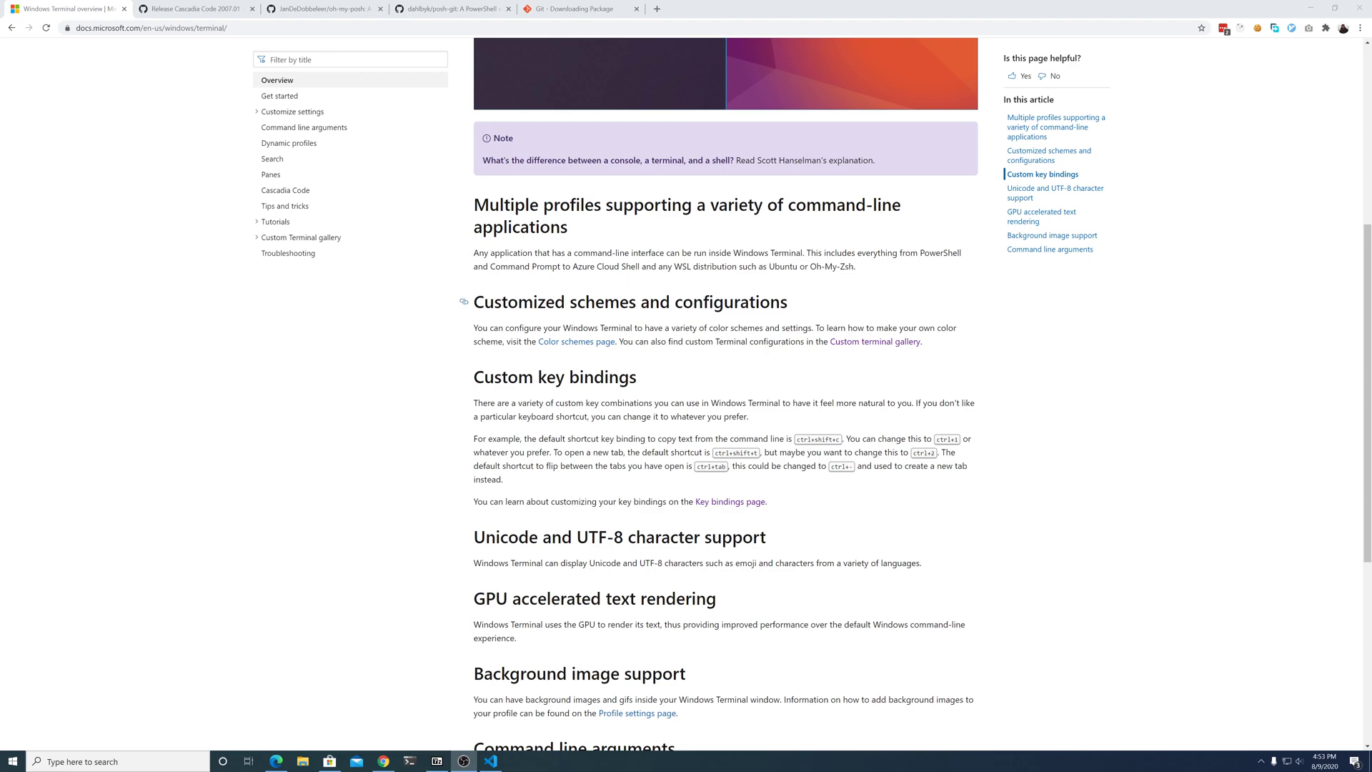
{"action": "left_click_drag", "start_coordinate": [532, 302], "coordinate": [770, 301]}
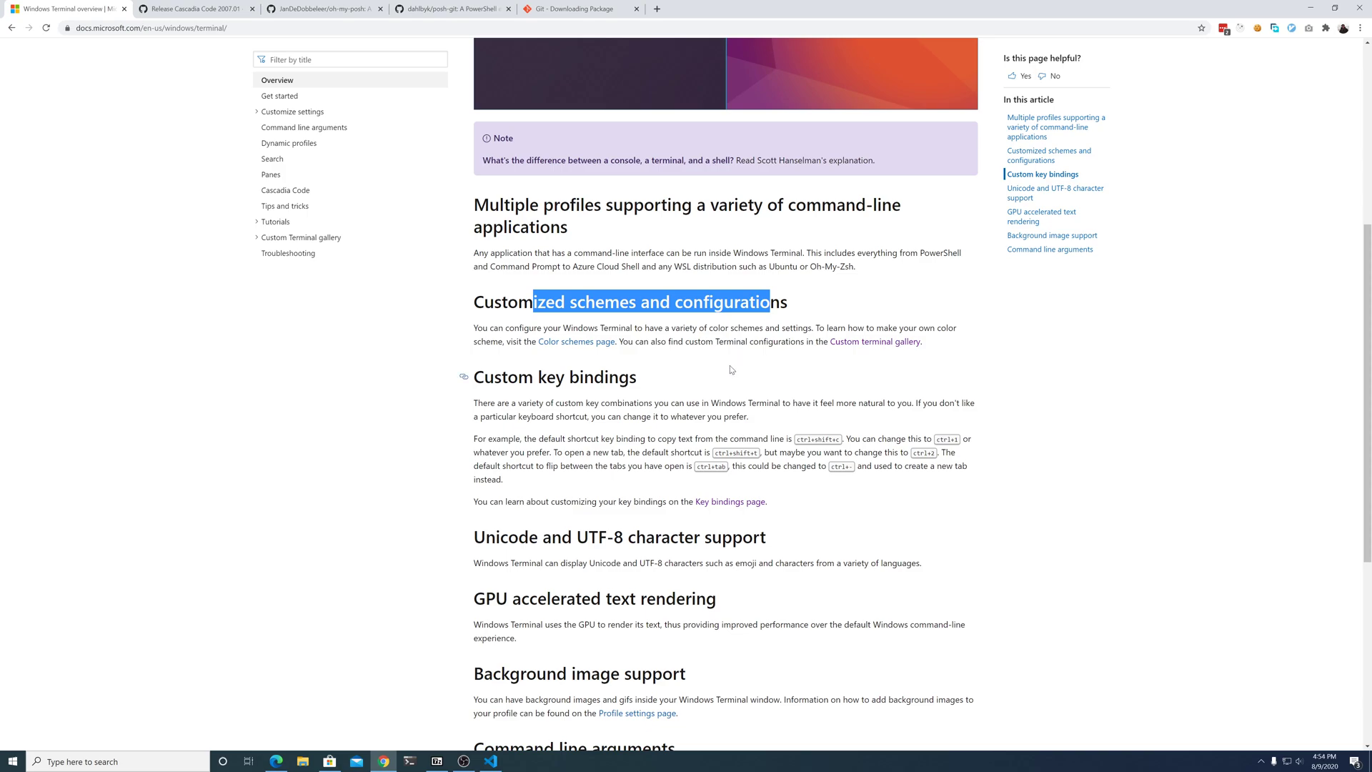
{"action": "mouse_move", "coordinate": [717, 369]}
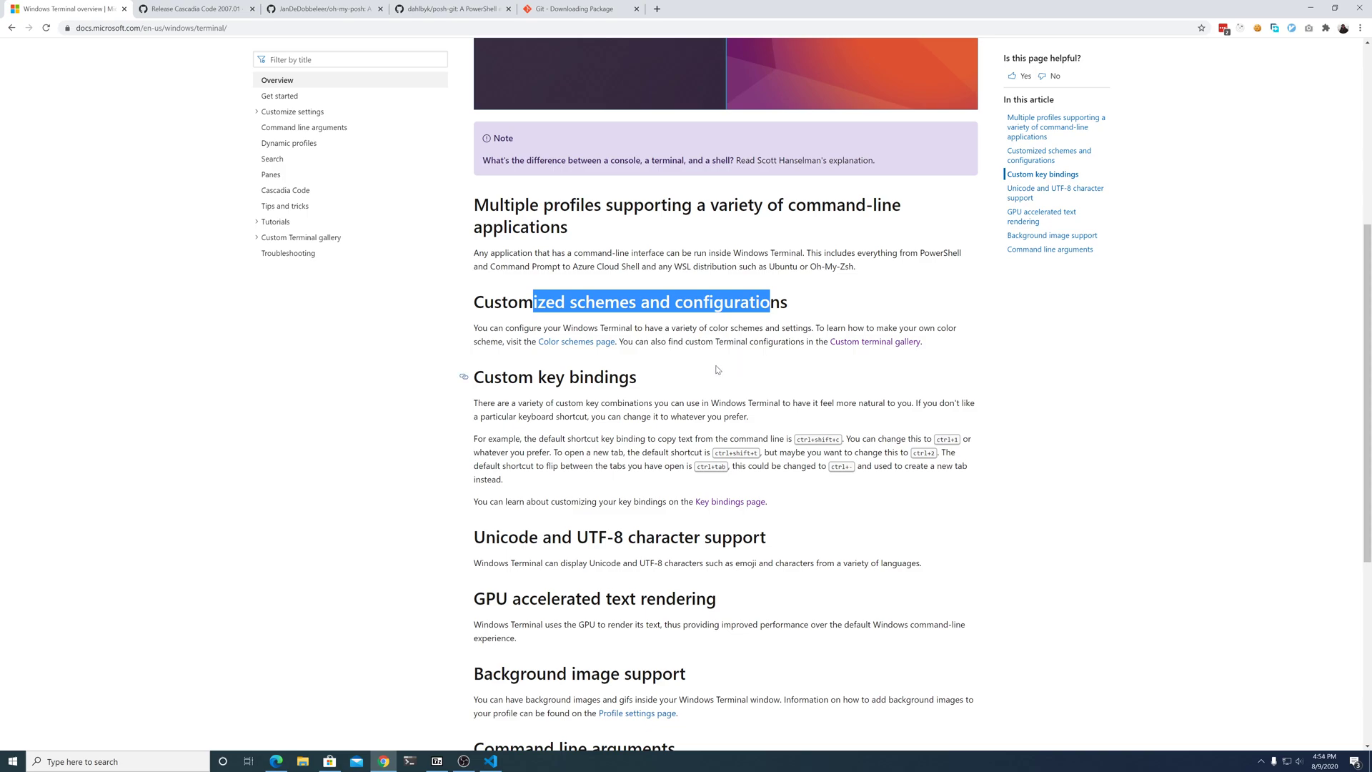
{"action": "scroll", "scroll_direction": "down", "scroll_amount": 3}
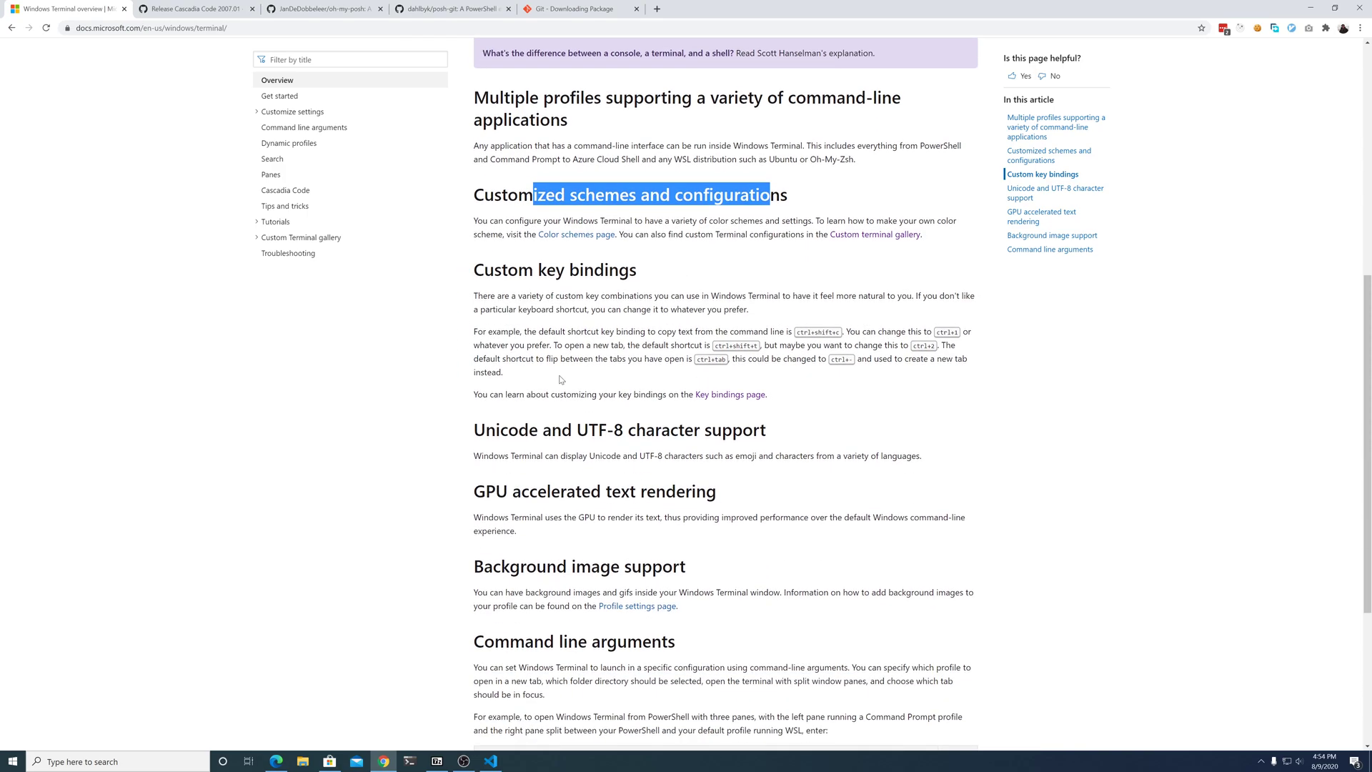
{"action": "scroll", "scroll_direction": "down", "scroll_amount": 3}
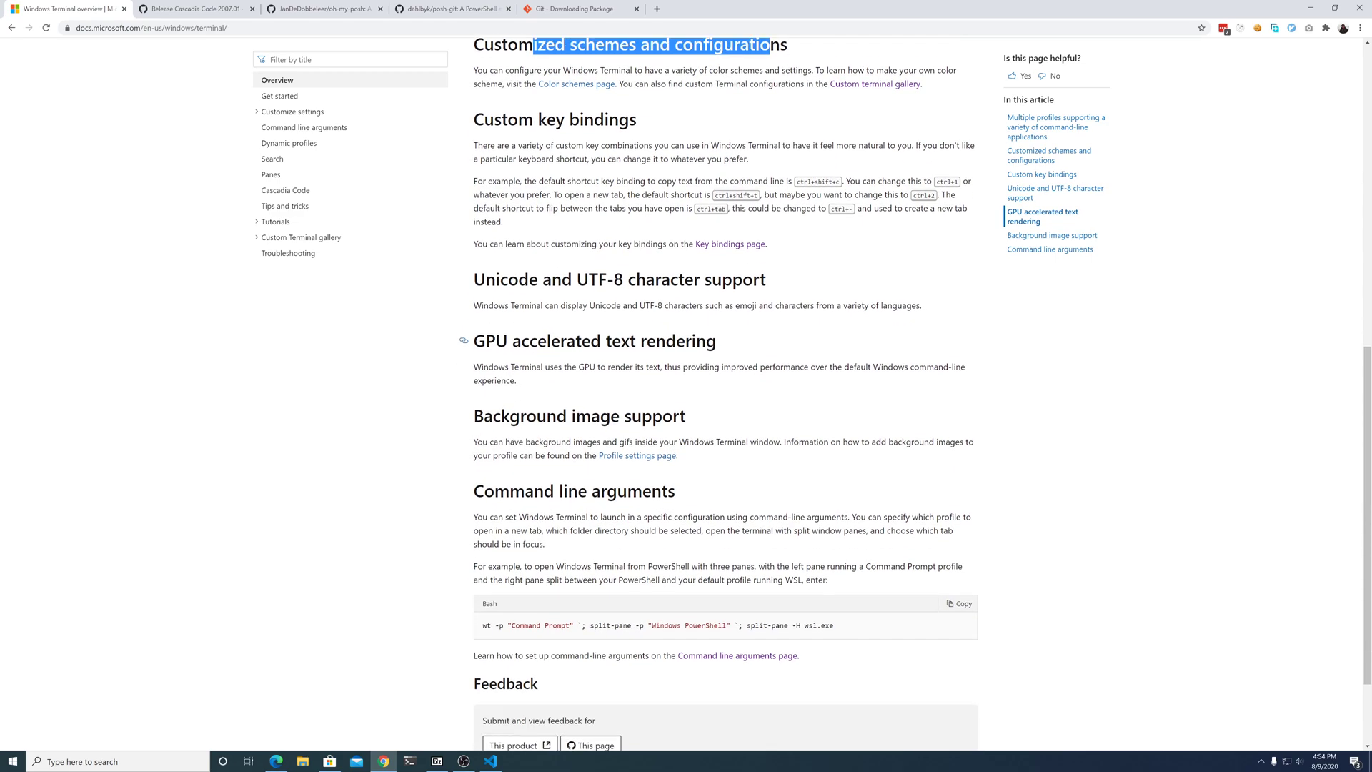
{"action": "scroll", "scroll_direction": "down", "scroll_amount": 3}
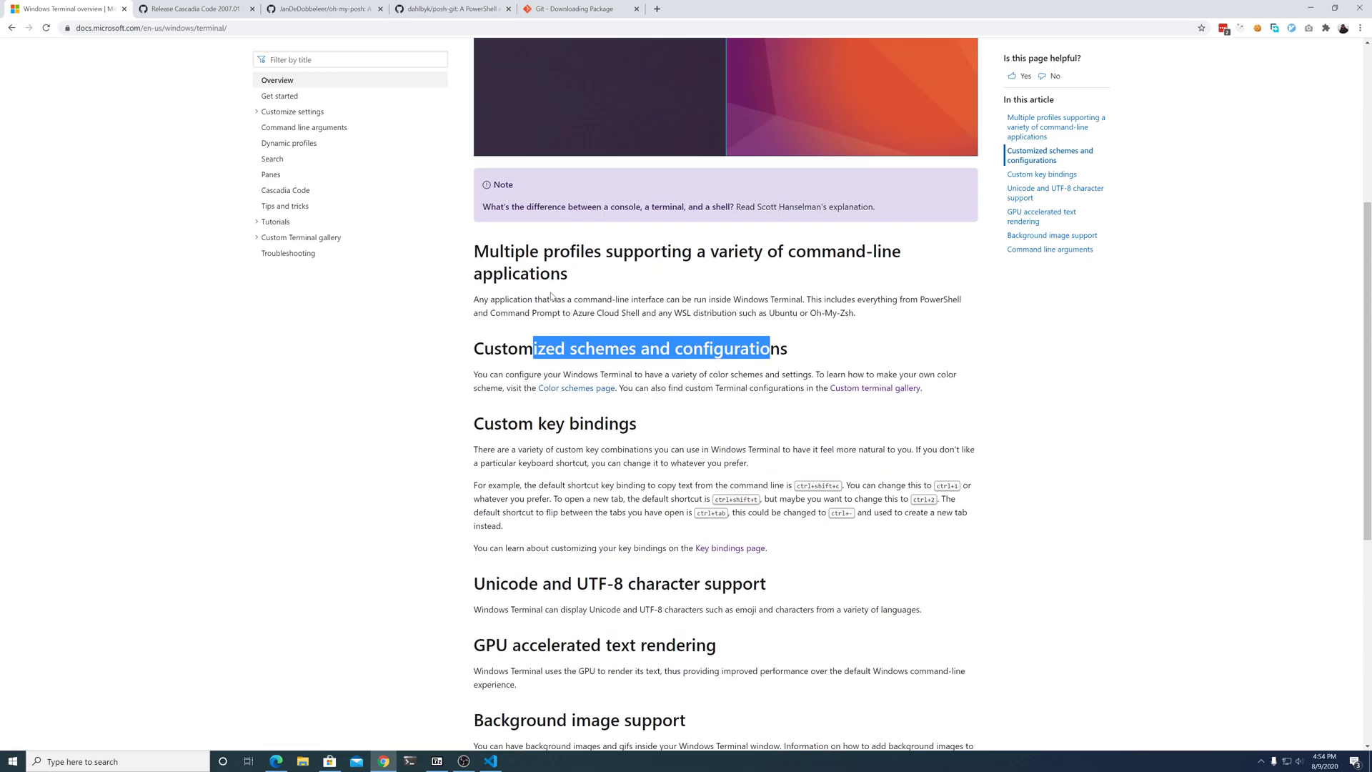
{"action": "scroll", "scroll_direction": "up", "scroll_amount": 3}
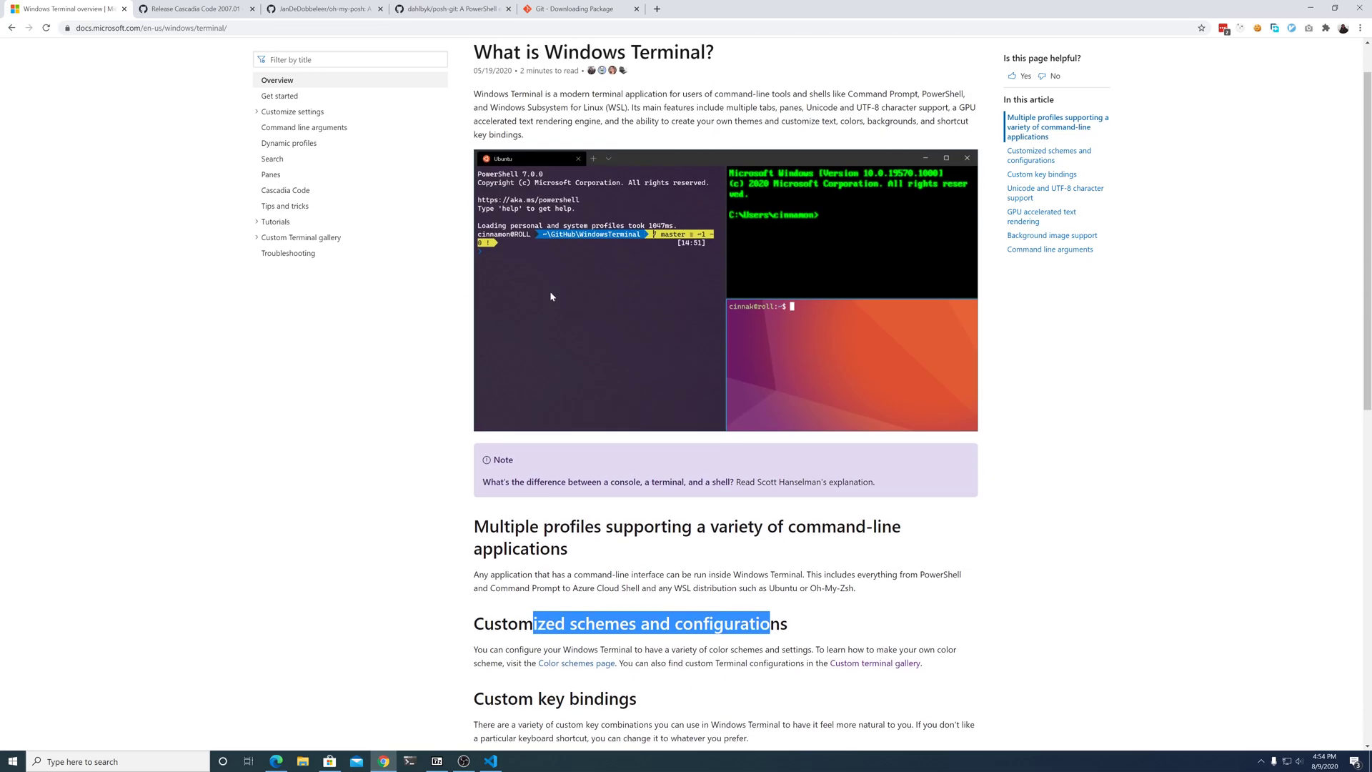
{"action": "mouse_move", "coordinate": [729, 217]}
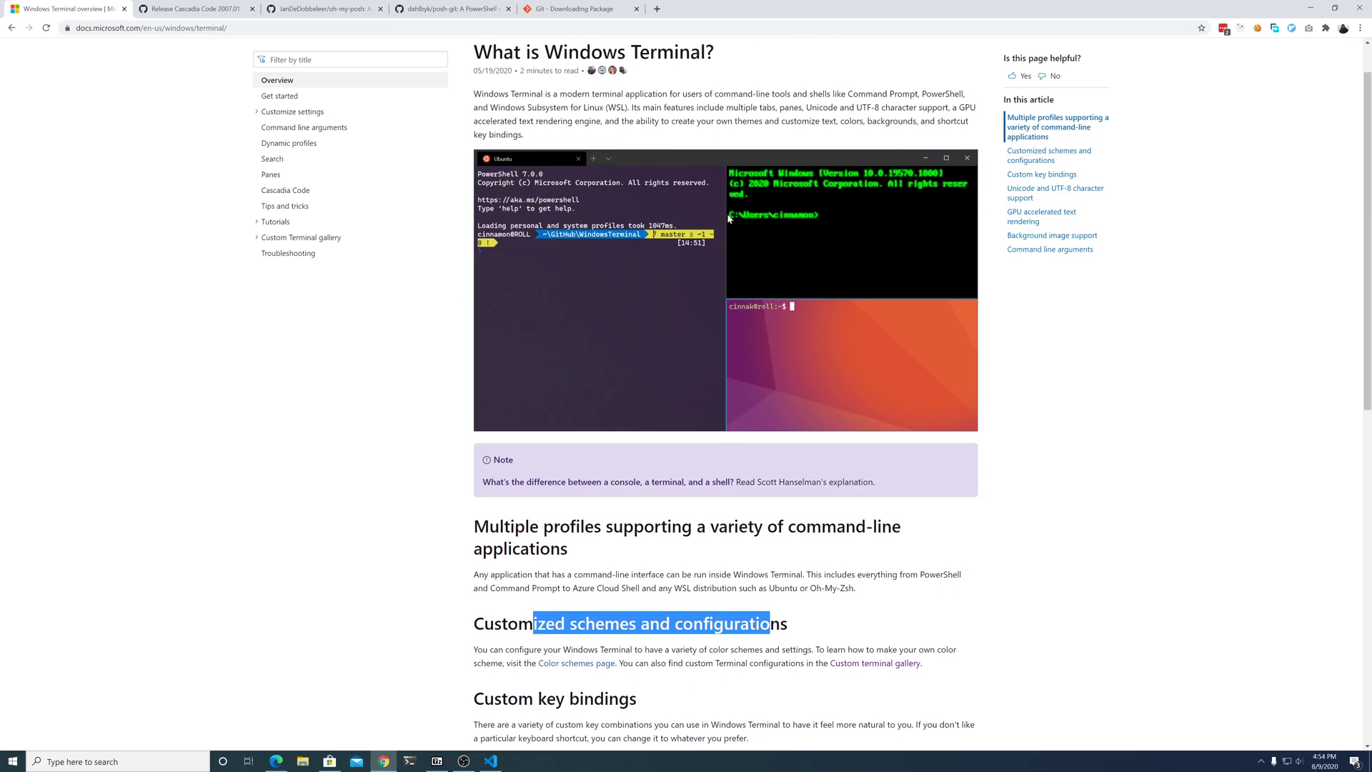
{"action": "mouse_move", "coordinate": [505, 287]}
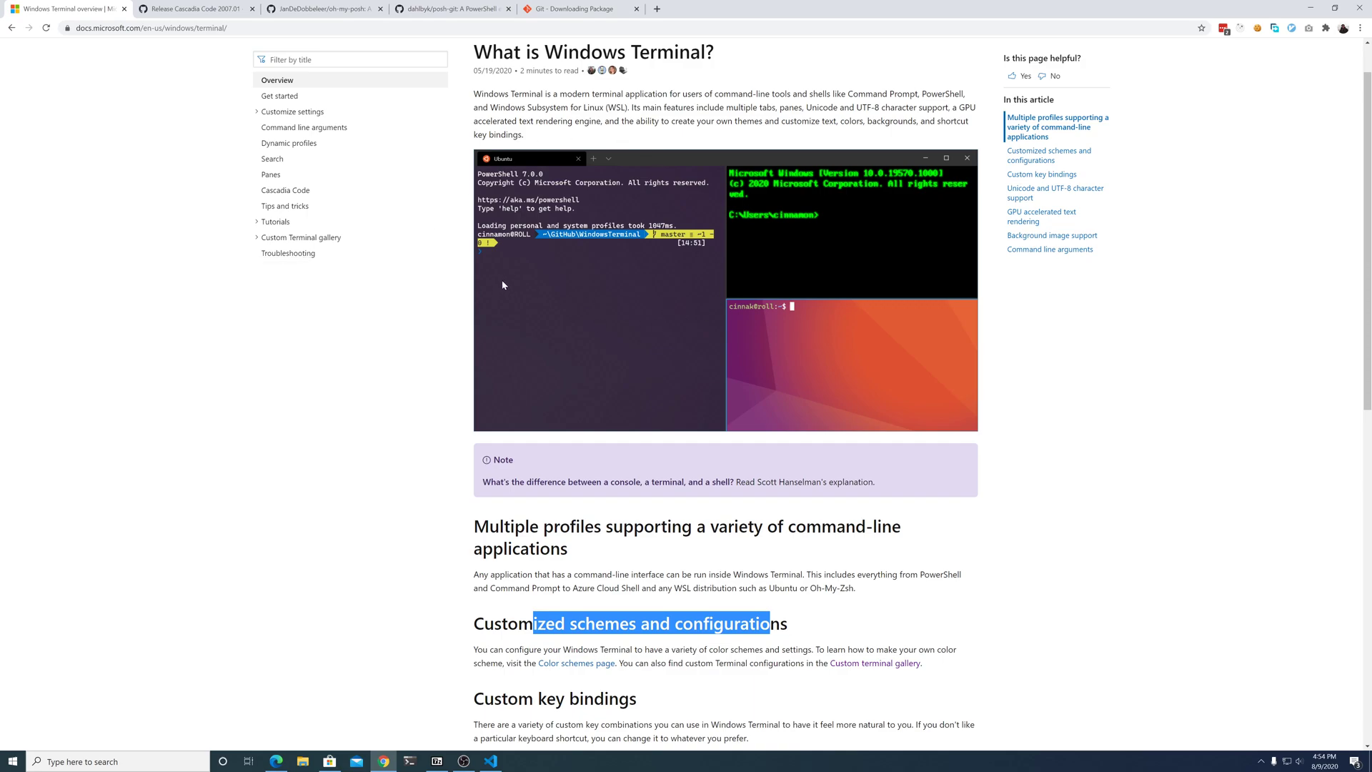
{"action": "mouse_move", "coordinate": [472, 333]}
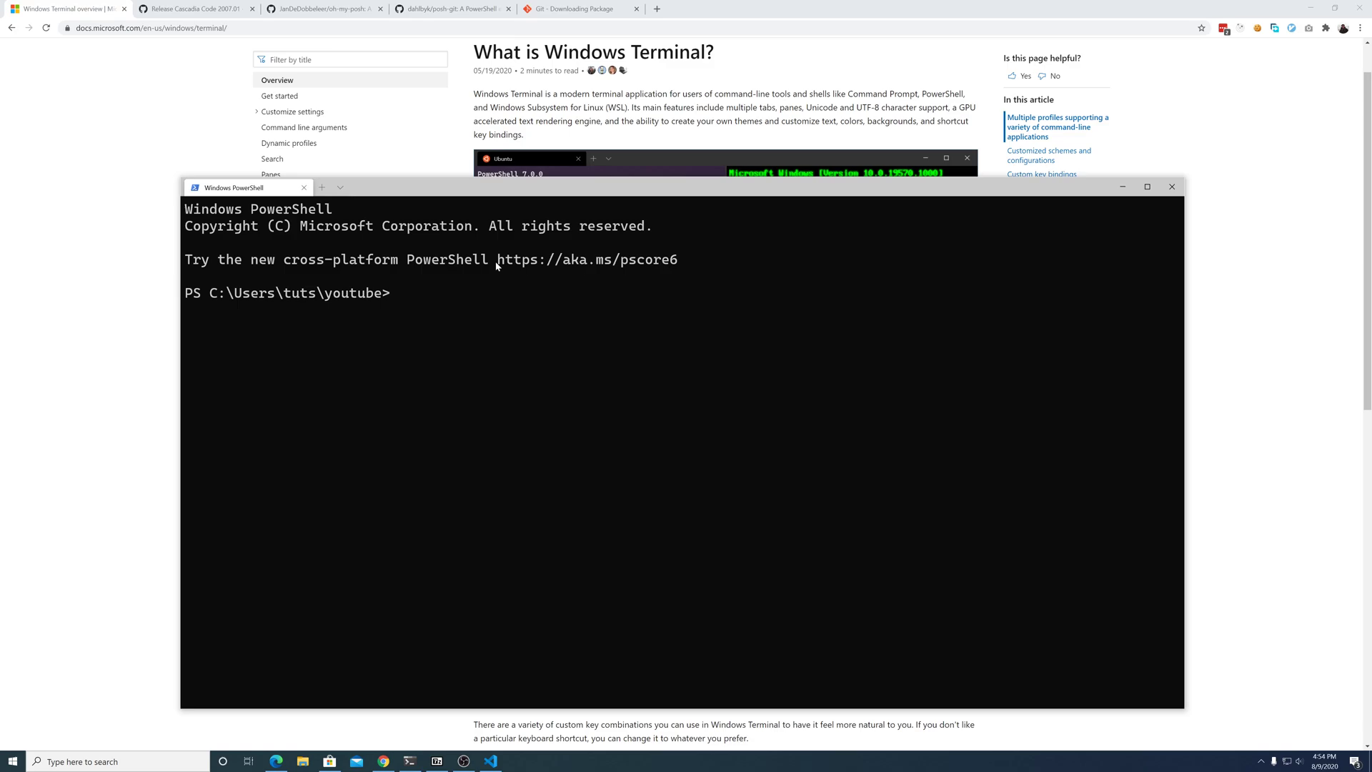
{"action": "mouse_move", "coordinate": [153, 115]}
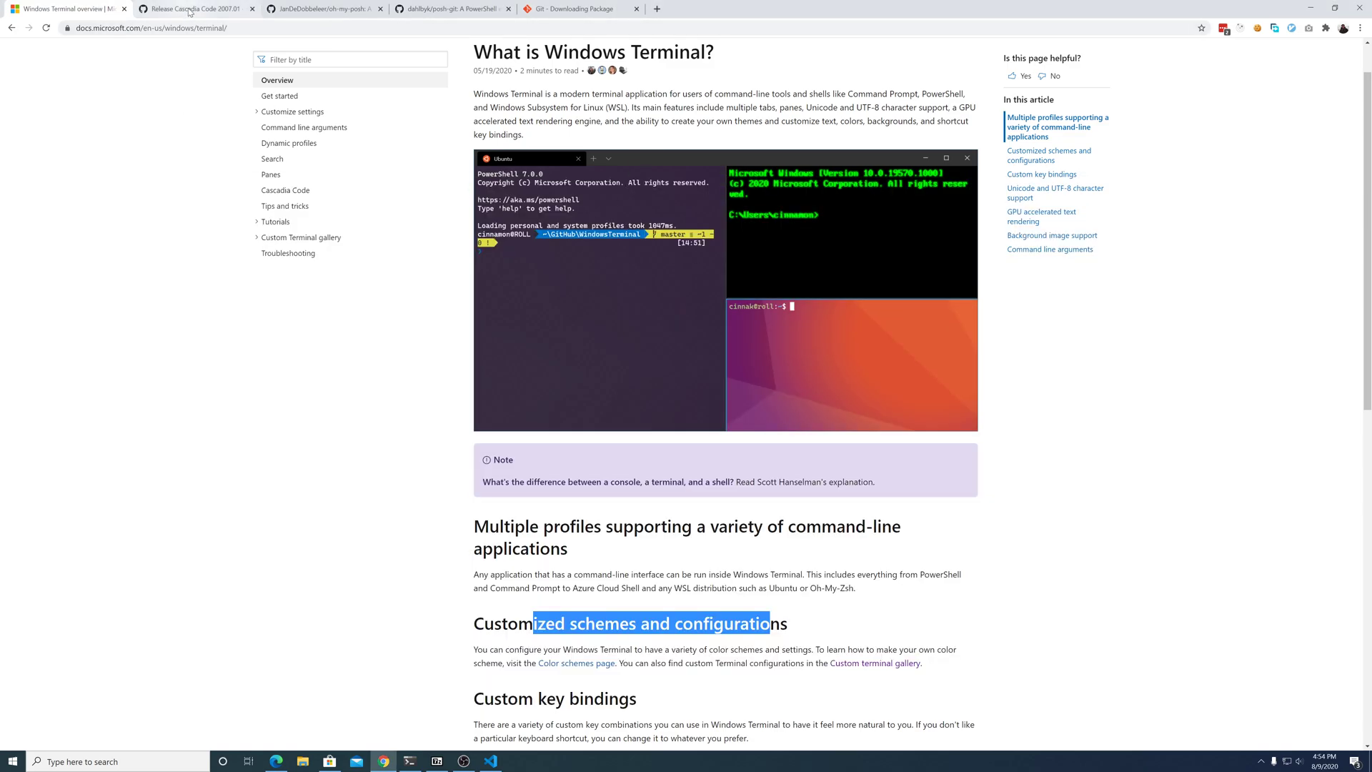
Step: Show the Cascadia Code 2007.01 release page, glance at posh-git, and return to the release
{"action": "left_click", "coordinate": [193, 8]}
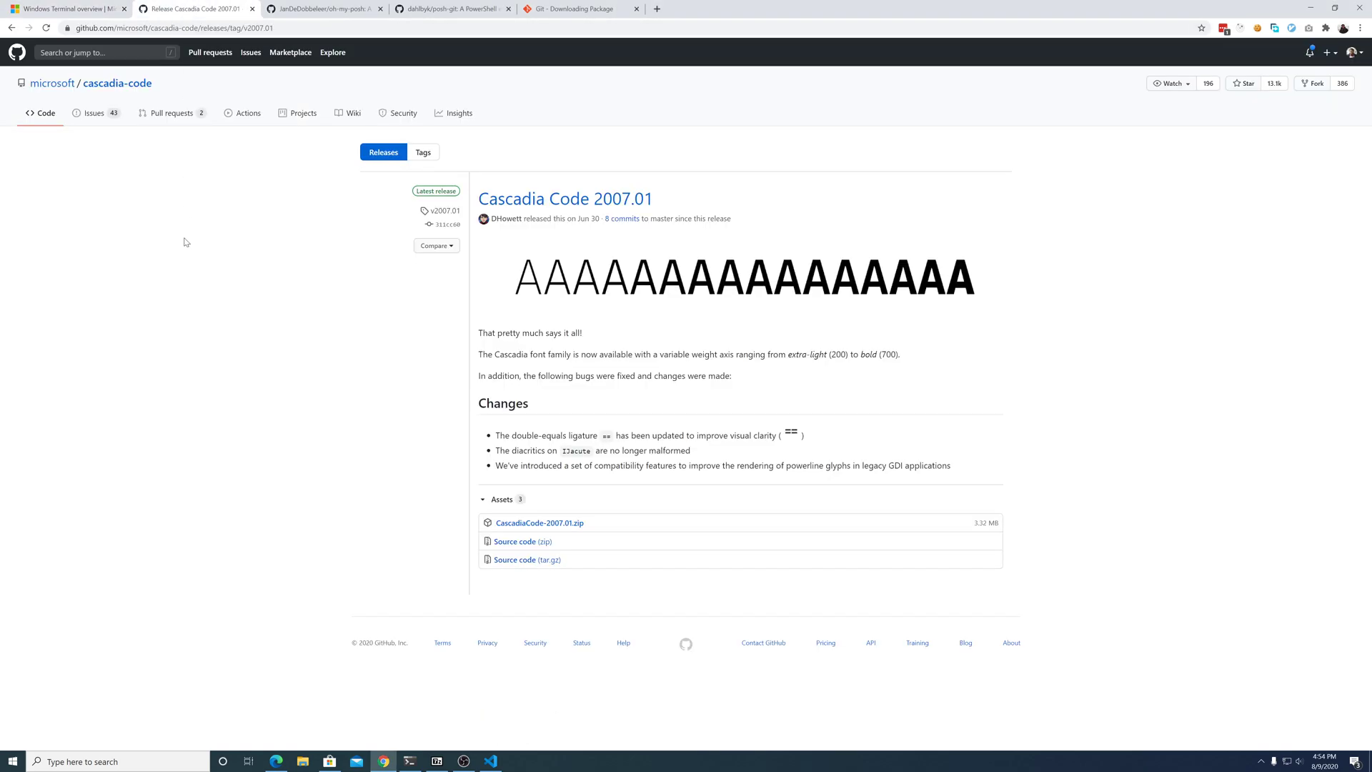
{"action": "mouse_move", "coordinate": [125, 165]}
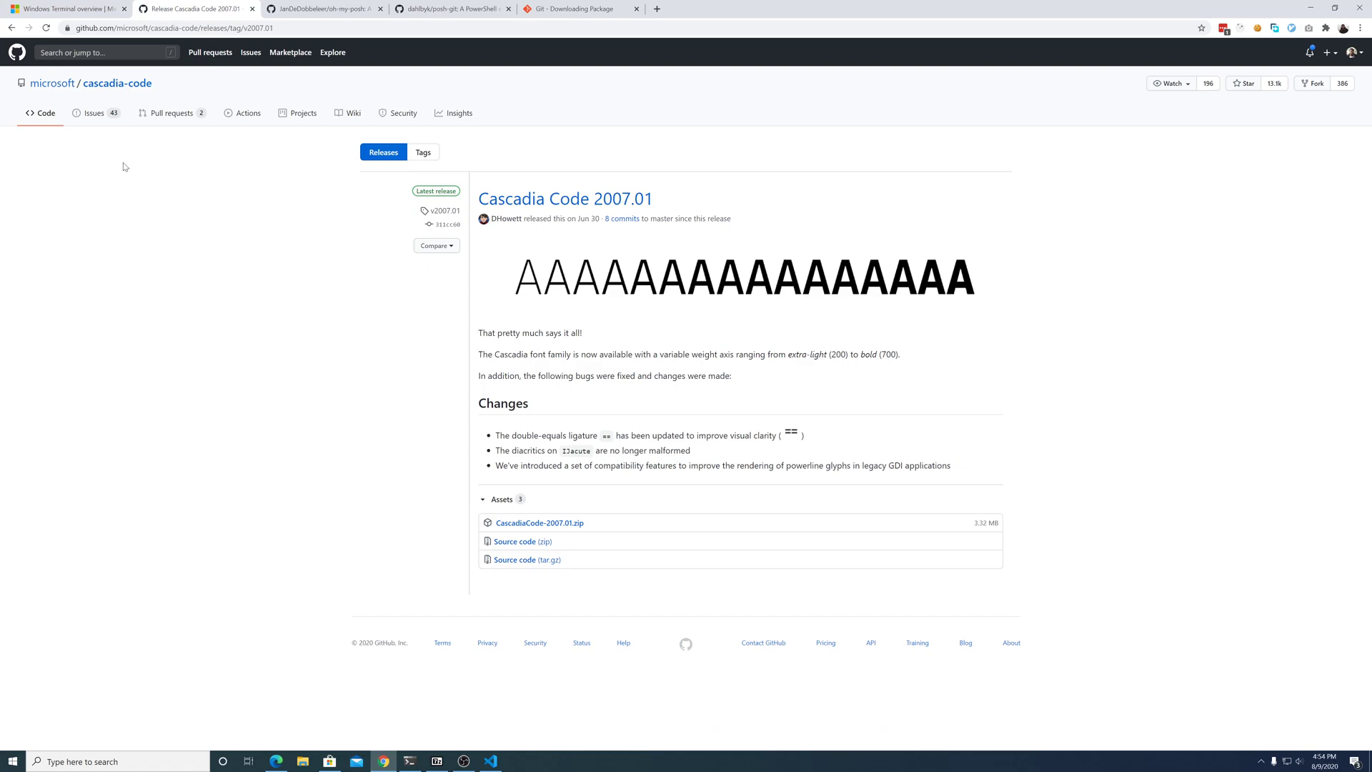
{"action": "left_click", "coordinate": [449, 9]}
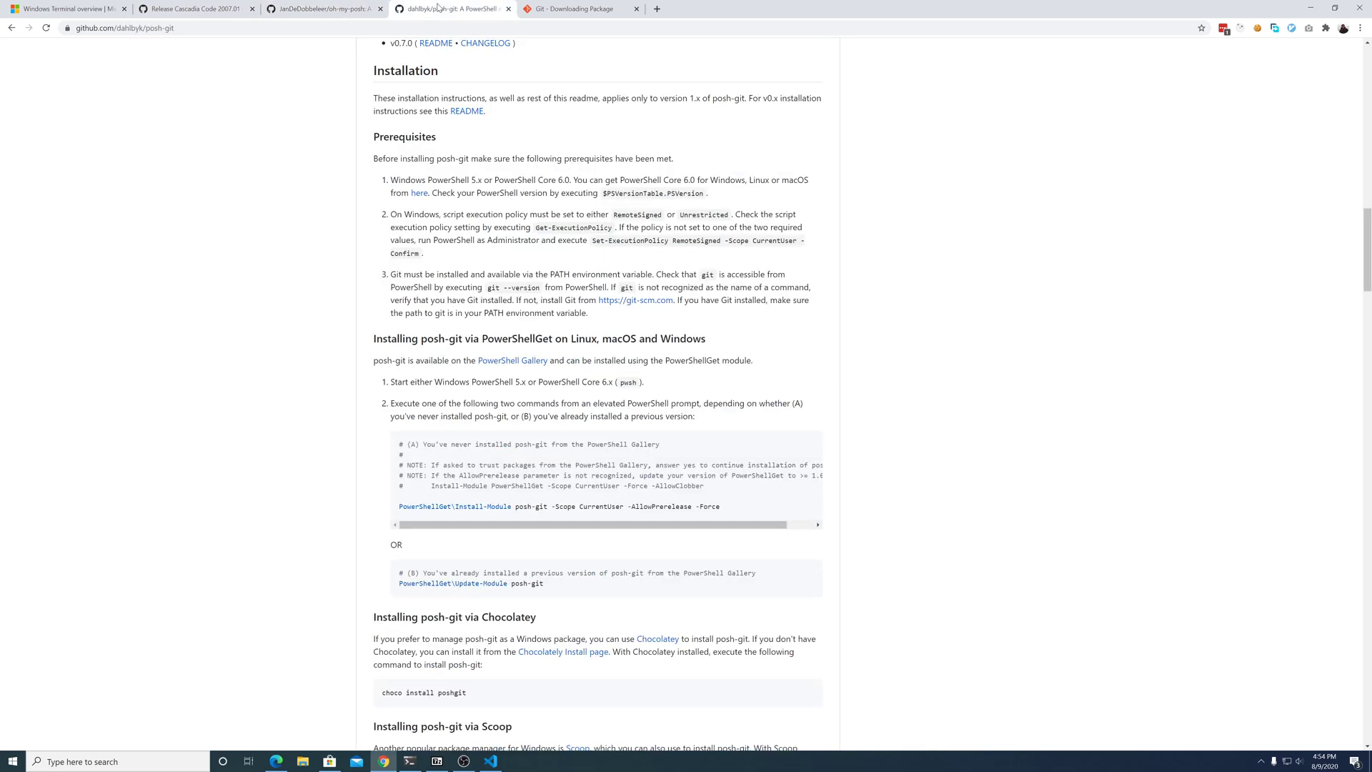
{"action": "mouse_move", "coordinate": [195, 8]}
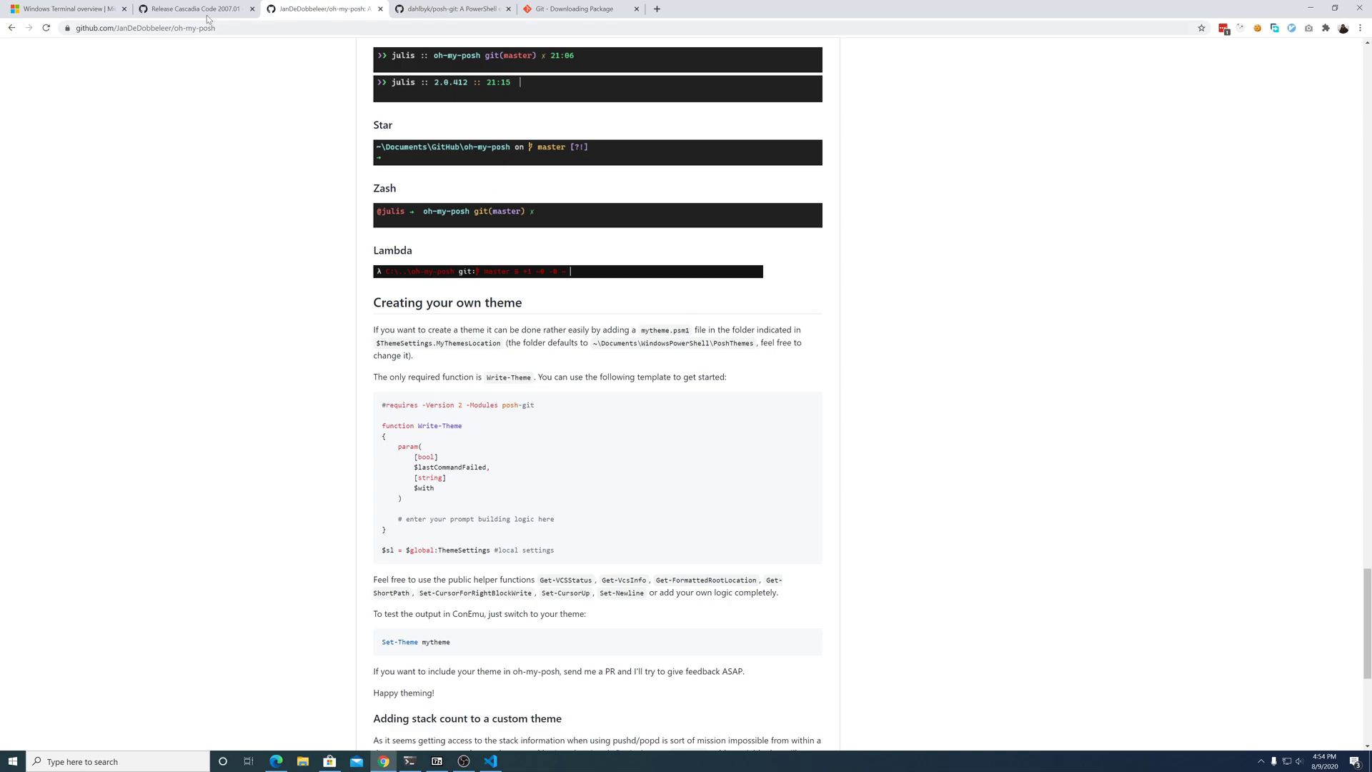
{"action": "left_click", "coordinate": [193, 8]}
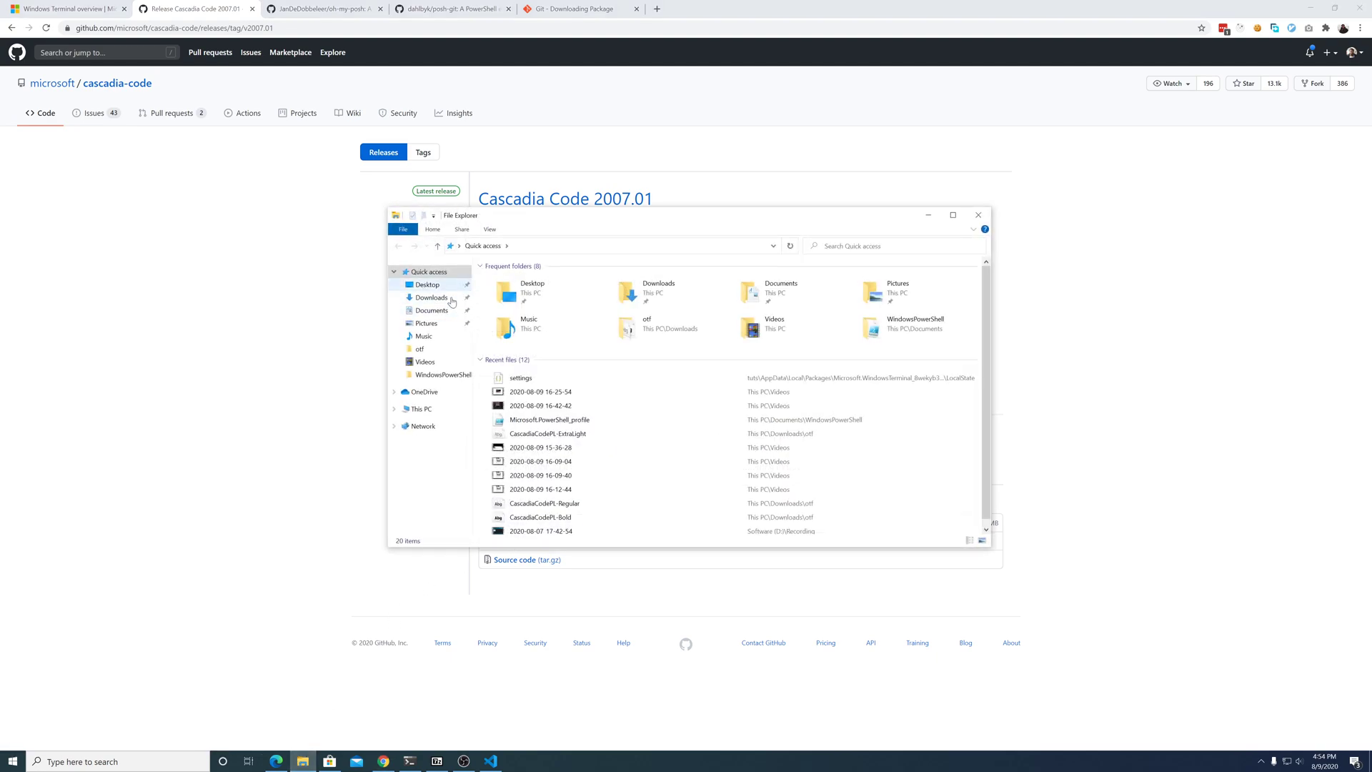
Step: Open the CascadiaCode-2007.01 archive in Downloads and its otf folder, selecting CascadiaCodePL-Bold
{"action": "left_click", "coordinate": [430, 298]}
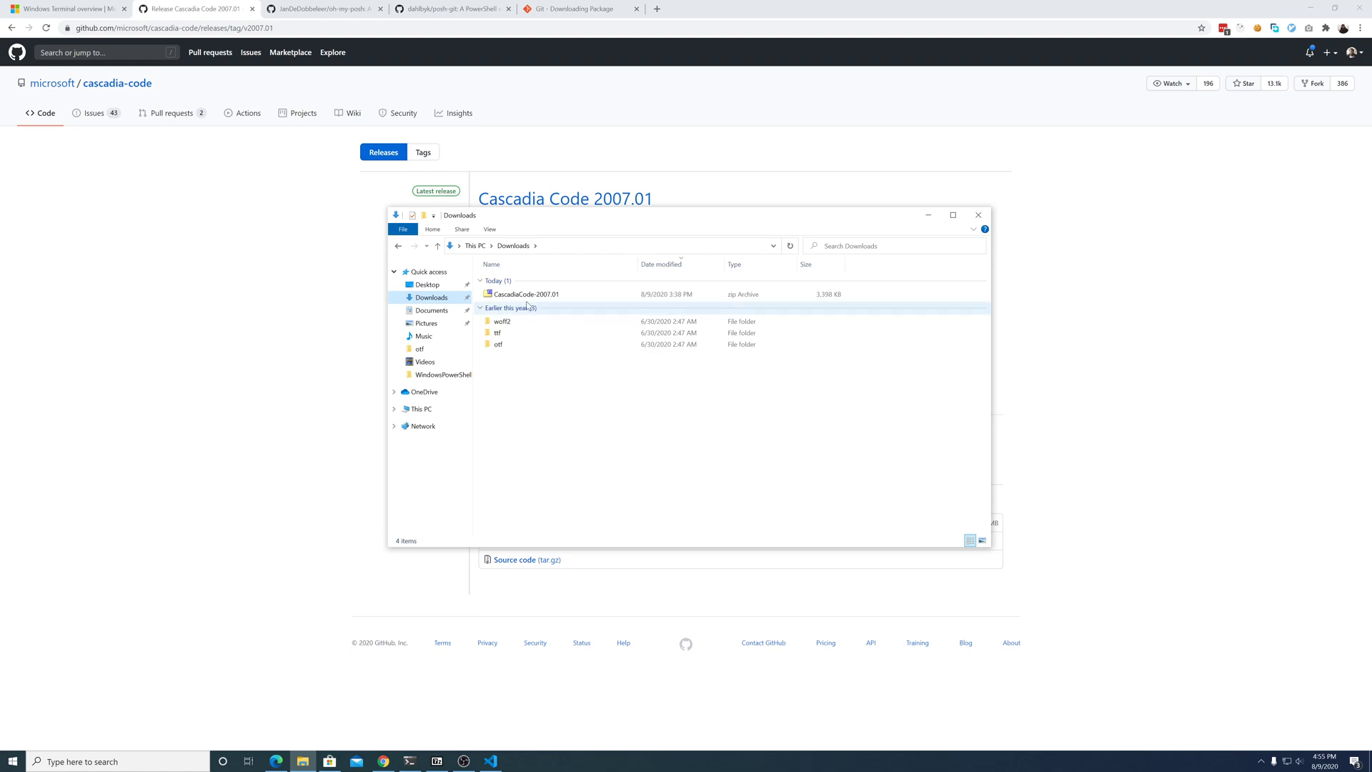
{"action": "left_click", "coordinate": [526, 293]}
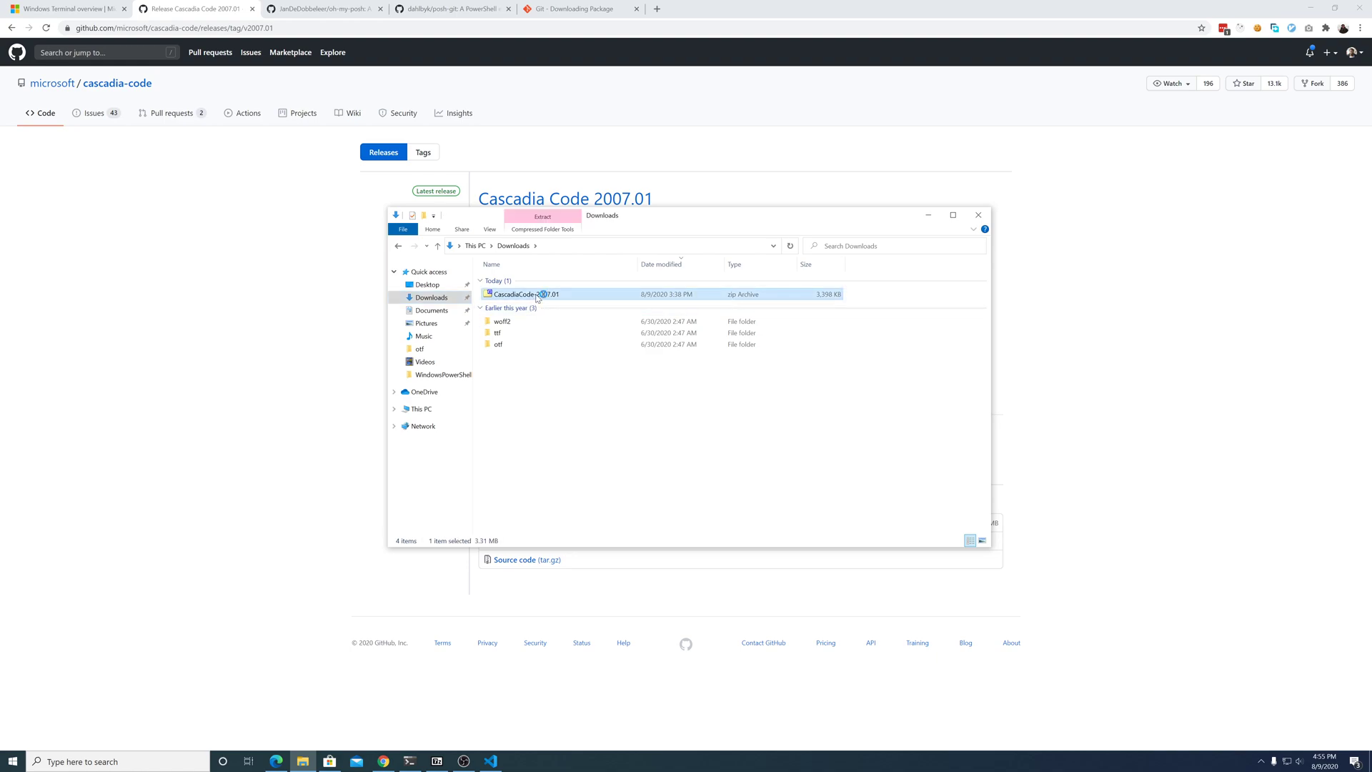
{"action": "double_click", "coordinate": [520, 293]}
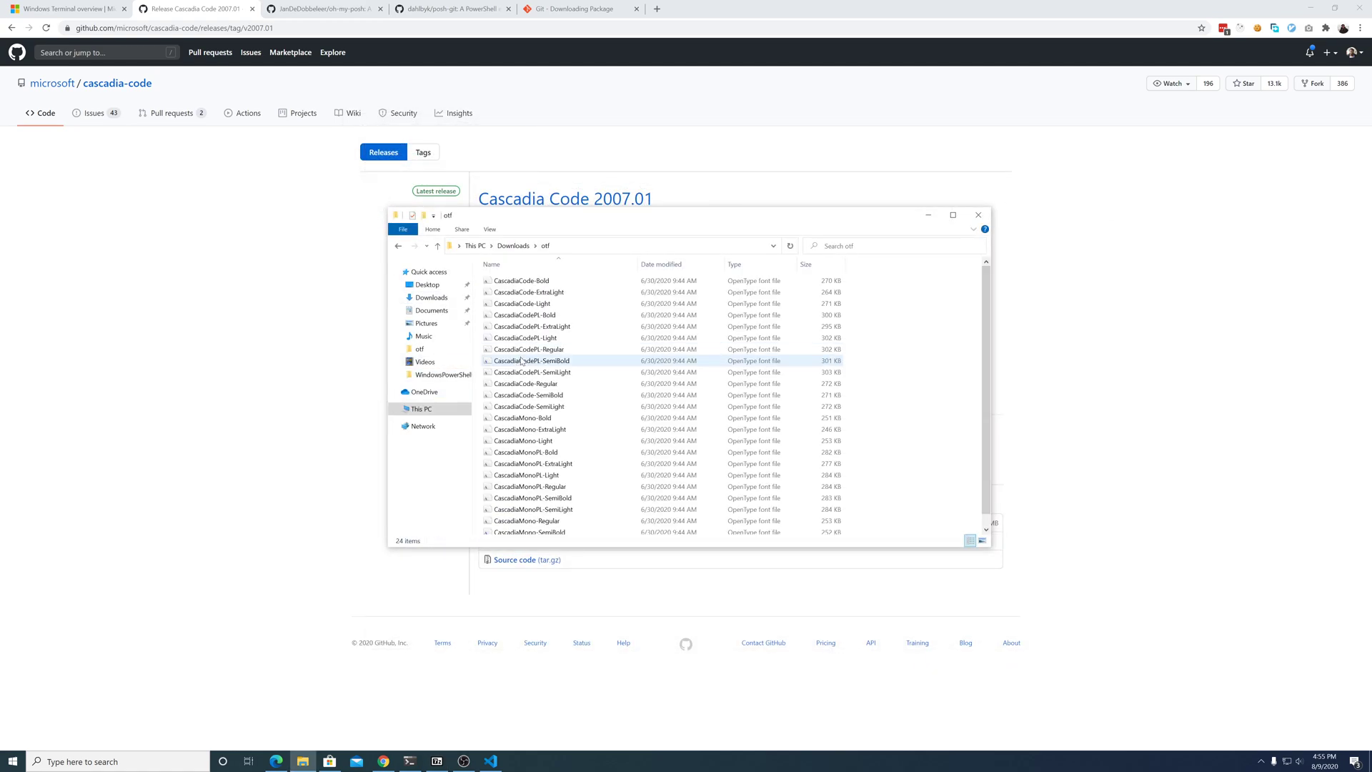
{"action": "left_click", "coordinate": [531, 326]}
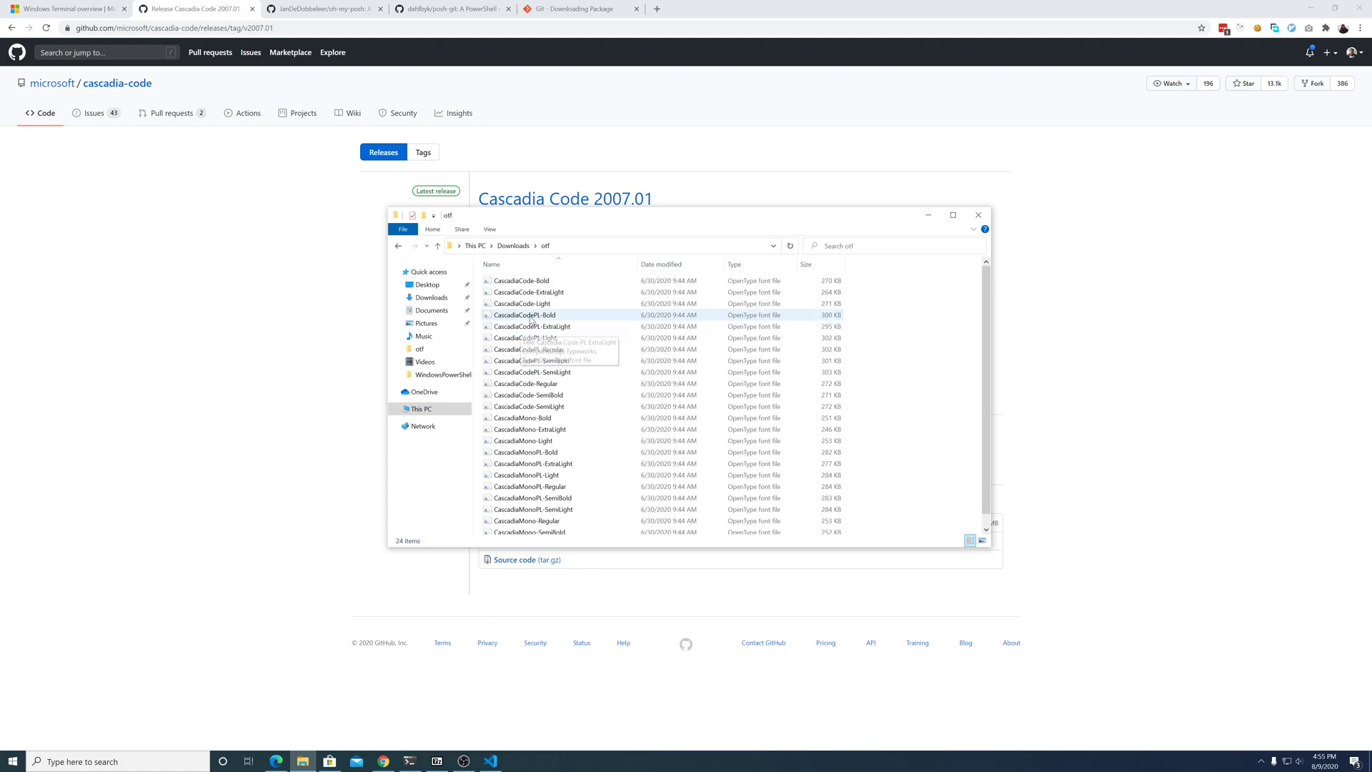
{"action": "double_click", "coordinate": [524, 315]}
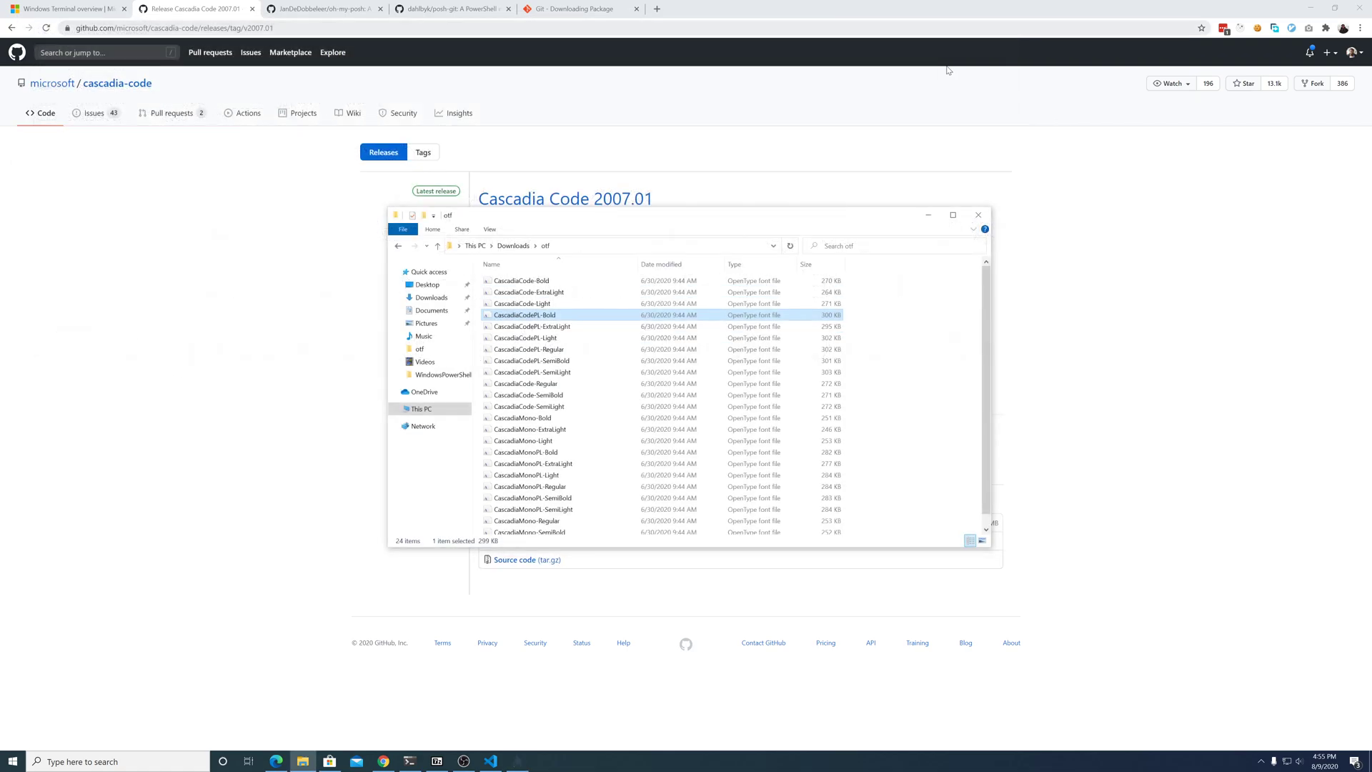
{"action": "mouse_move", "coordinate": [593, 372]}
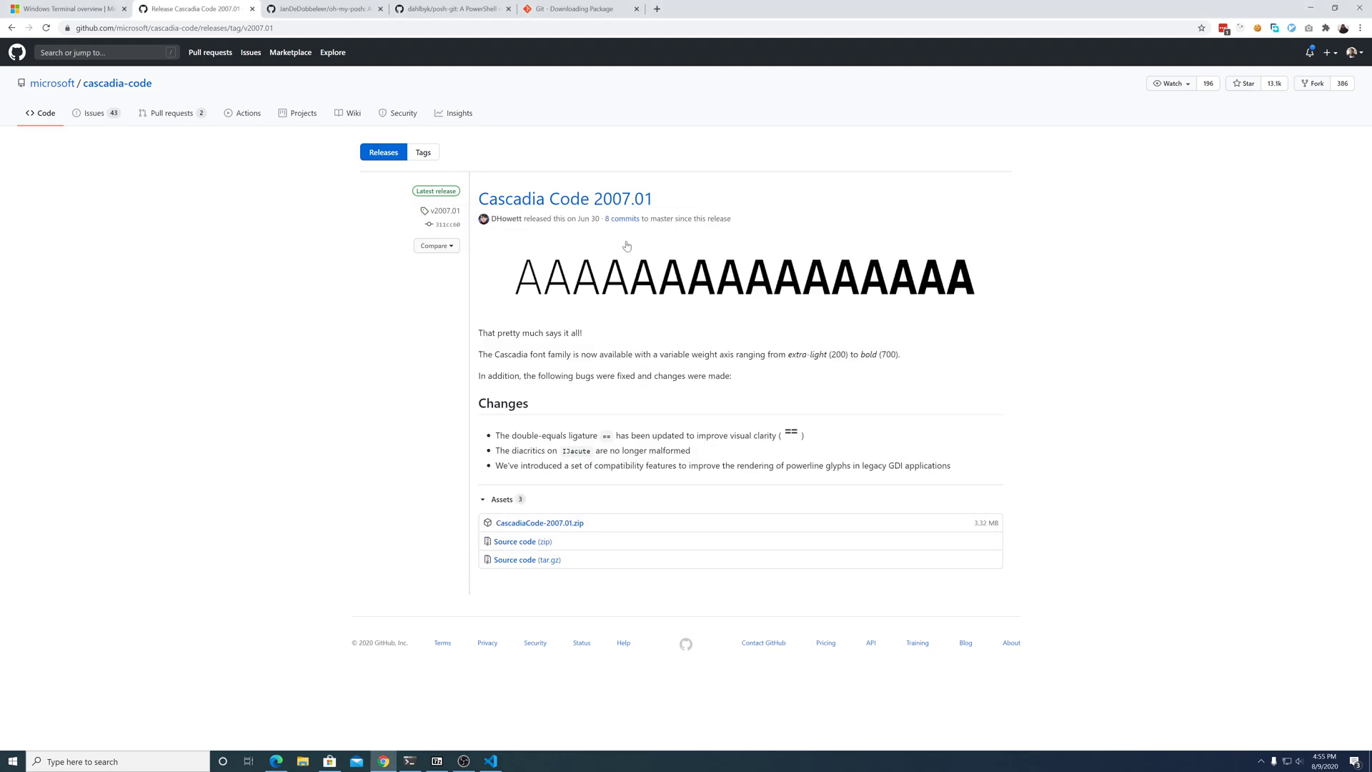
Step: View the git-scm.com Git for Windows download page, then the oh-my-posh readme
{"action": "left_click", "coordinate": [578, 9]}
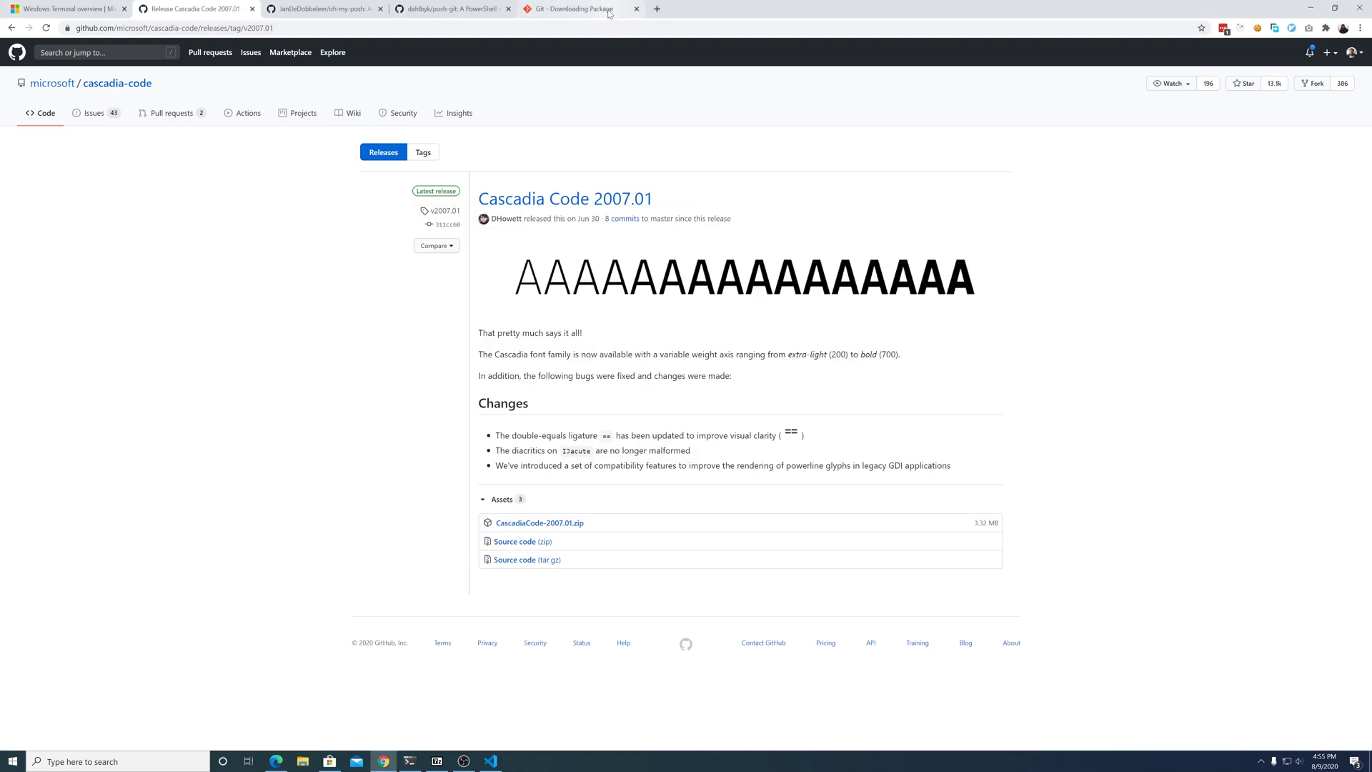
{"action": "left_click", "coordinate": [571, 9]}
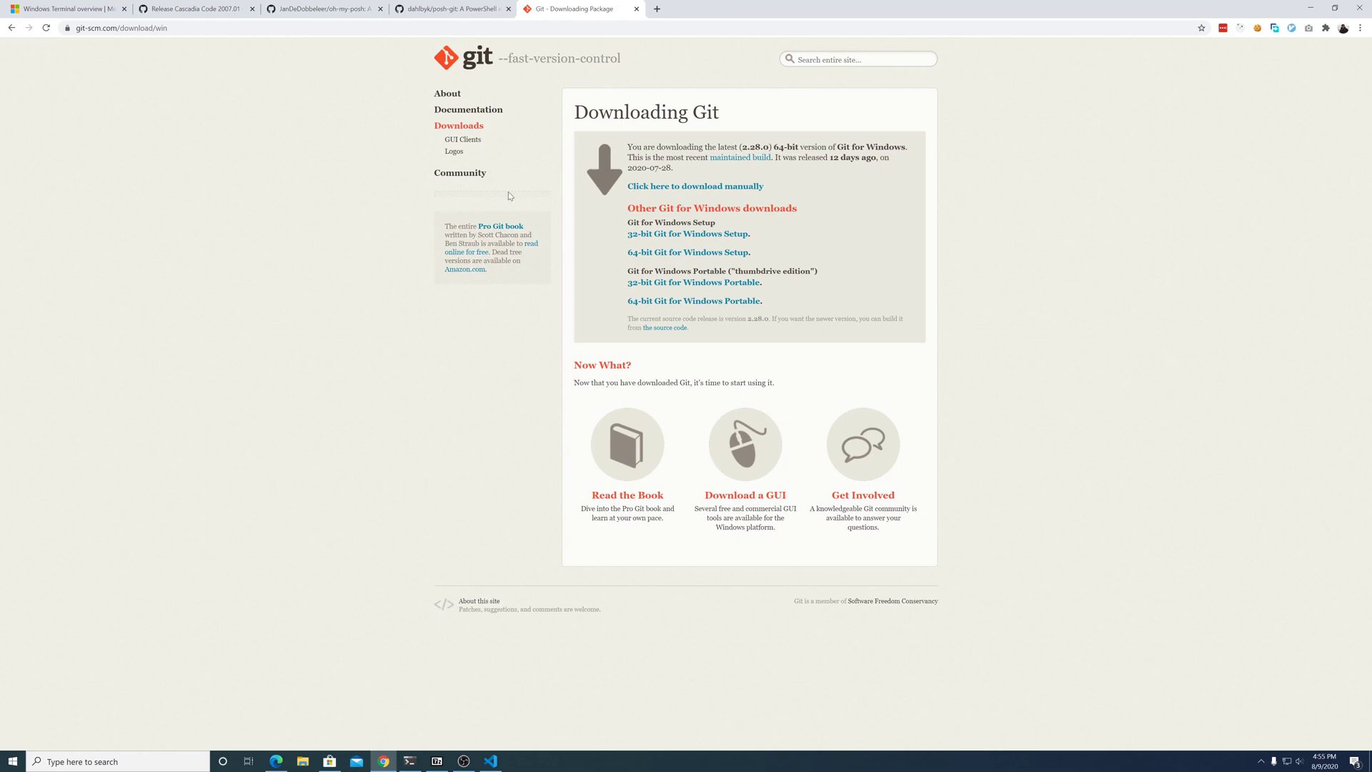
{"action": "left_click", "coordinate": [195, 9]}
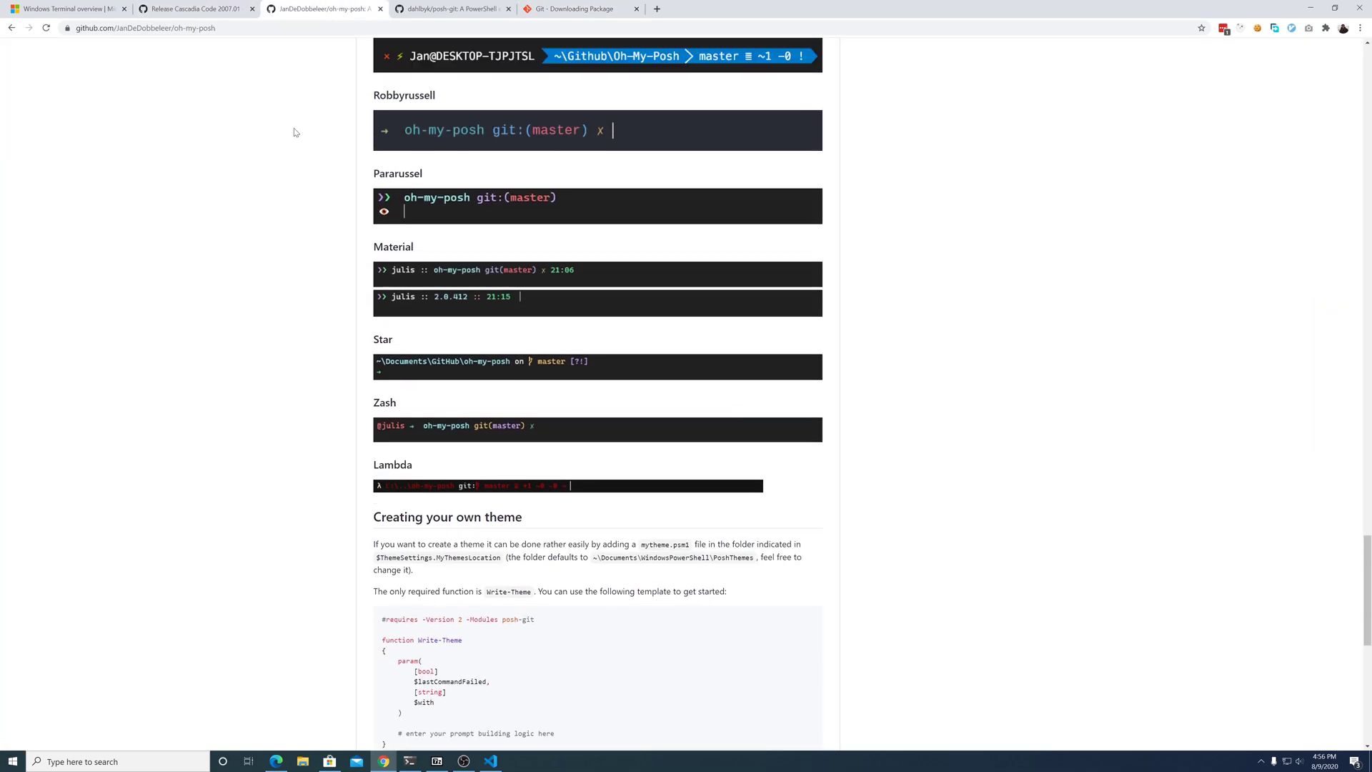
Step: Copy 'Install-Module posh-git -Scope CurrentUser' from the readme into the PowerShell prompt
{"action": "scroll", "scroll_direction": "down", "scroll_amount": 3}
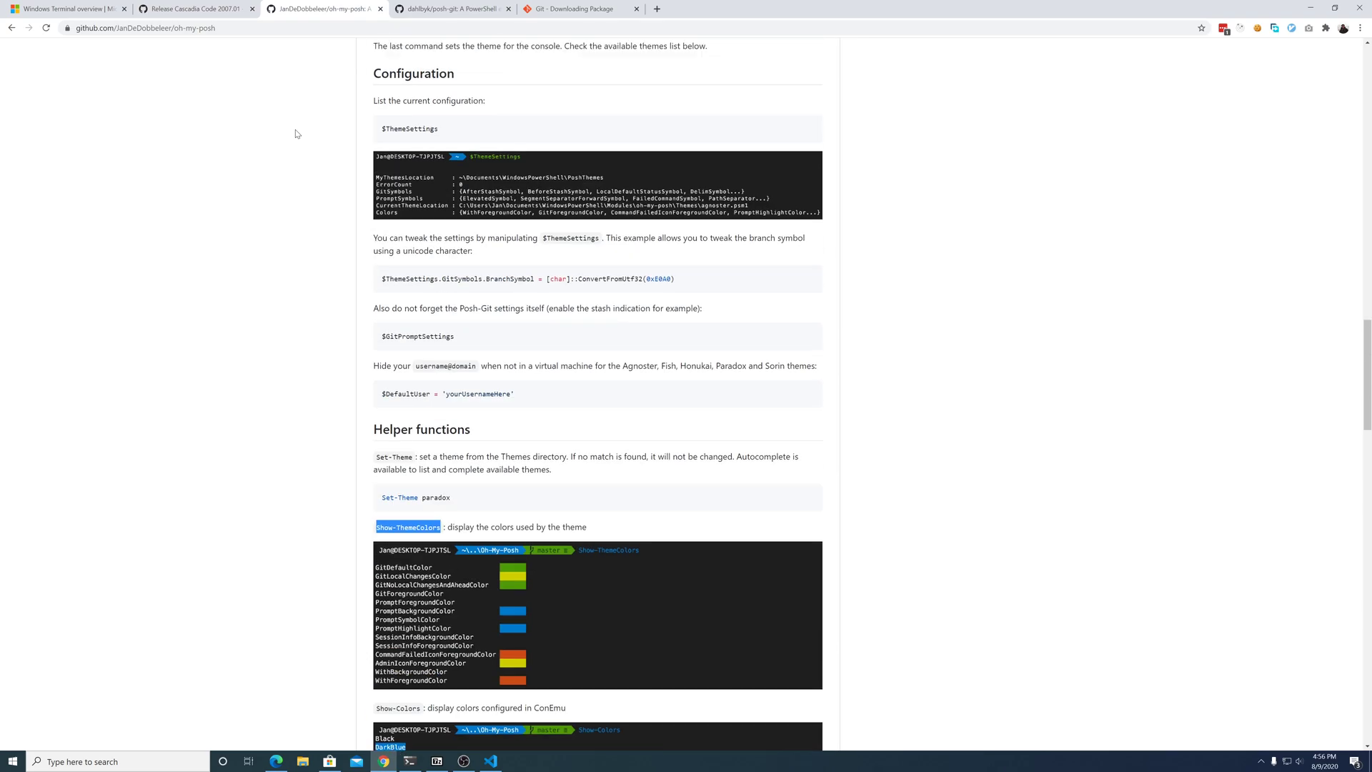
{"action": "left_click", "coordinate": [452, 9]}
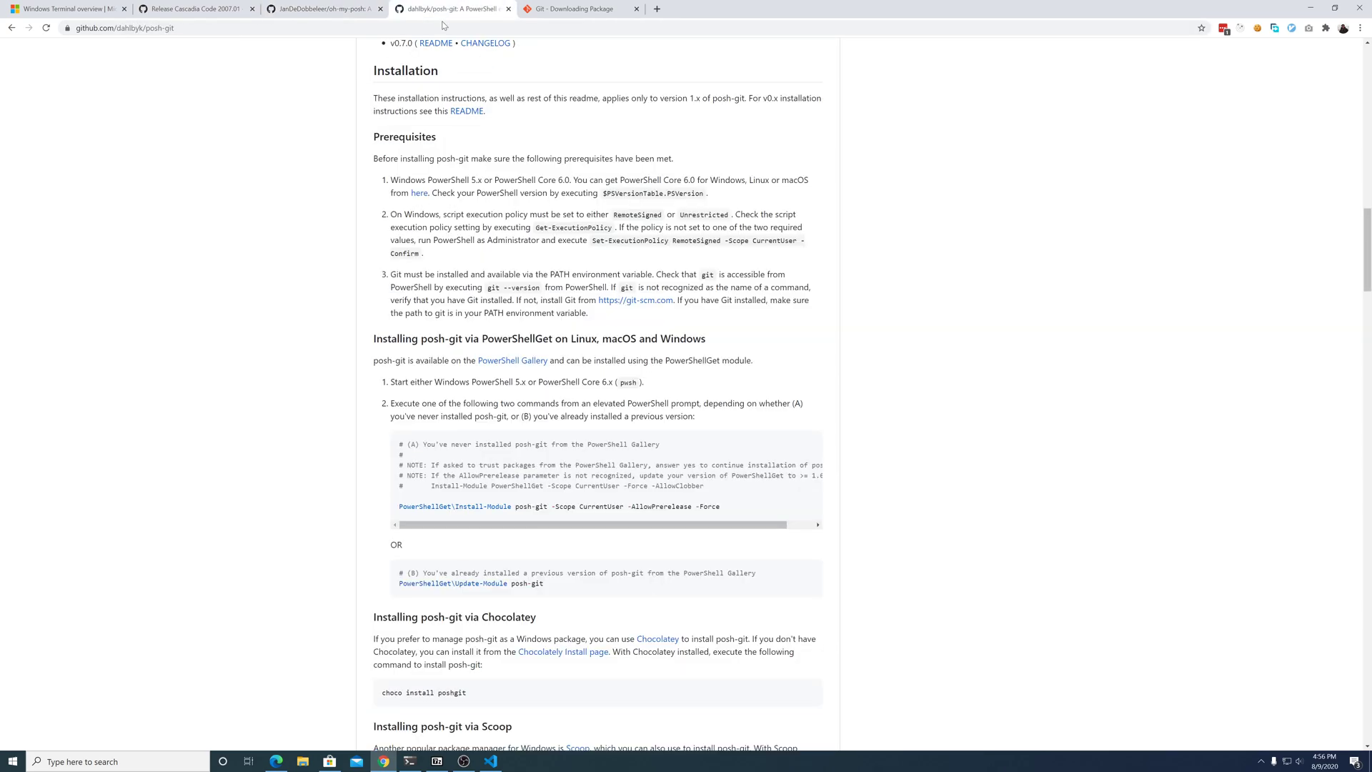
{"action": "left_click", "coordinate": [325, 9]}
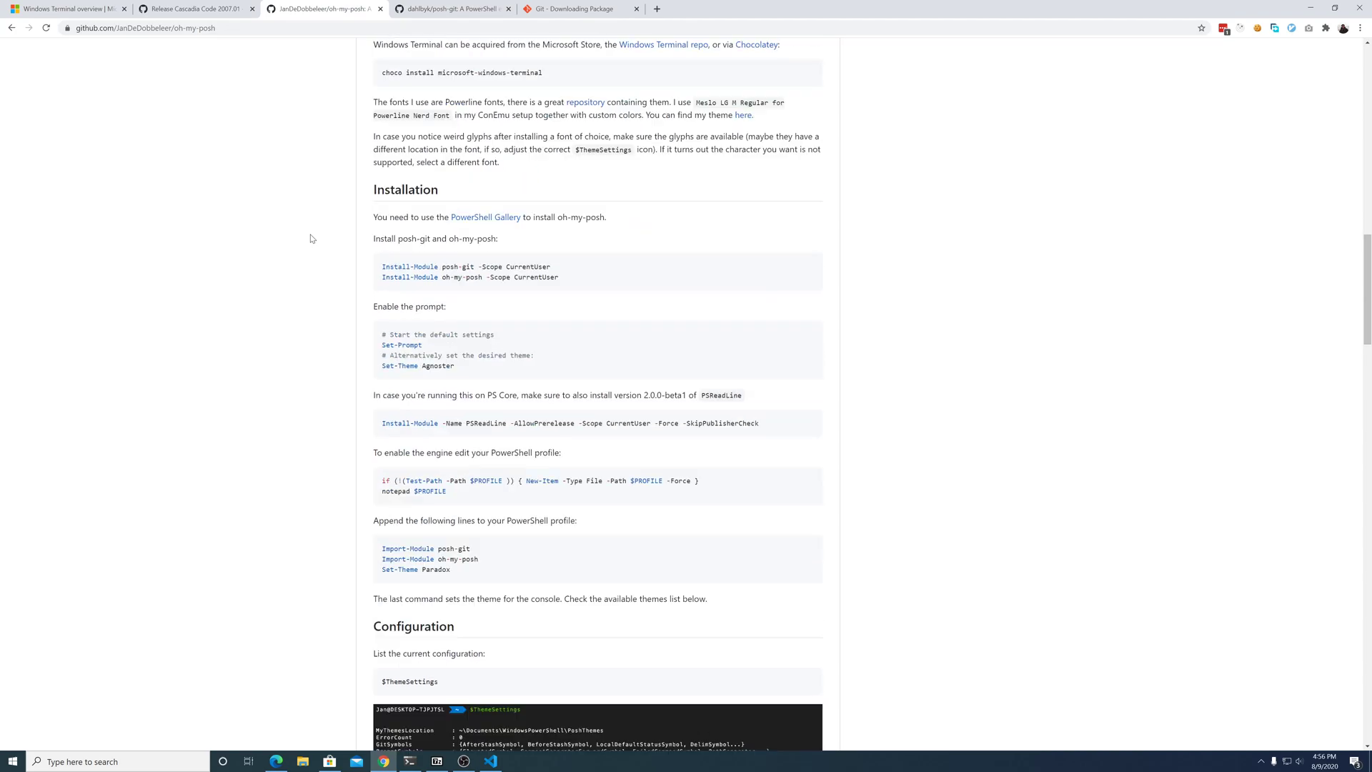
{"action": "scroll", "scroll_direction": "down", "scroll_amount": 3}
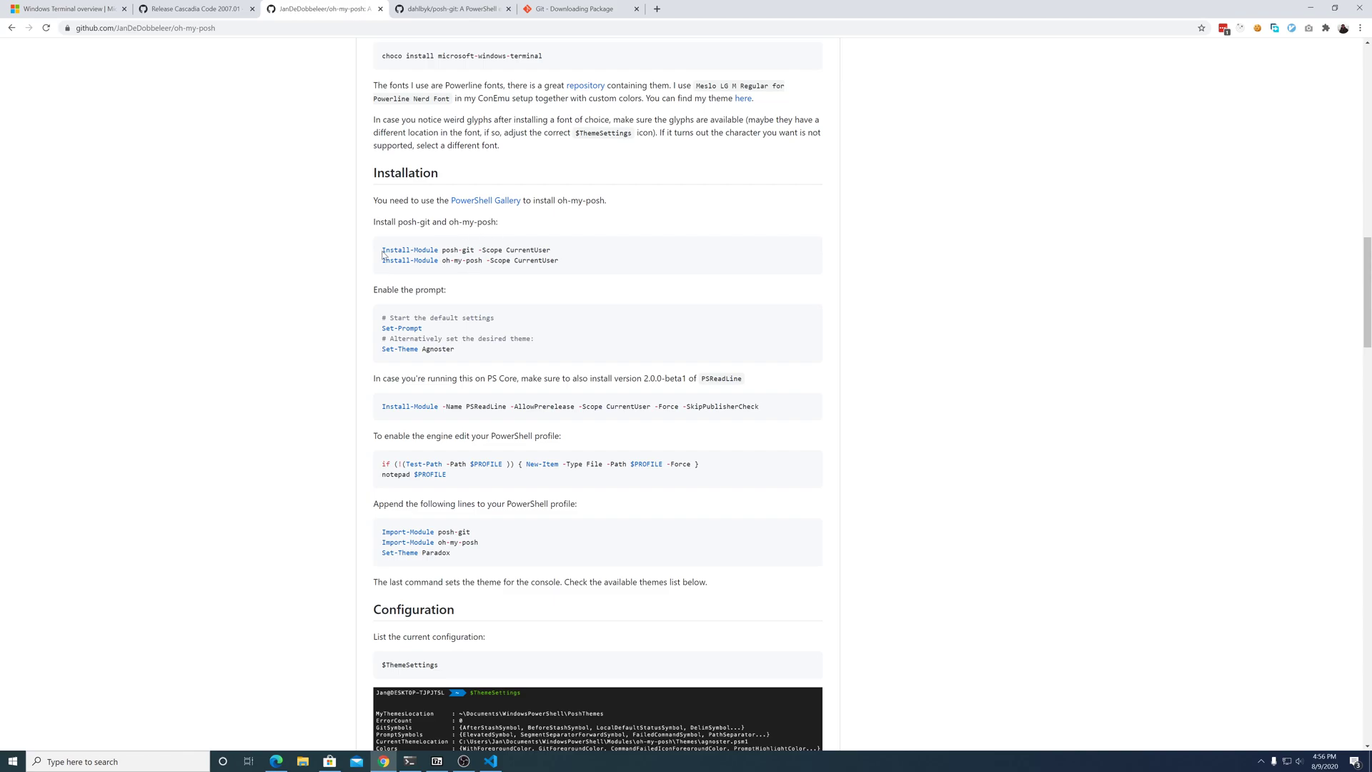
{"action": "mouse_move", "coordinate": [358, 182]}
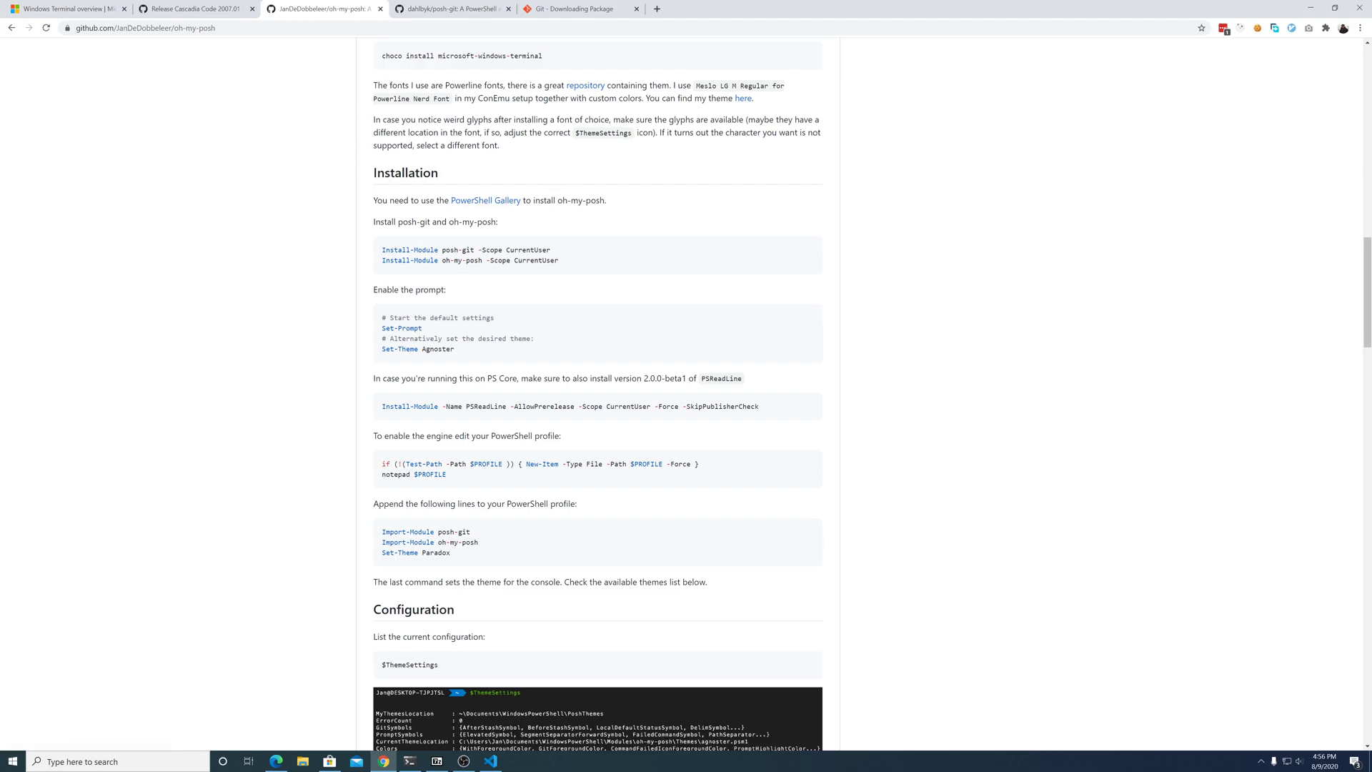
{"action": "triple_click", "coordinate": [464, 249]}
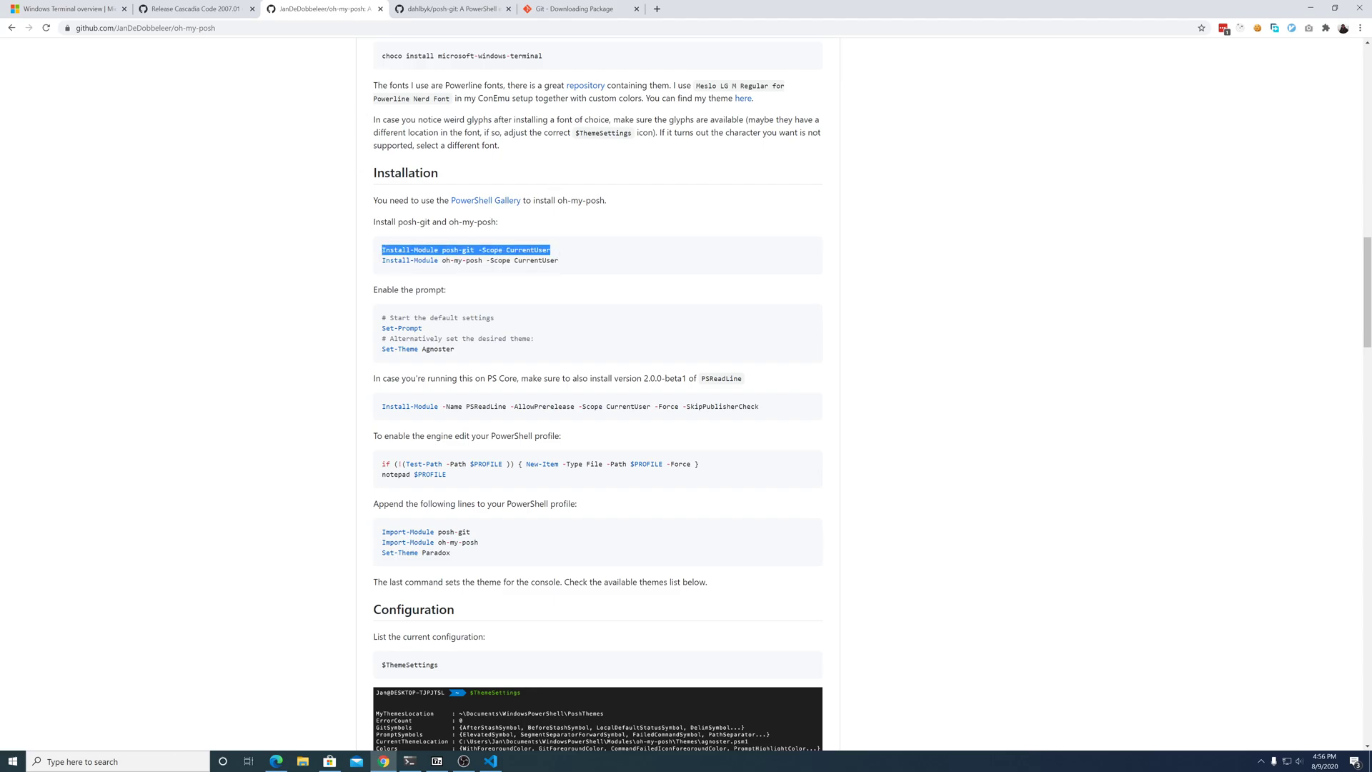
{"action": "left_click", "coordinate": [409, 761]}
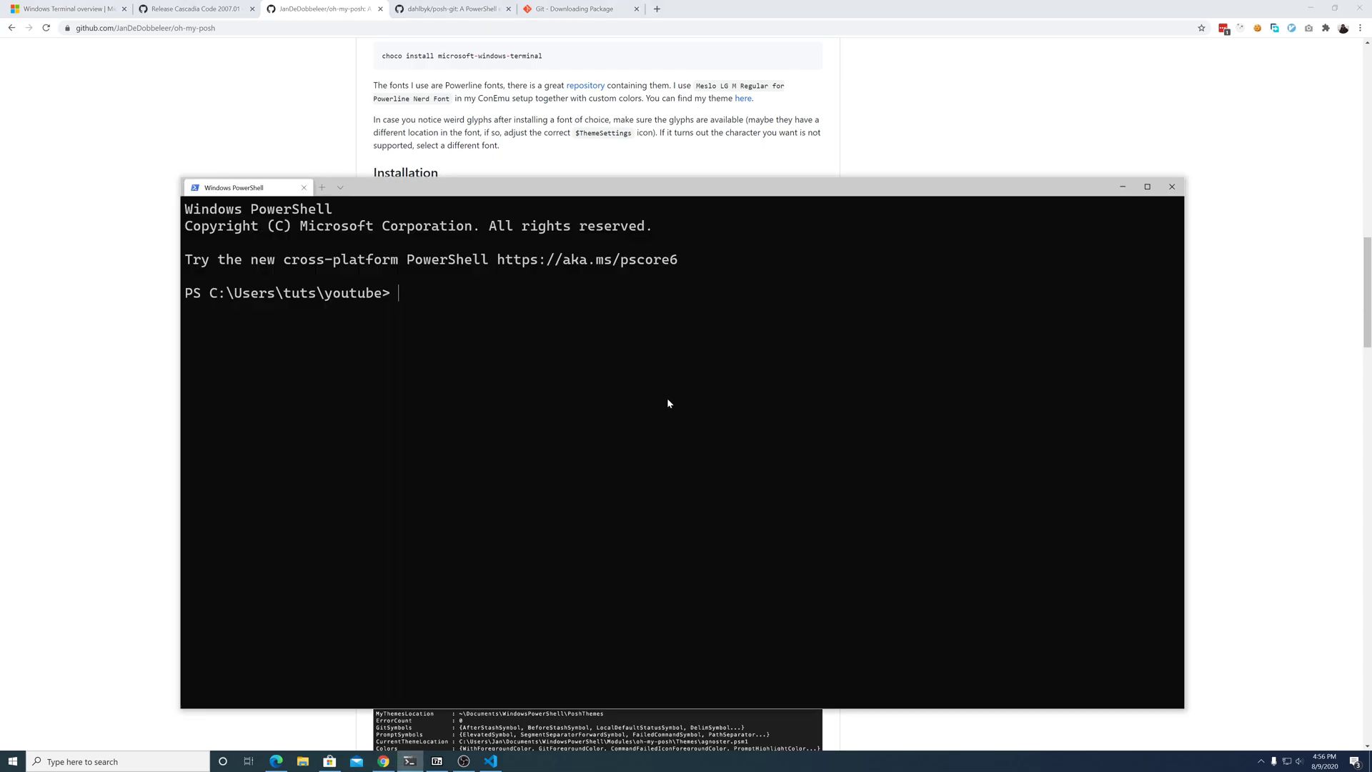
{"action": "type", "text": "Install-Module posh-git -Scope CurrentUser"}
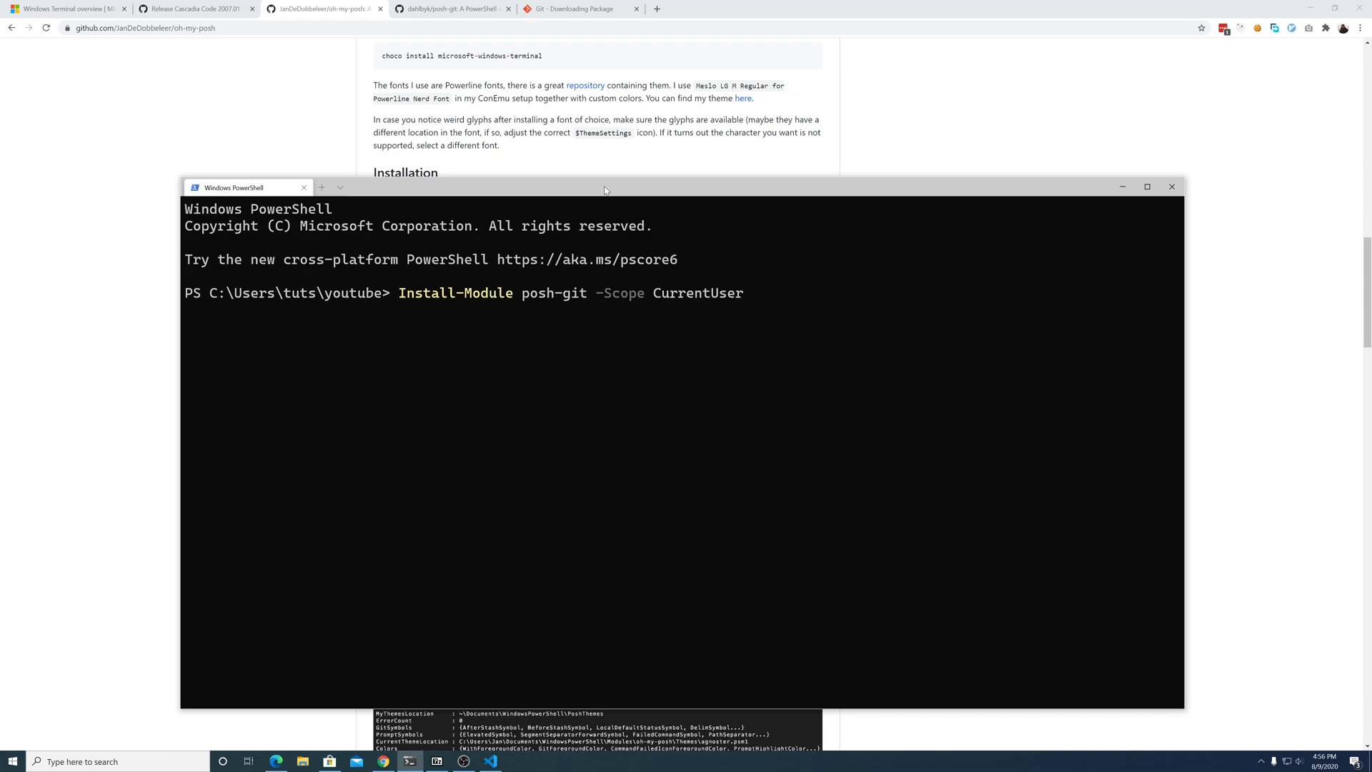
Step: Select the oh-my-posh install command in the readme and carry it to PowerShell
{"action": "left_click", "coordinate": [1120, 186]}
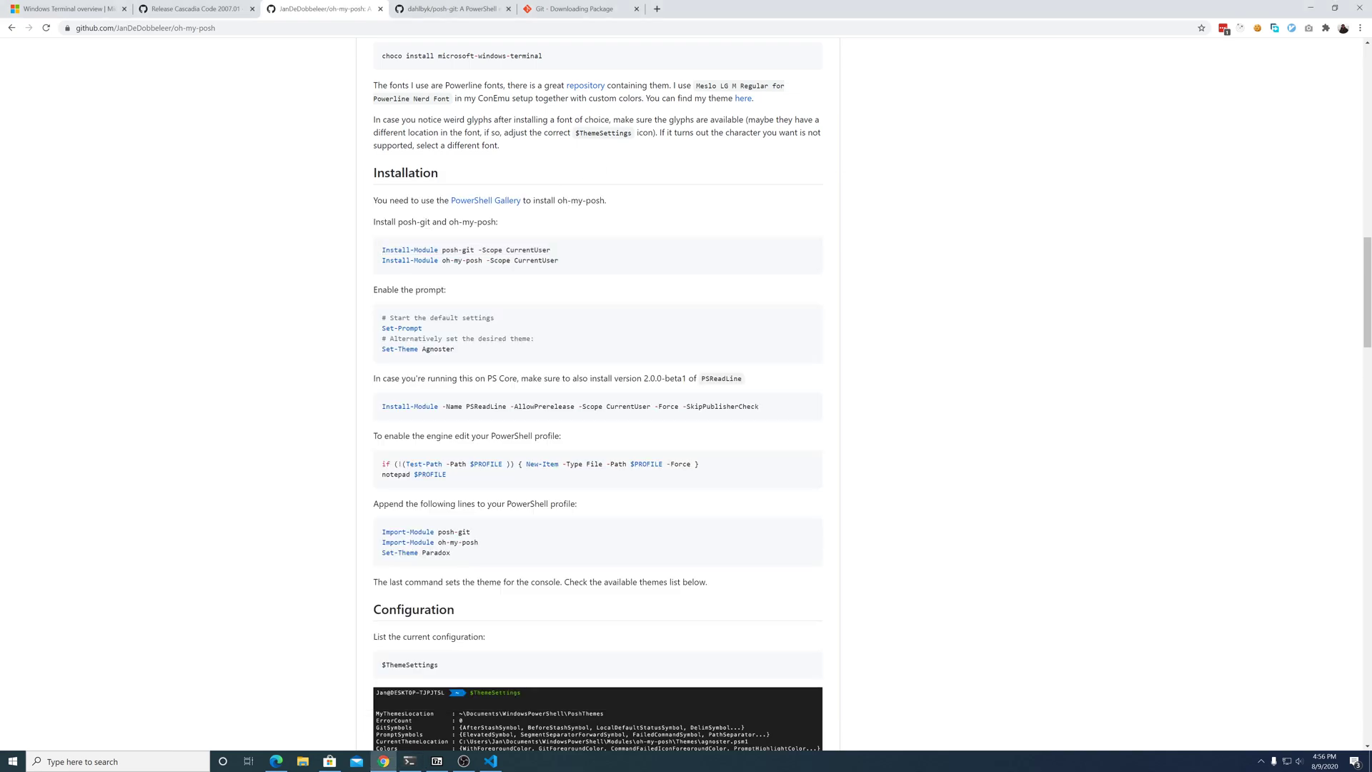
{"action": "double_click", "coordinate": [469, 260]}
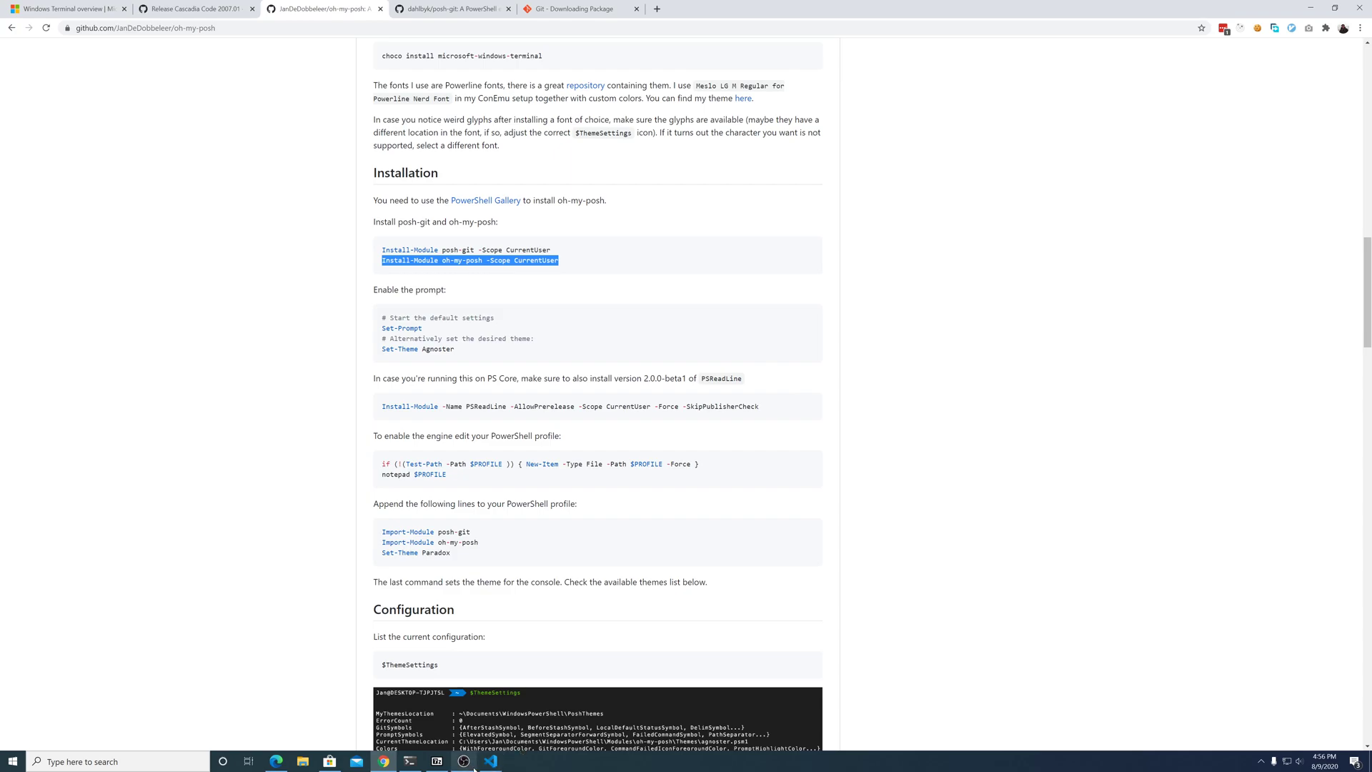
{"action": "left_click", "coordinate": [409, 760]}
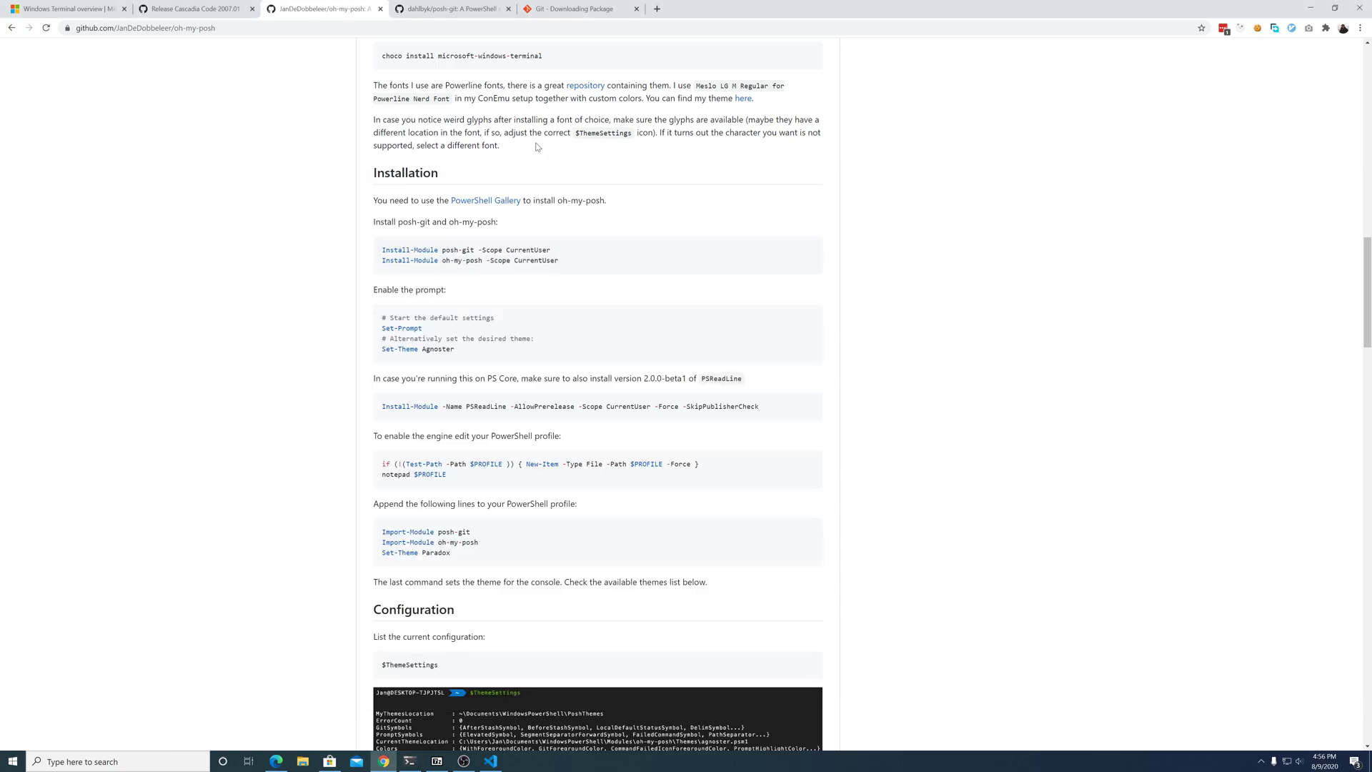
Step: Run the oh-my-posh install and Set-Theme Agnoster in the PowerShell tab
{"action": "scroll", "scroll_direction": "down", "scroll_amount": 3}
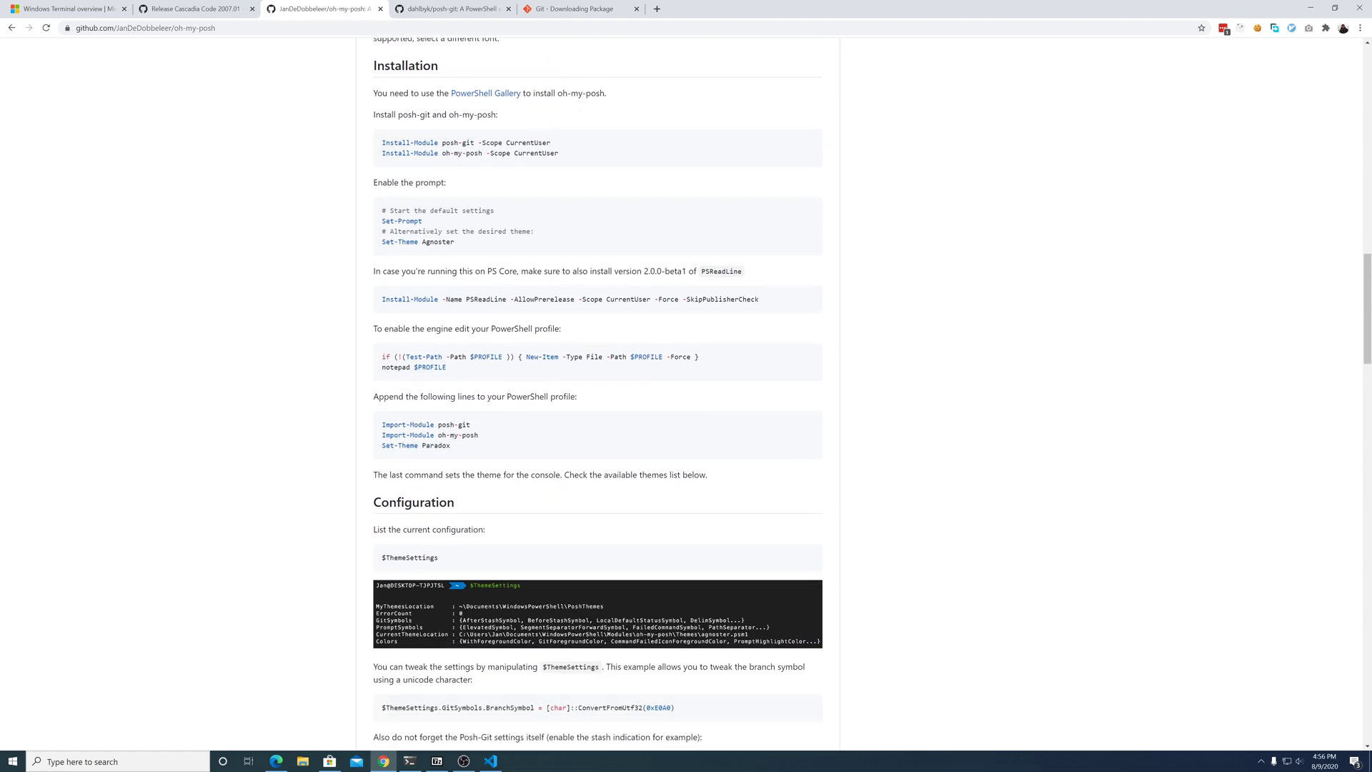
{"action": "mouse_move", "coordinate": [456, 247]}
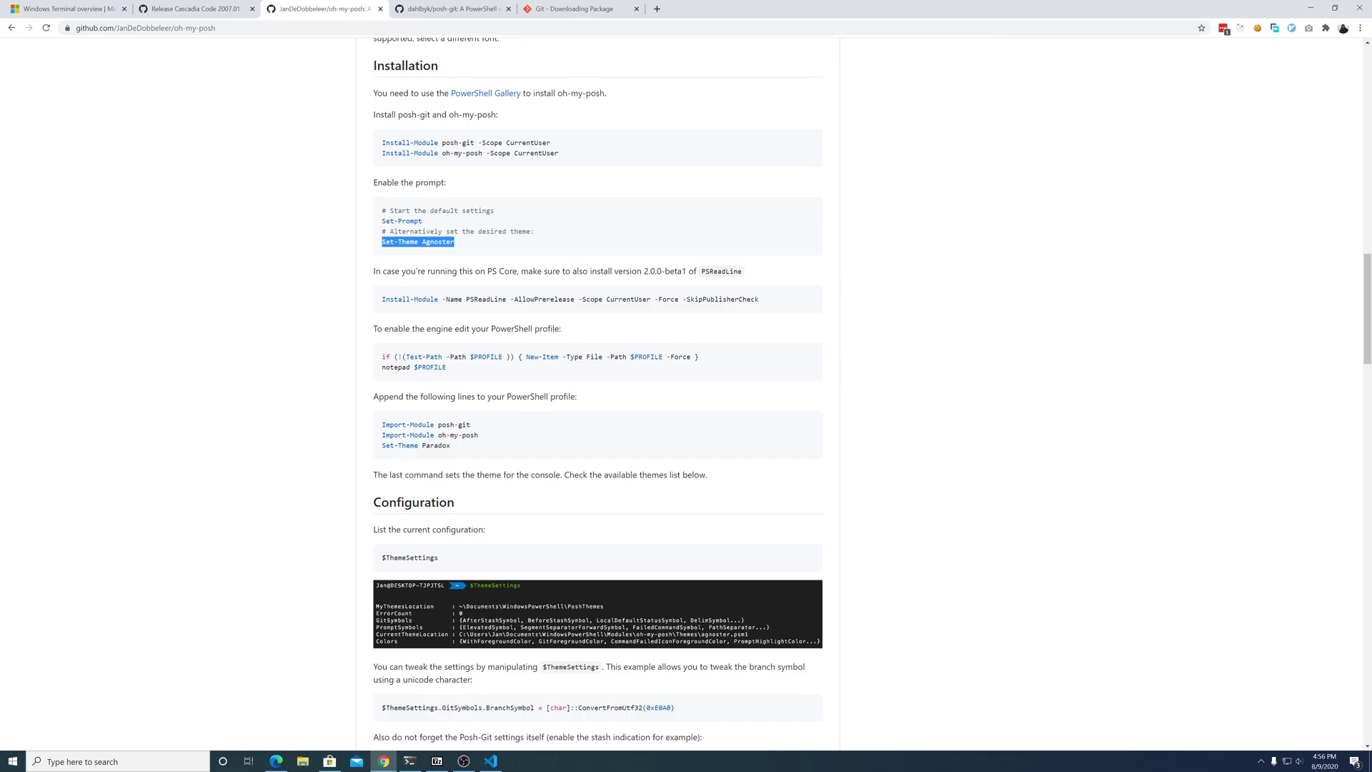
{"action": "left_click", "coordinate": [410, 761]}
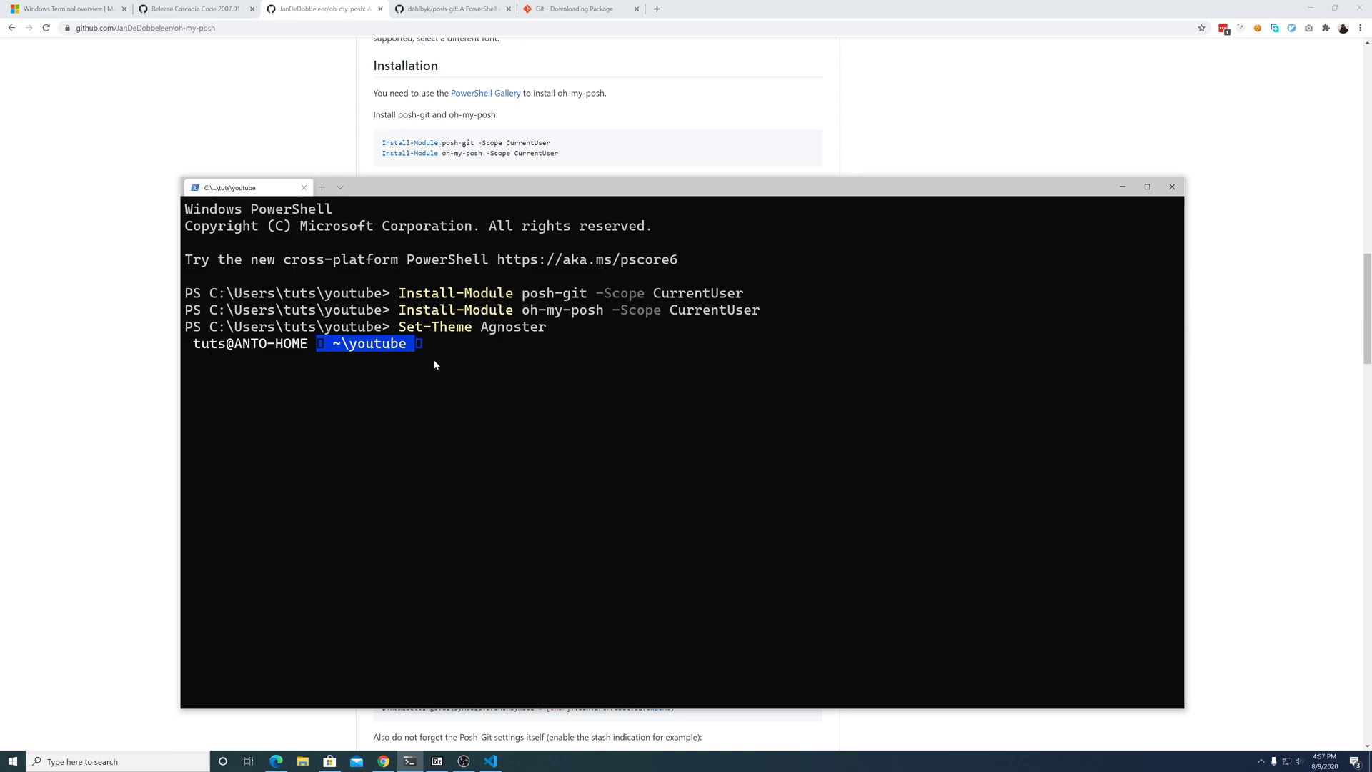
{"action": "mouse_move", "coordinate": [311, 253]}
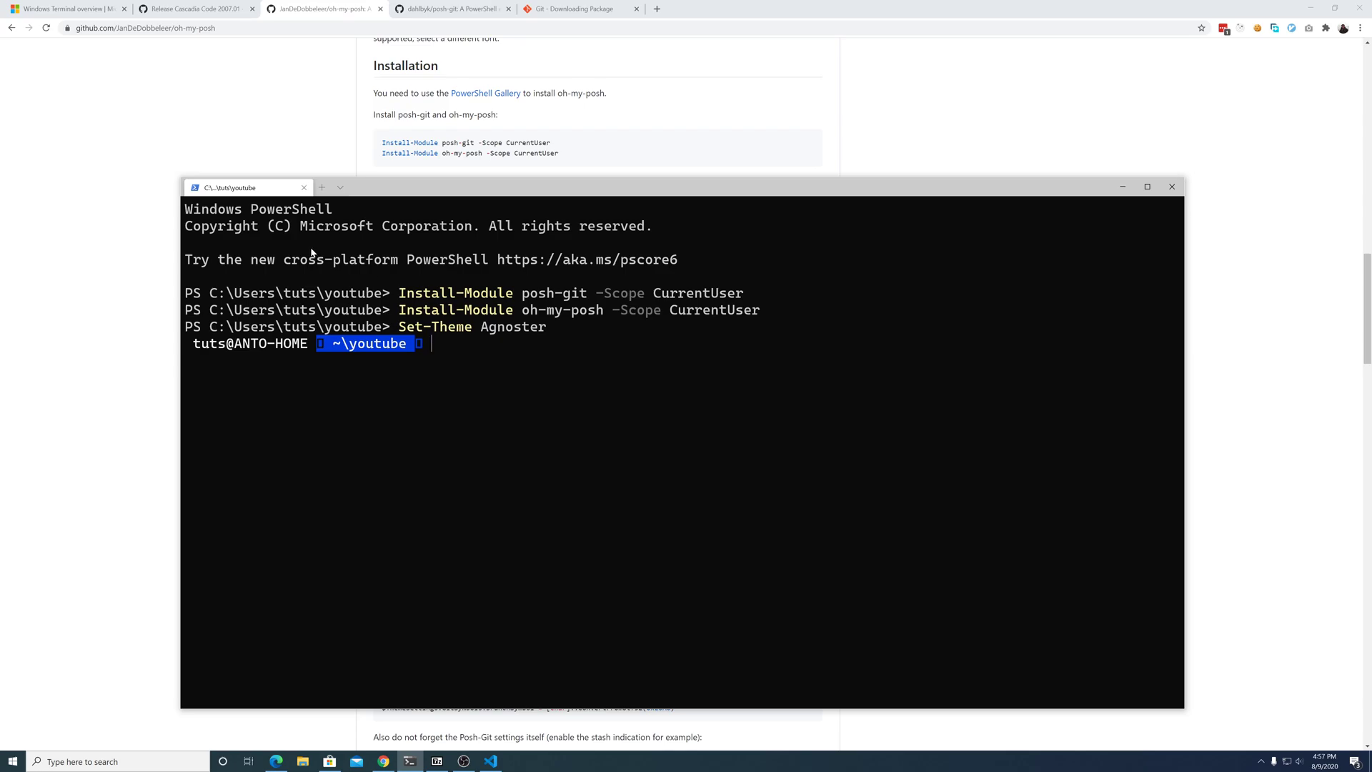
{"action": "mouse_move", "coordinate": [431, 334]}
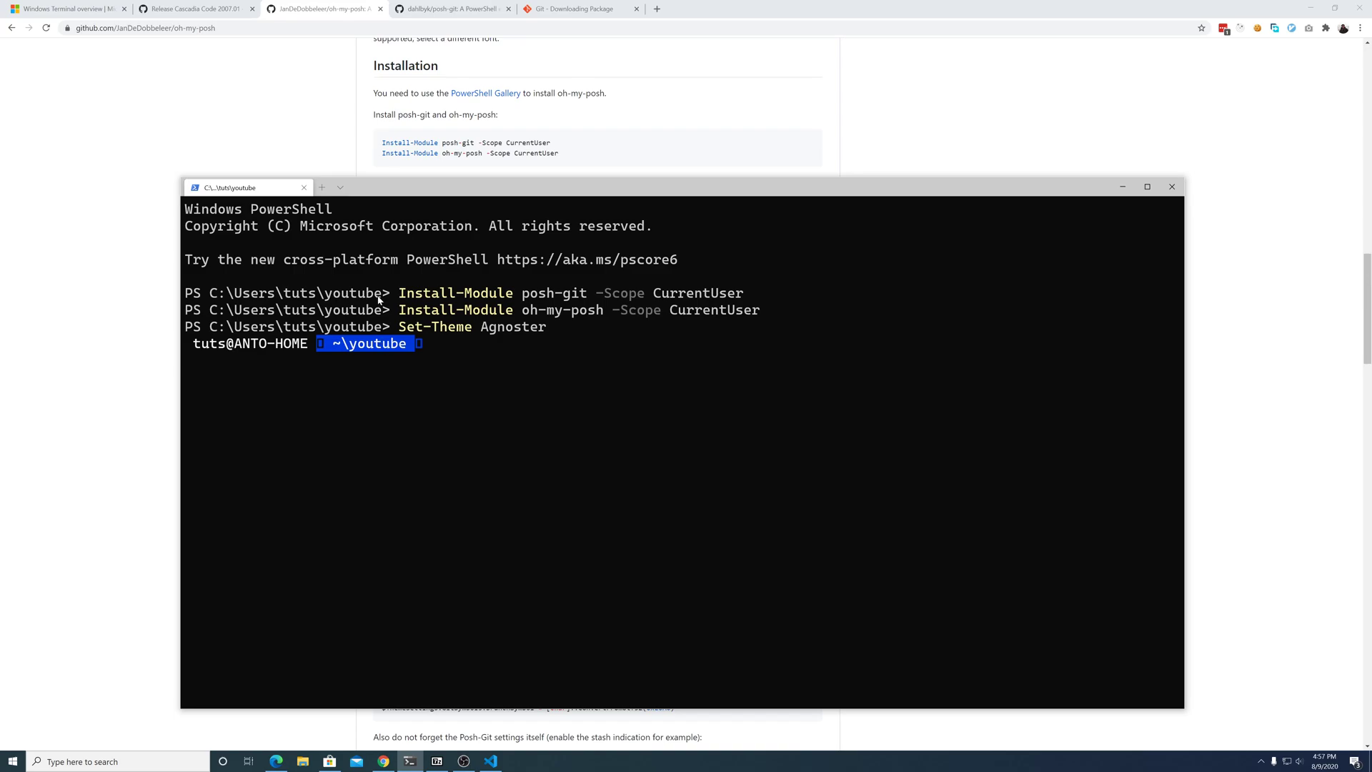
{"action": "mouse_move", "coordinate": [339, 189]}
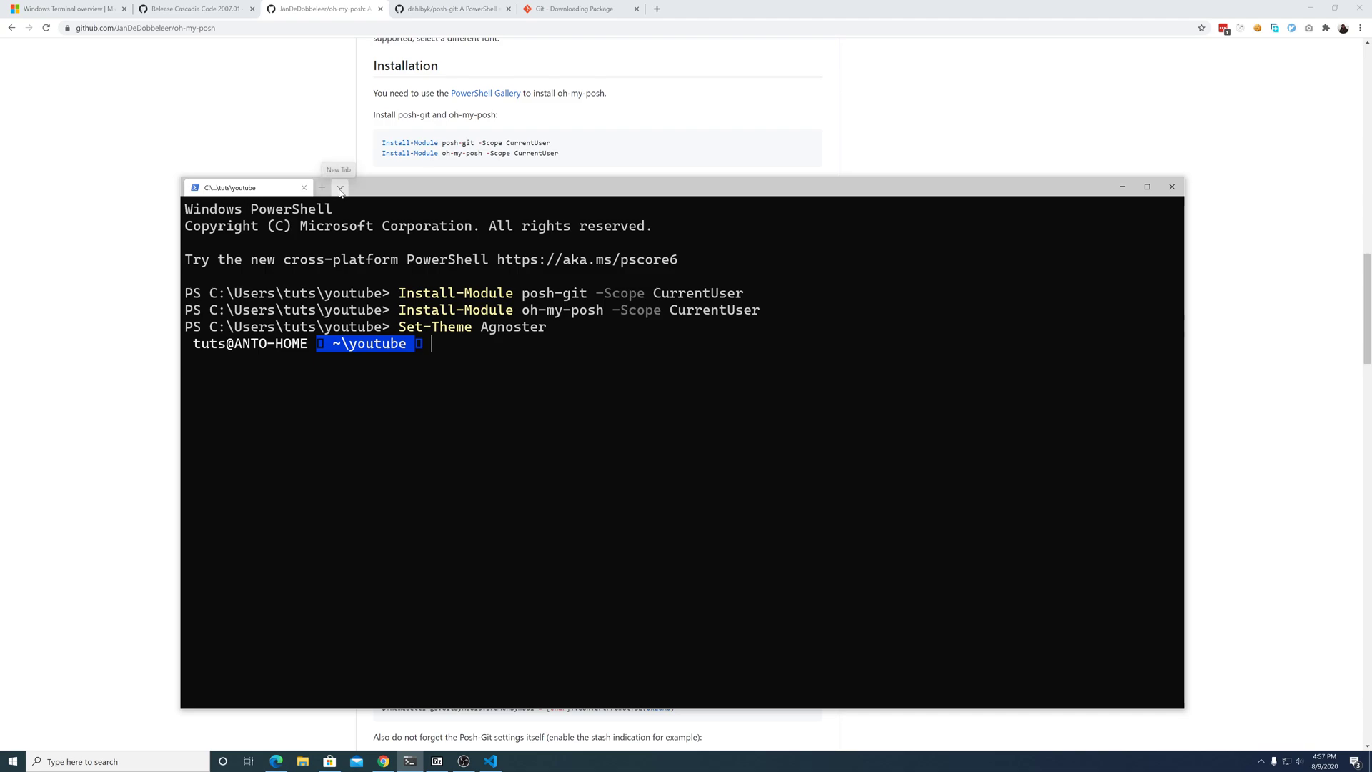
Step: Add "fontFace": "Cascadia Code PL" to the powershell.exe profile in settings.json and check the prompt
{"action": "left_click", "coordinate": [340, 187]}
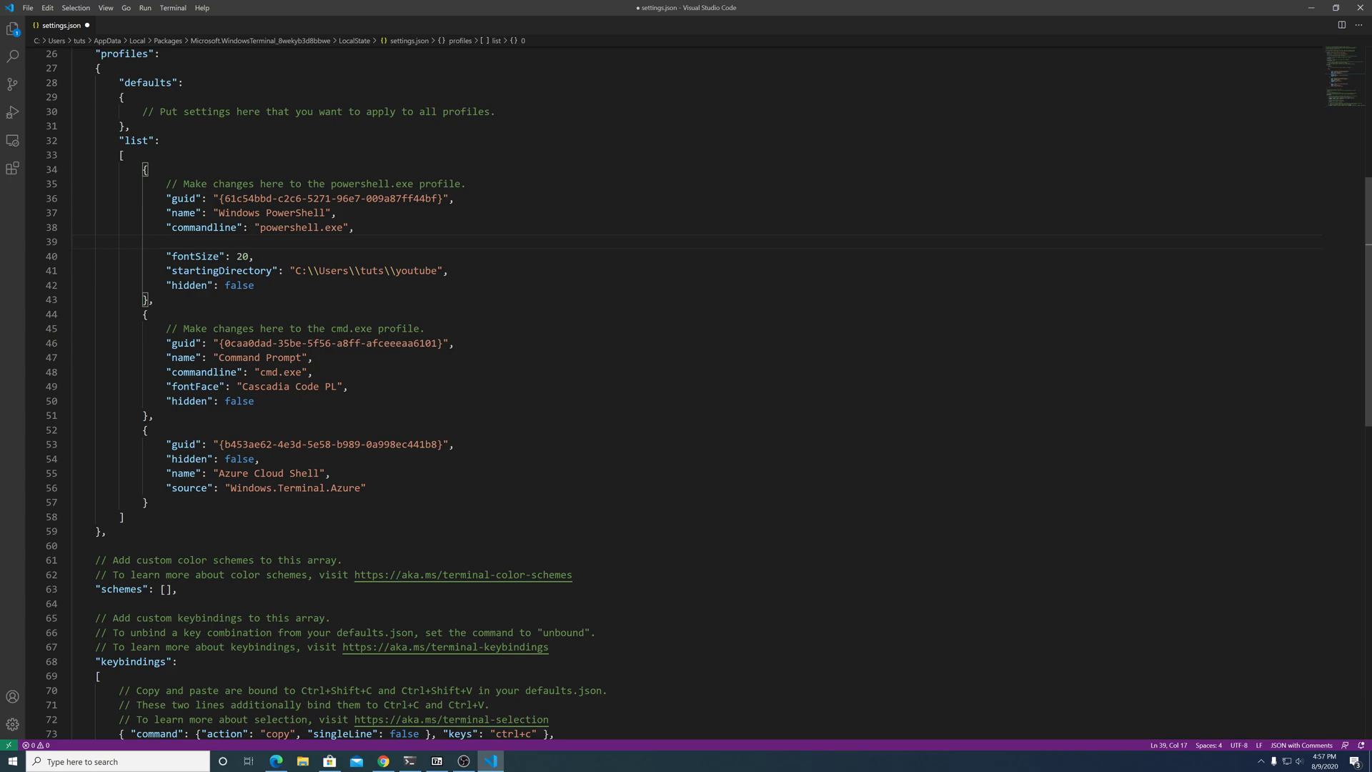
{"action": "mouse_move", "coordinate": [183, 213]}
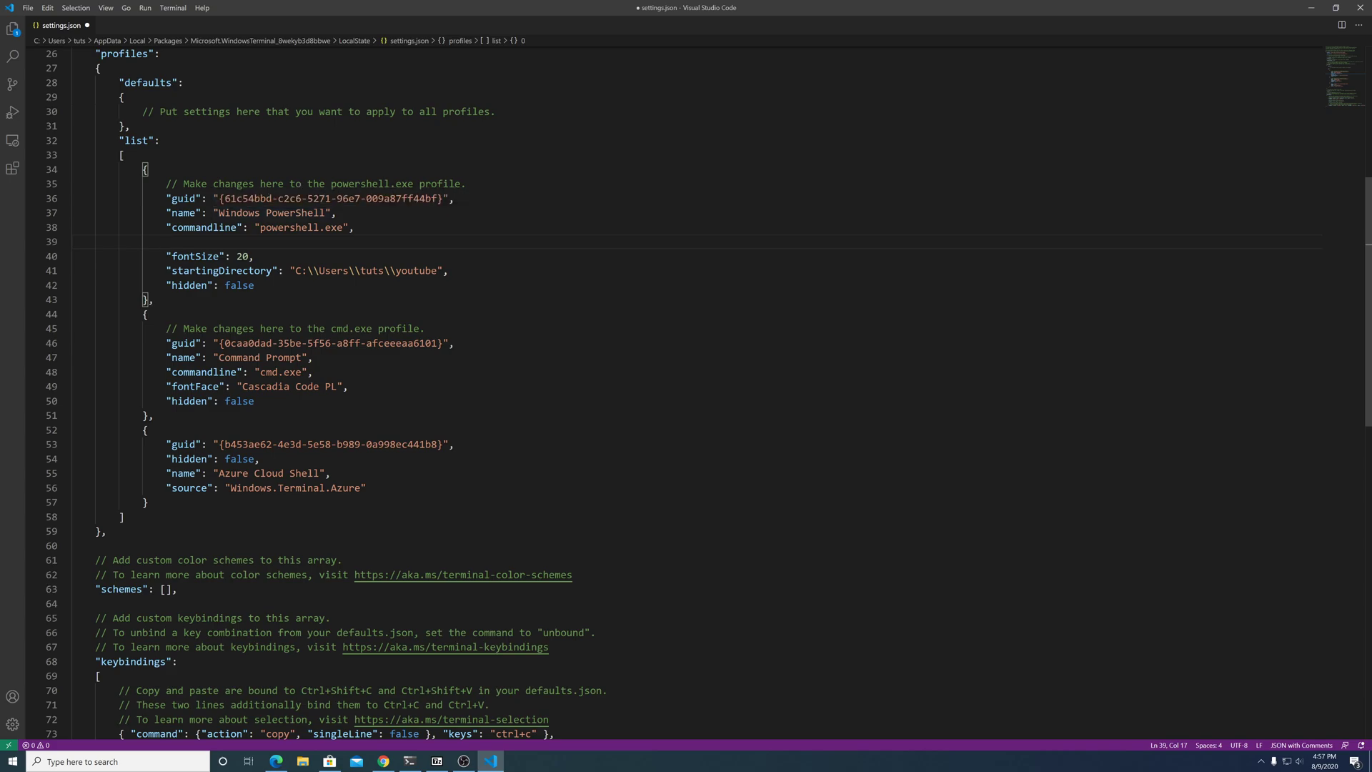
{"action": "type", "text": "\"fontFace\": \"Cascadia Mo\","}
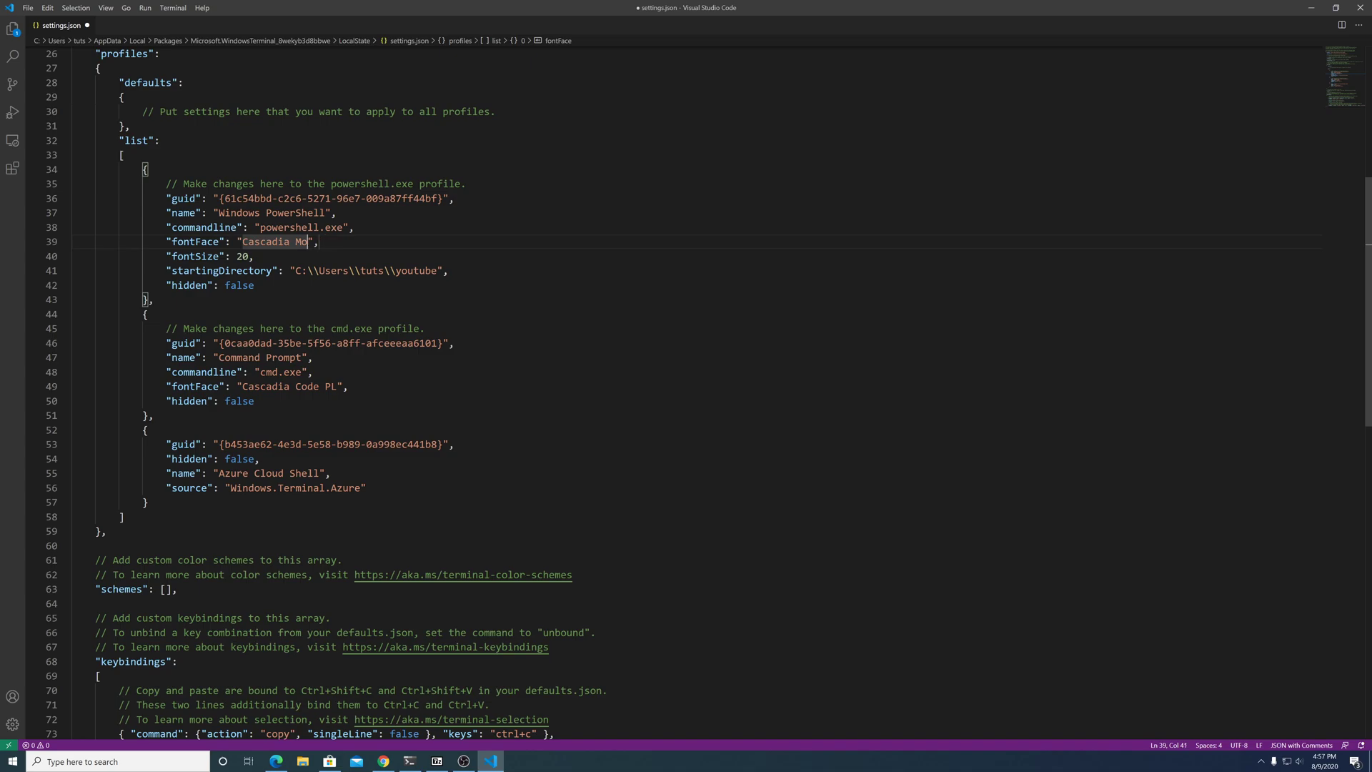
{"action": "key", "text": "BackSpace"}
{"action": "type", "text": "Code PL"}
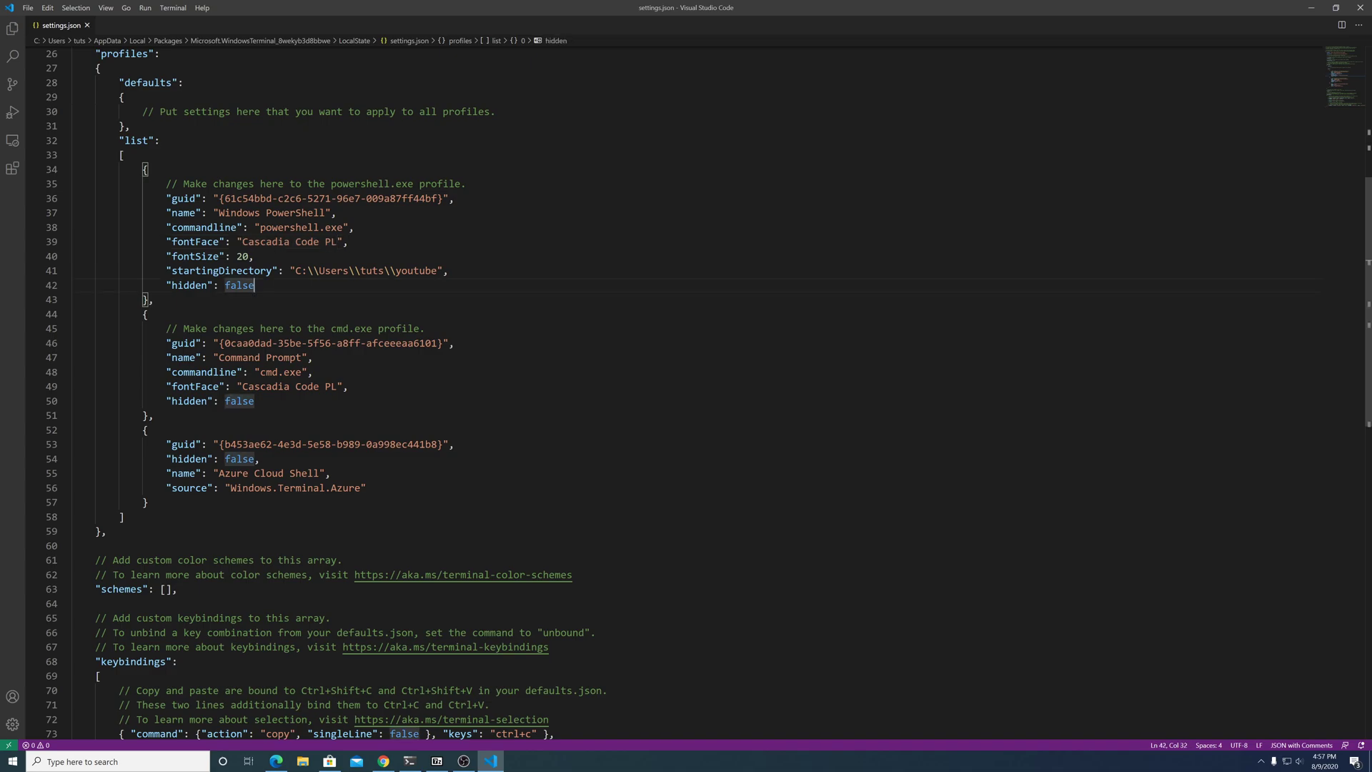
{"action": "left_click", "coordinate": [409, 761]}
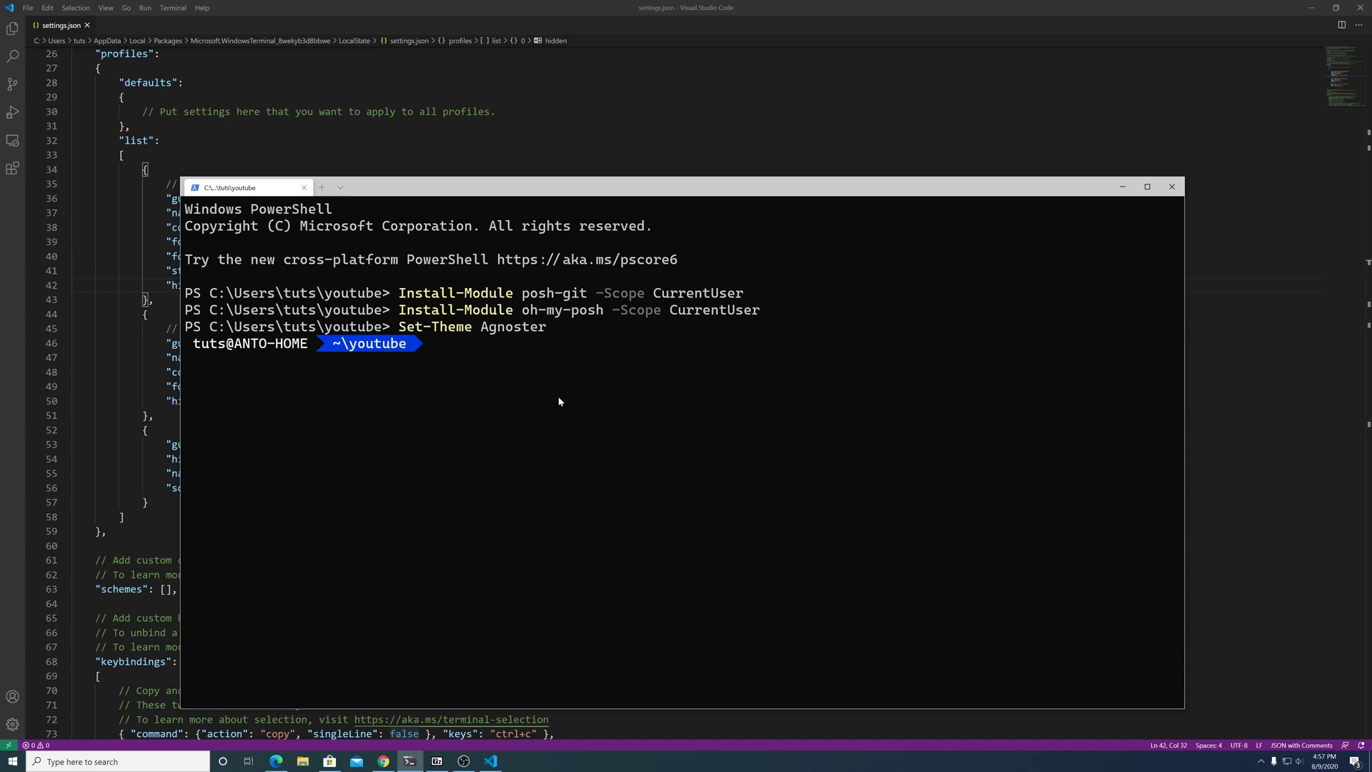
{"action": "mouse_move", "coordinate": [629, 435]}
{"action": "type", "text": "ls"}
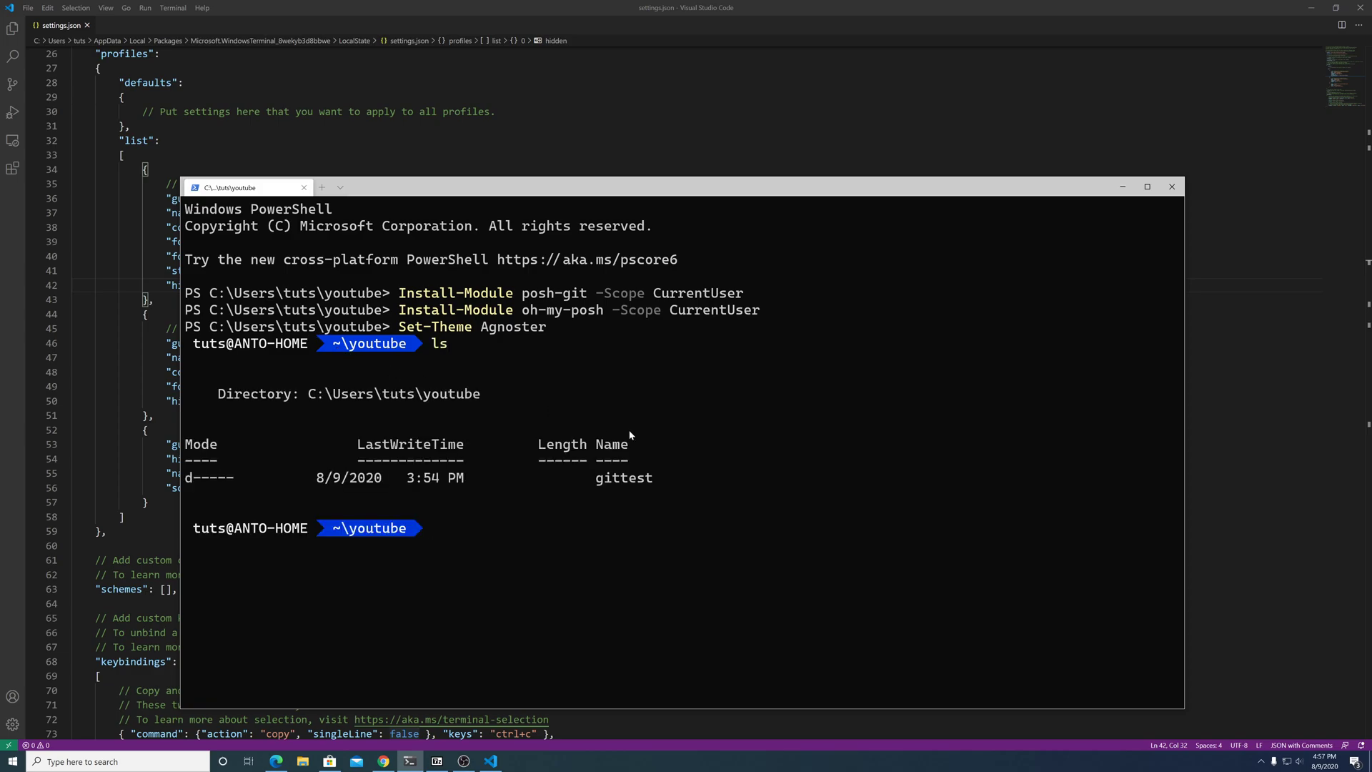
Step: Run ls and cd .\gittest\ so the Agnoster prompt shows the master branch
{"action": "type", "text": "cd .\\gittest\\"}
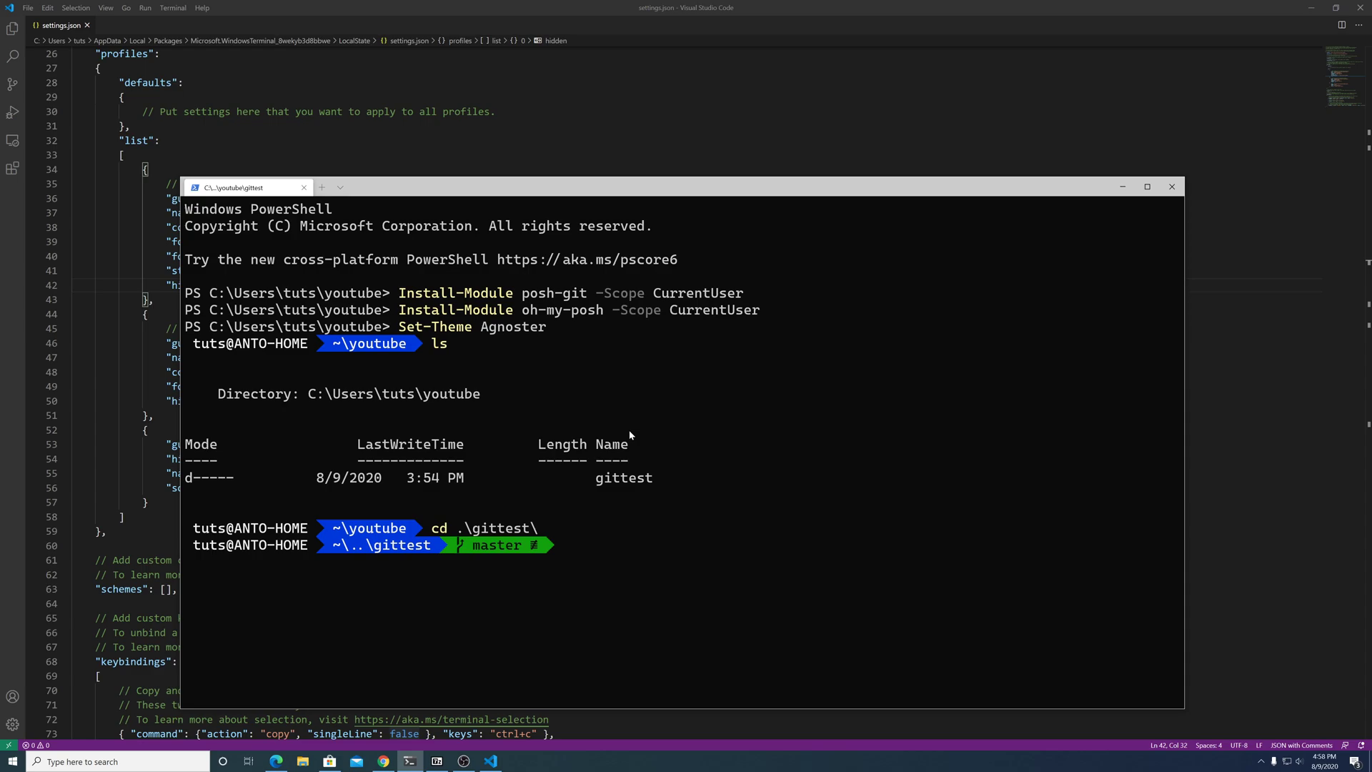
{"action": "type", "text": "ls"}
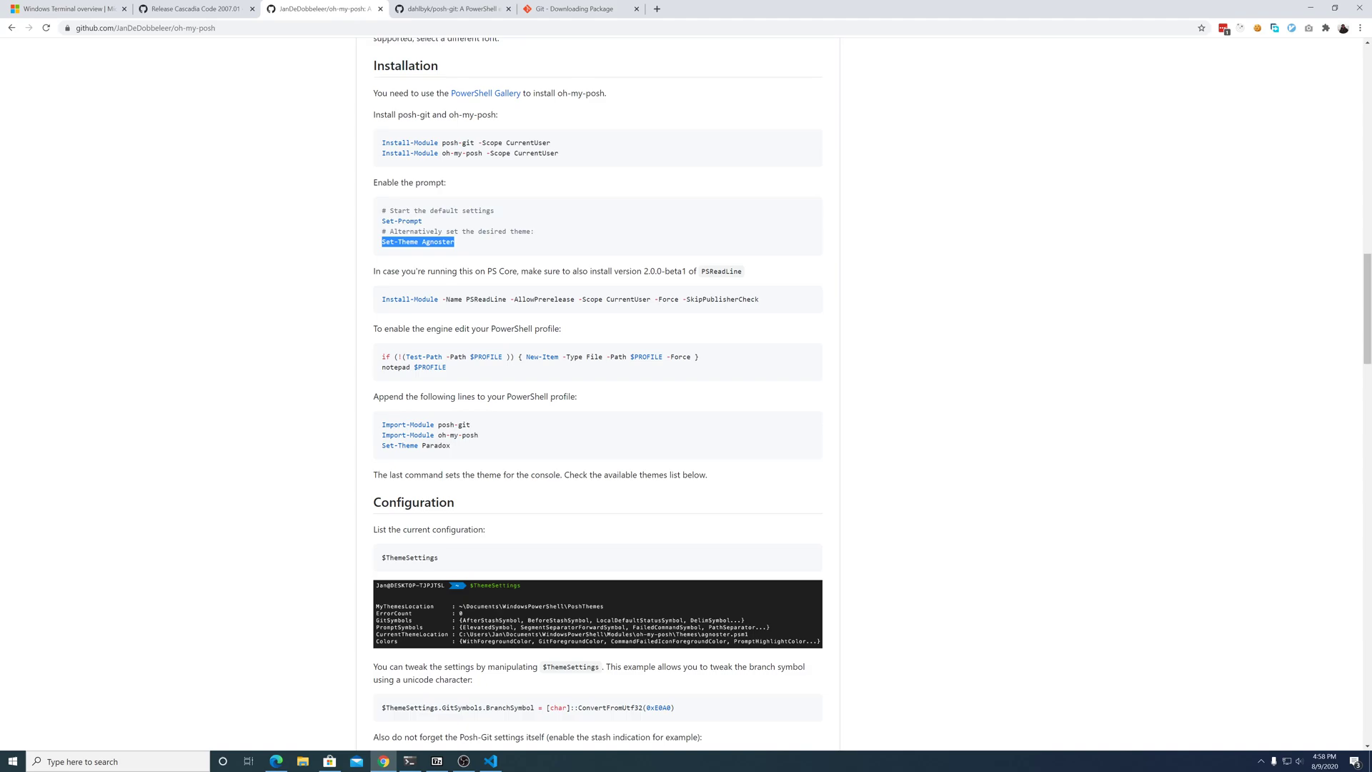
{"action": "mouse_move", "coordinate": [423, 421]}
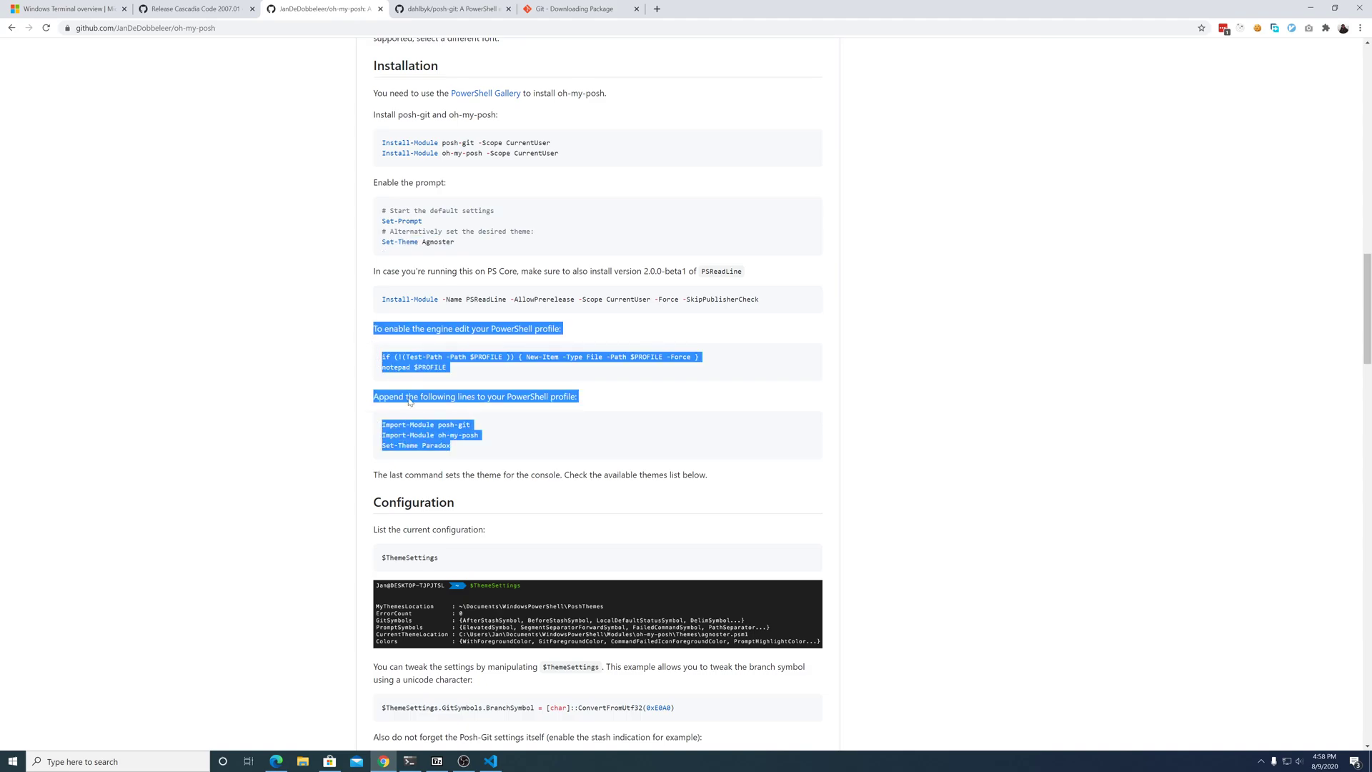
Step: Run notepad $PROFILE and add Import-Module posh-git to the empty profile
{"action": "left_click", "coordinate": [412, 367]}
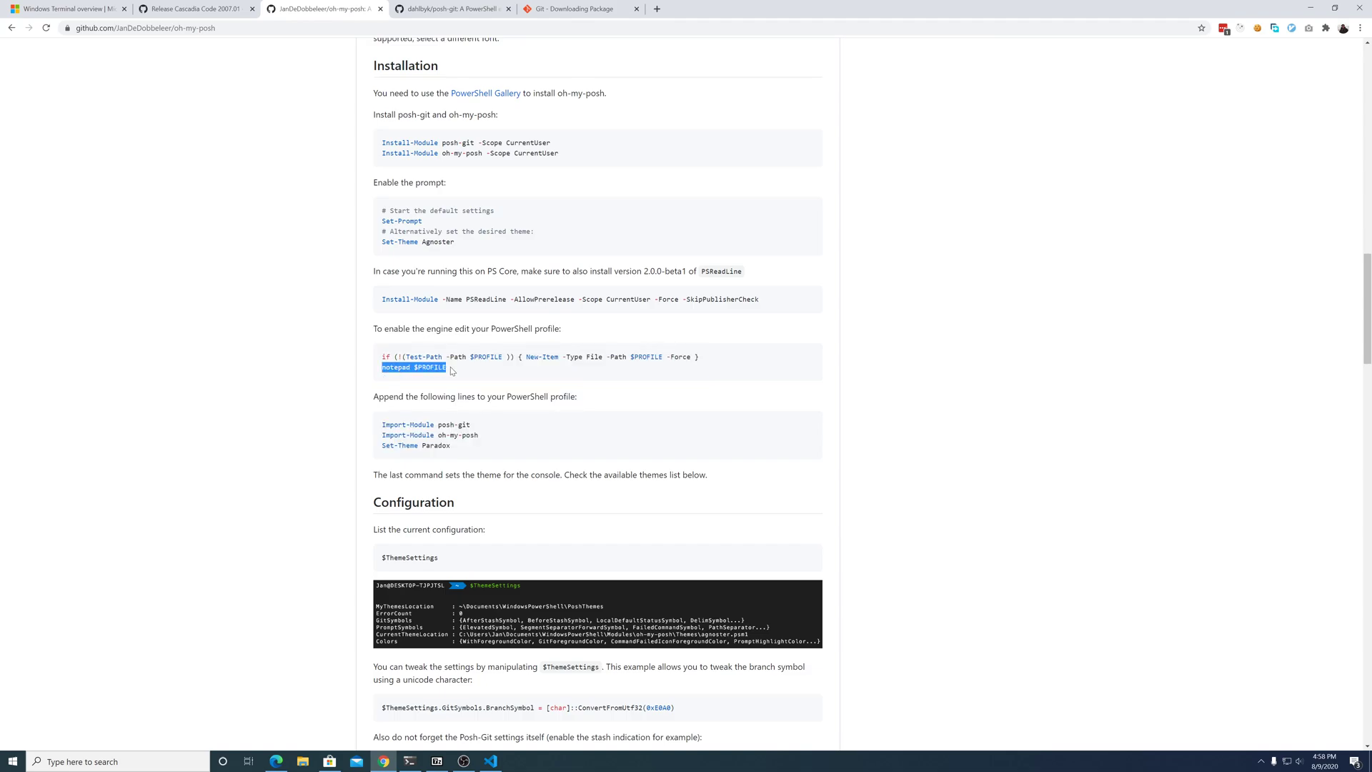
{"action": "left_click", "coordinate": [409, 761]}
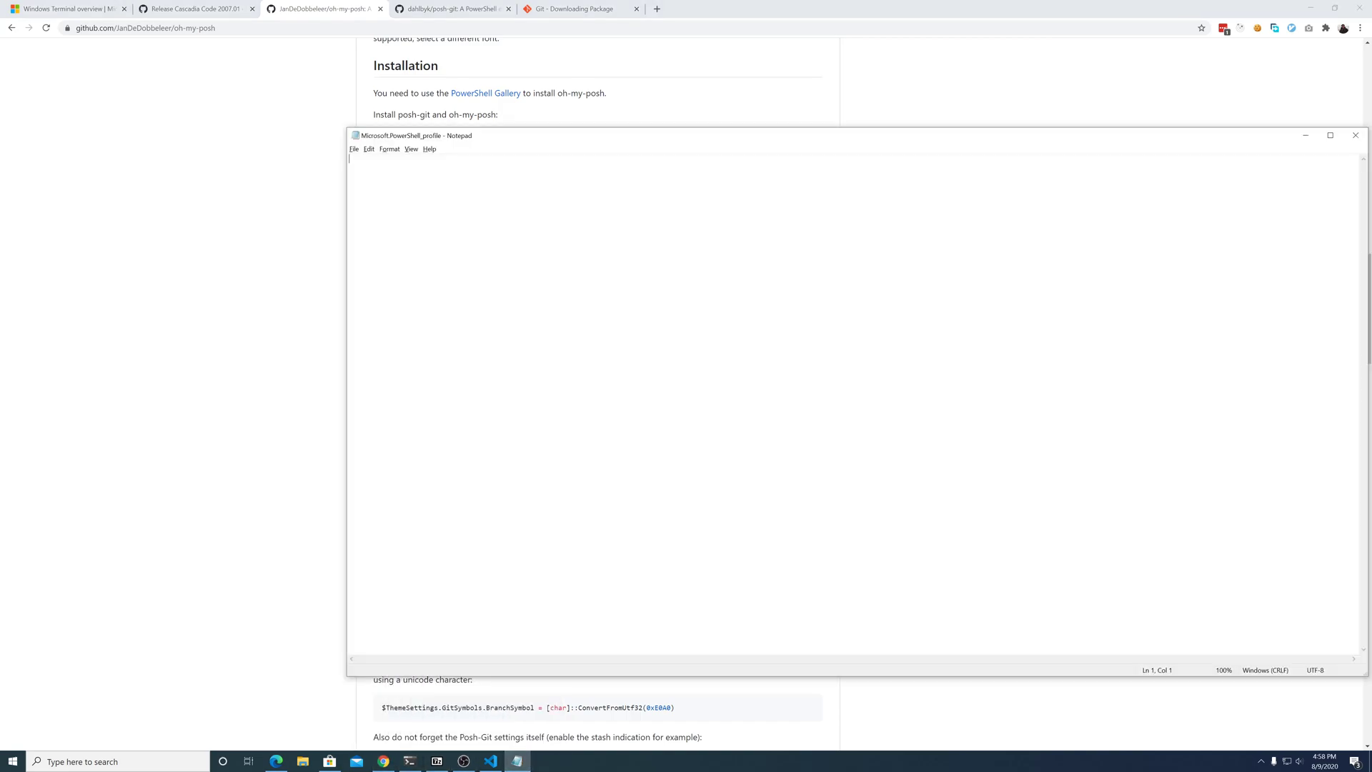
{"action": "type", "text": "Import-Module posh-git"}
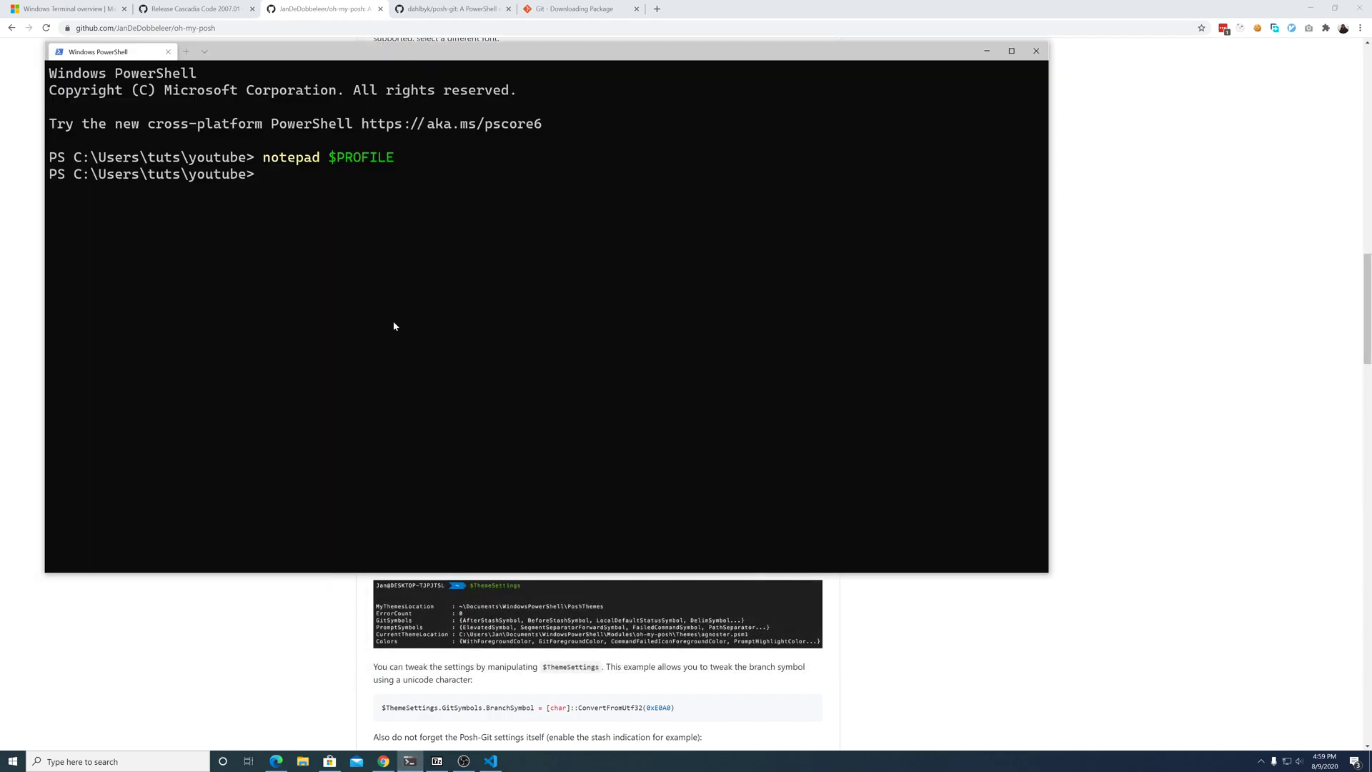
{"action": "mouse_move", "coordinate": [1036, 51]}
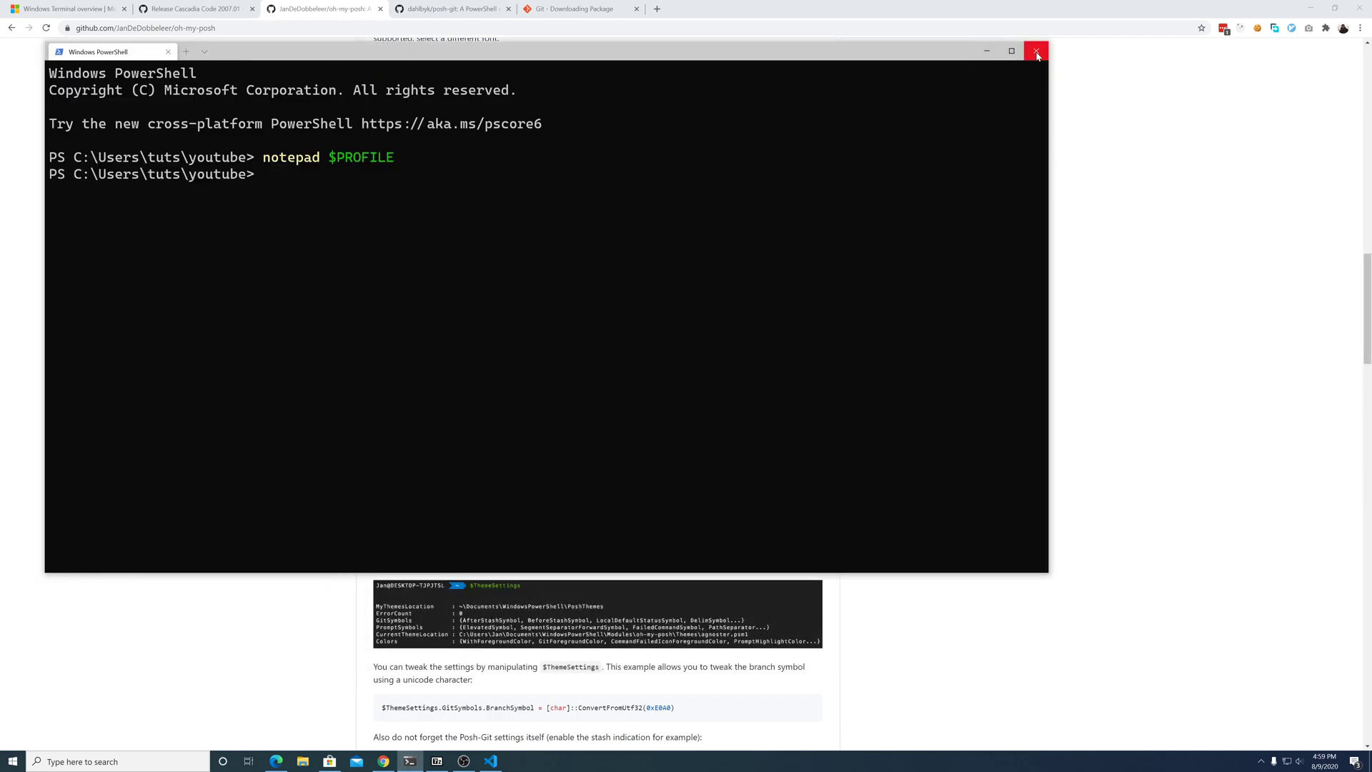
Step: Reopen Windows Terminal with the Paradox prompt and cd into .\gittest\ showing master
{"action": "left_click", "coordinate": [1037, 51]}
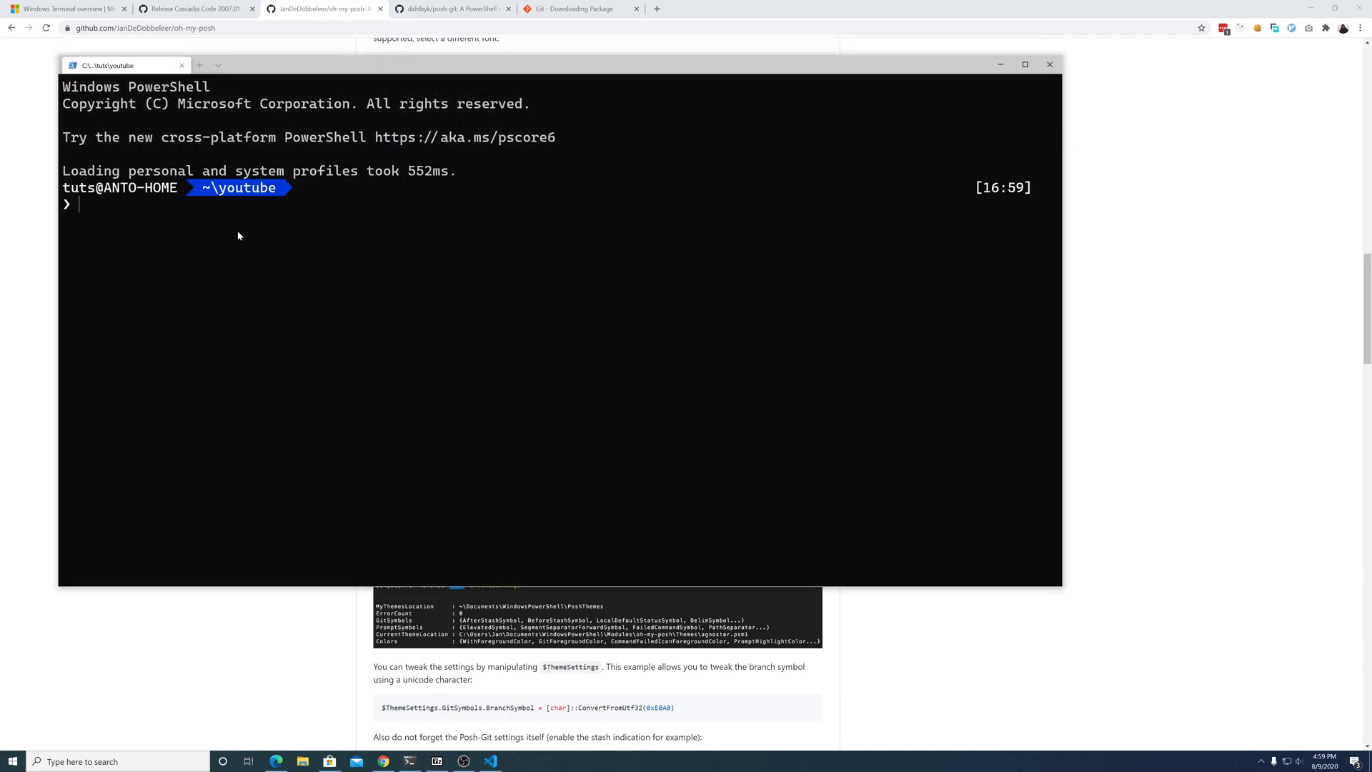
{"action": "mouse_move", "coordinate": [273, 216]}
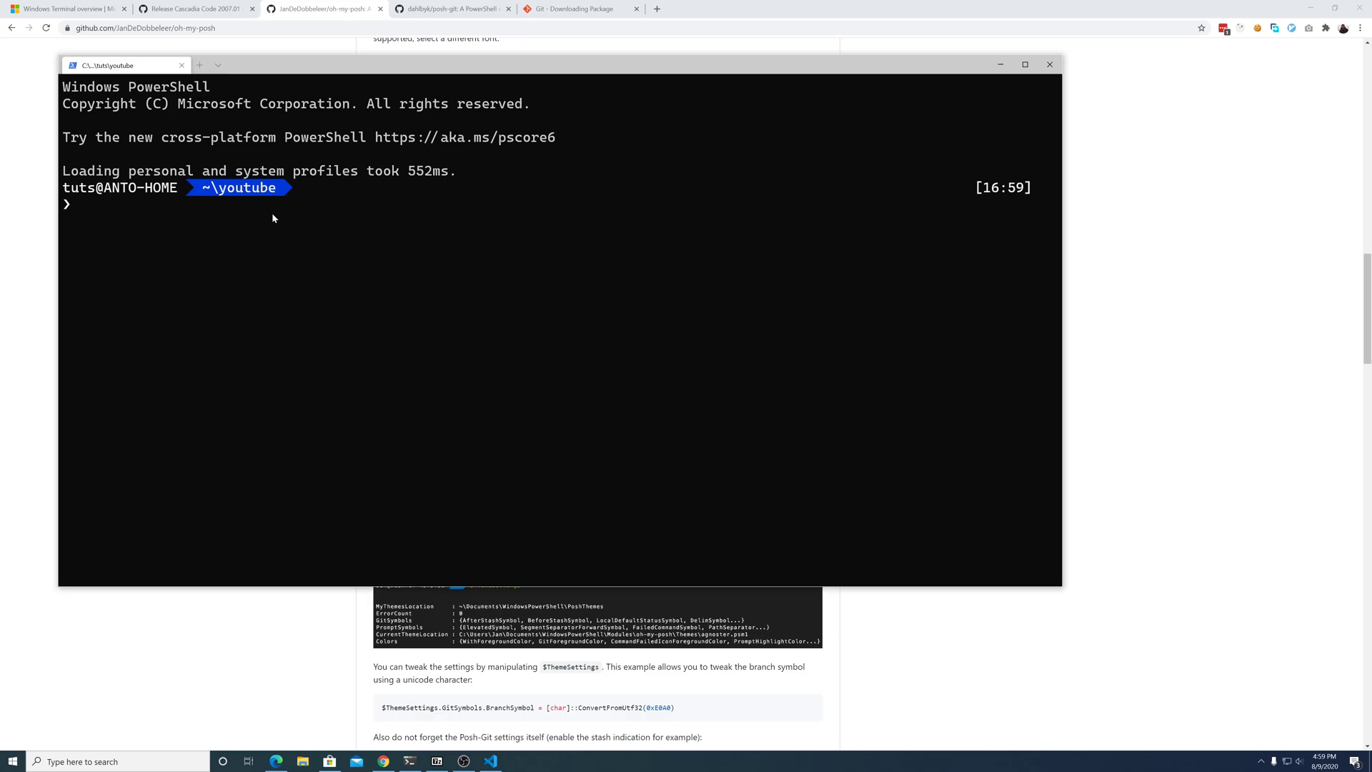
{"action": "type", "text": "ls"}
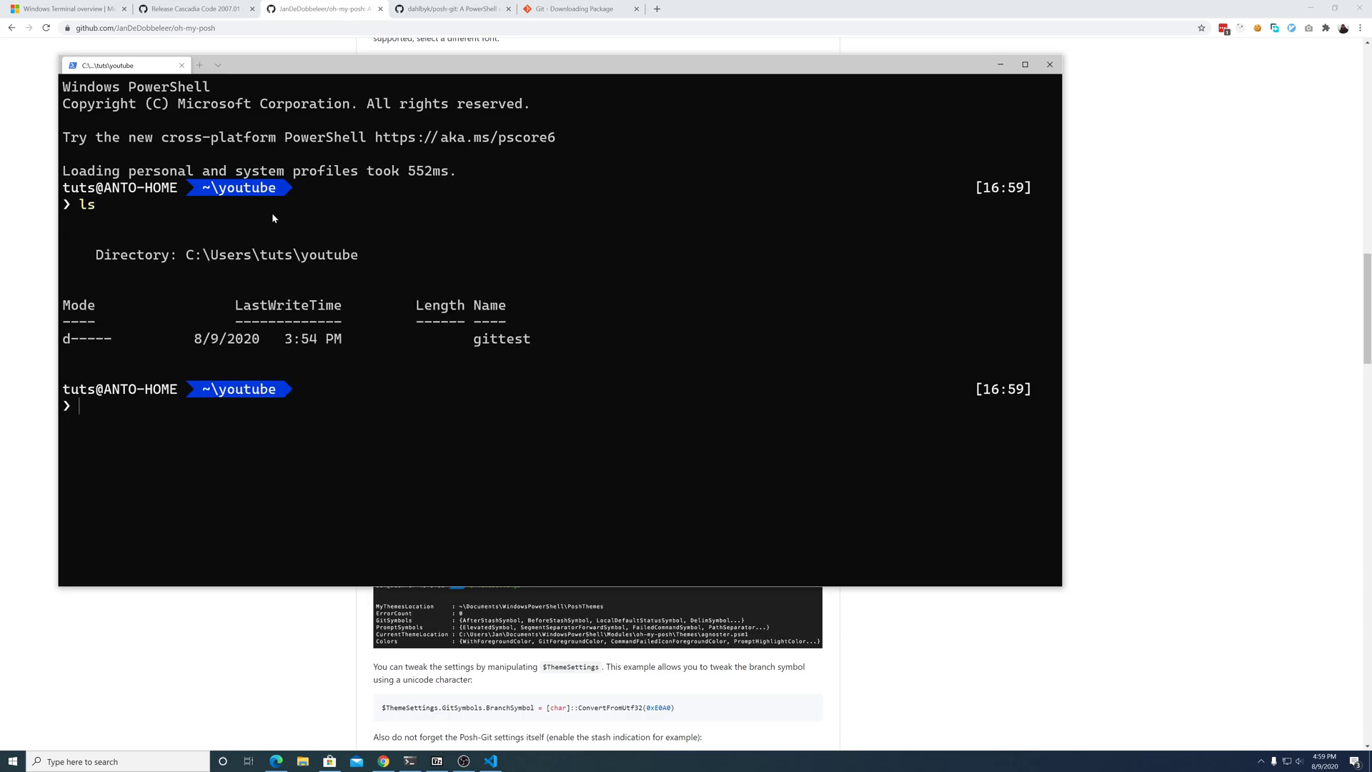
{"action": "type", "text": "cd .\\gittest\\"}
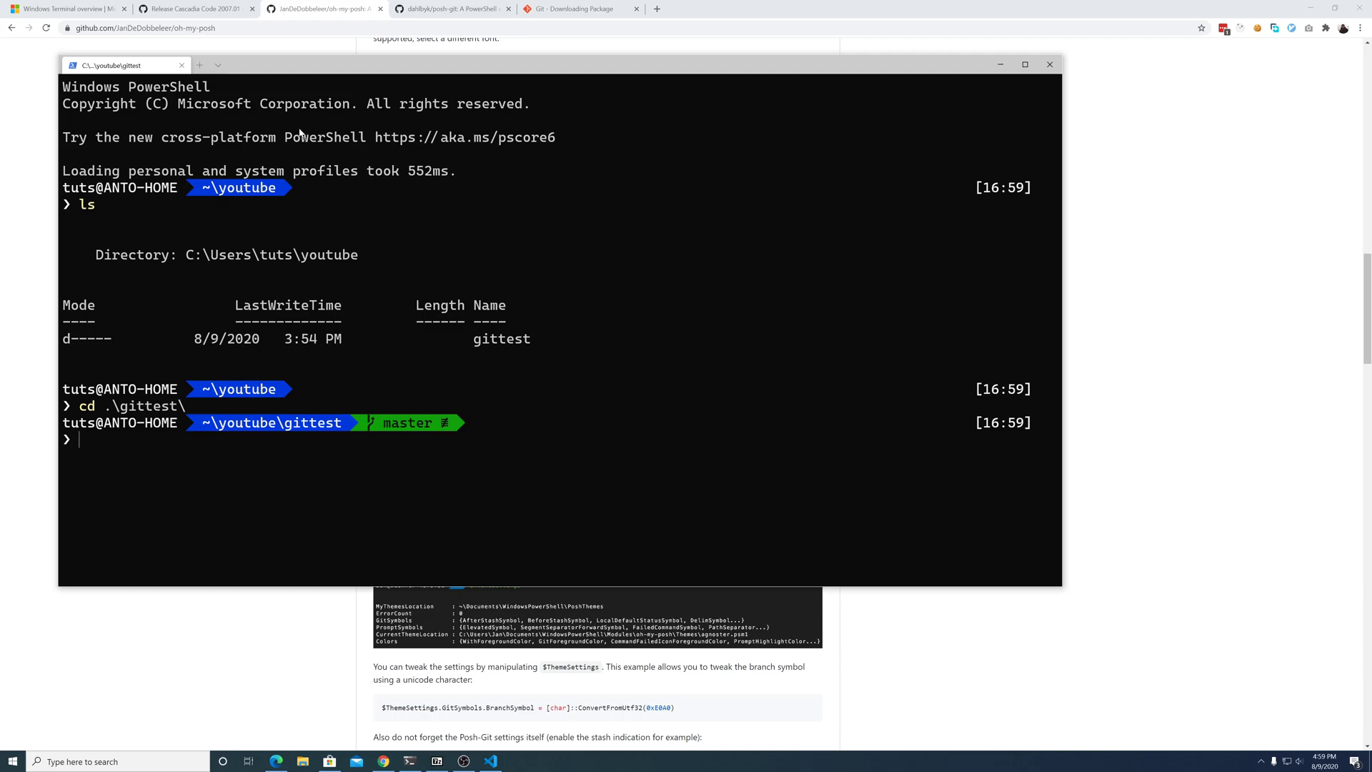
{"action": "left_click", "coordinate": [217, 64]}
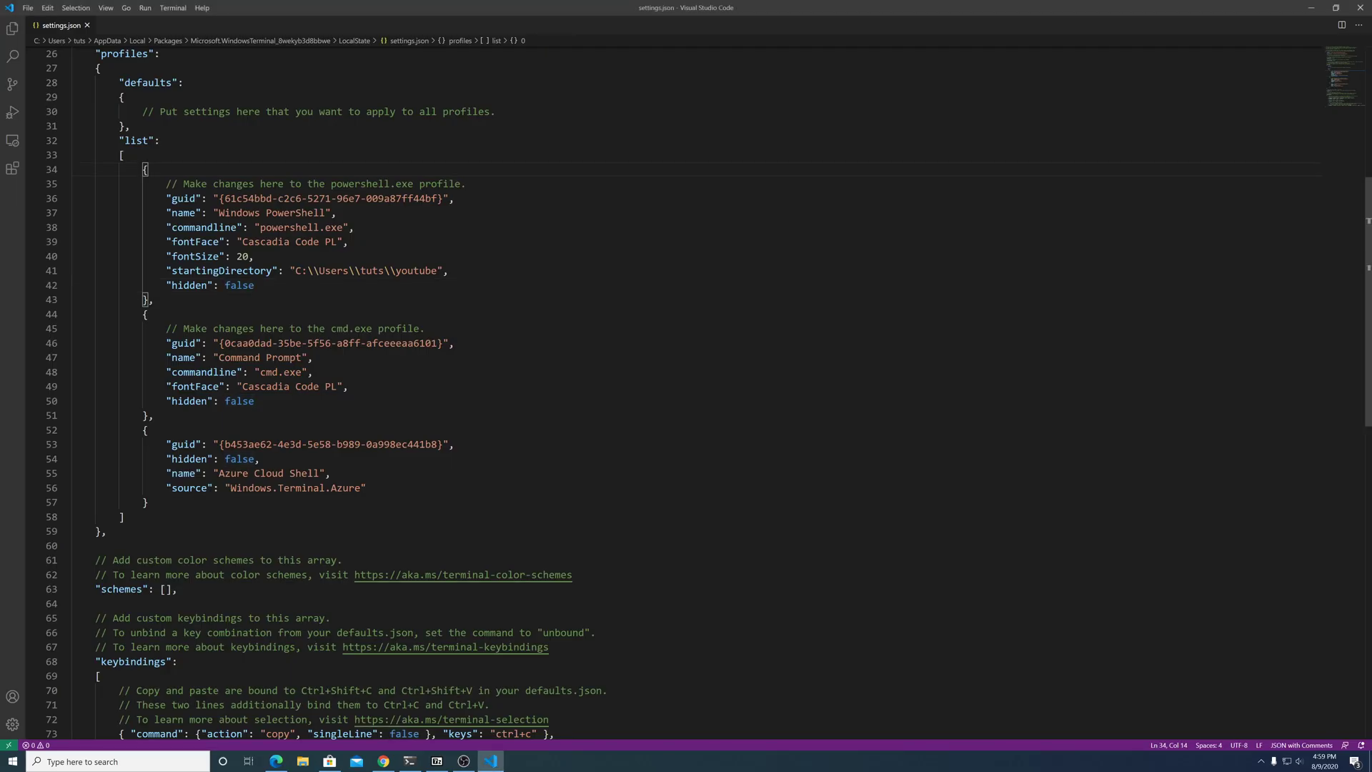
{"action": "double_click", "coordinate": [220, 270]}
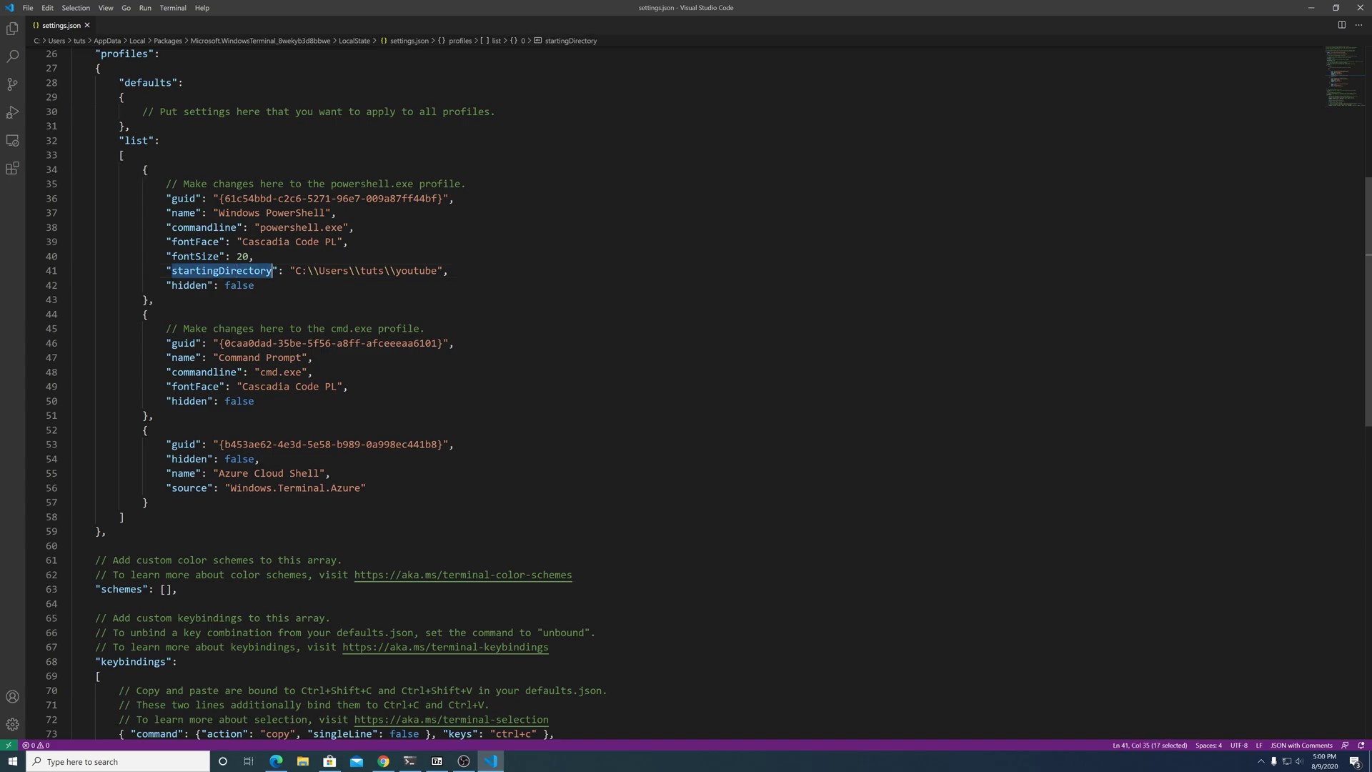
{"action": "mouse_move", "coordinate": [220, 271]}
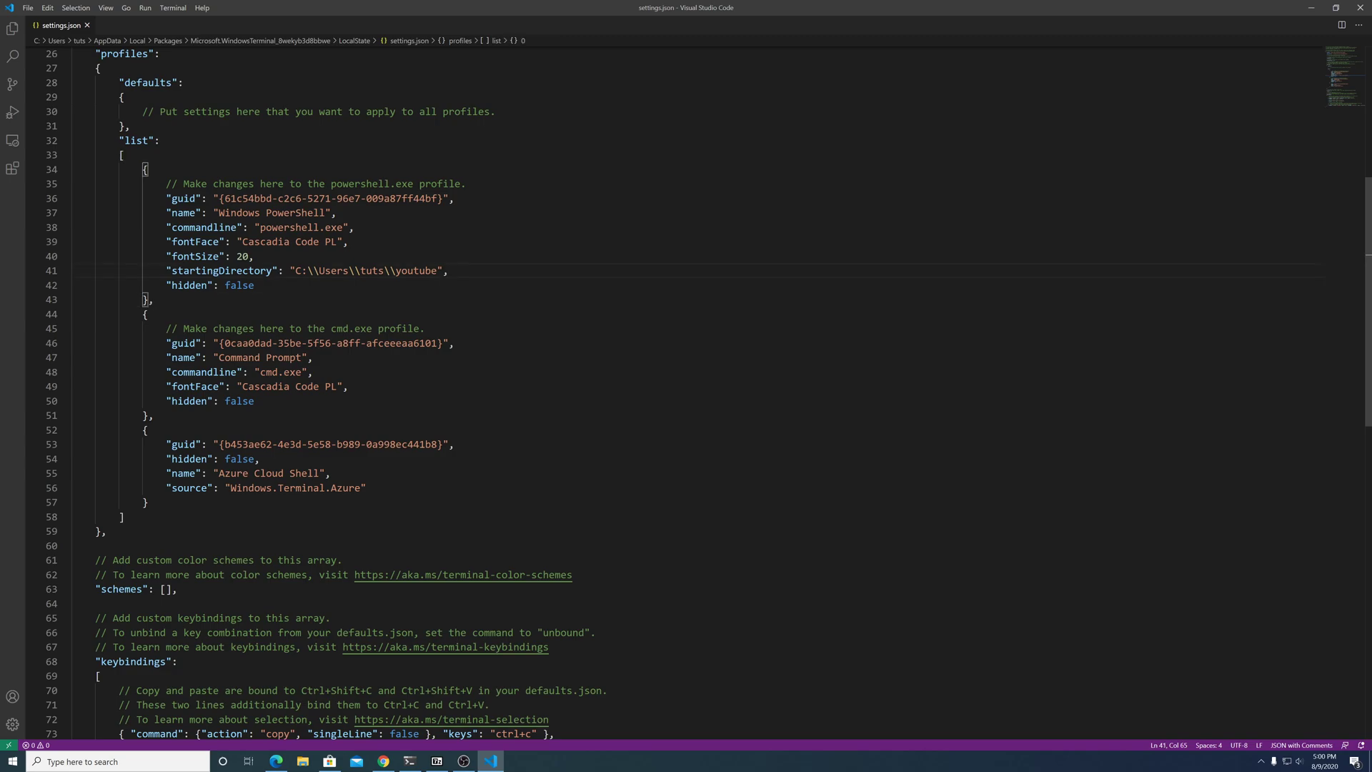
{"action": "double_click", "coordinate": [418, 271]}
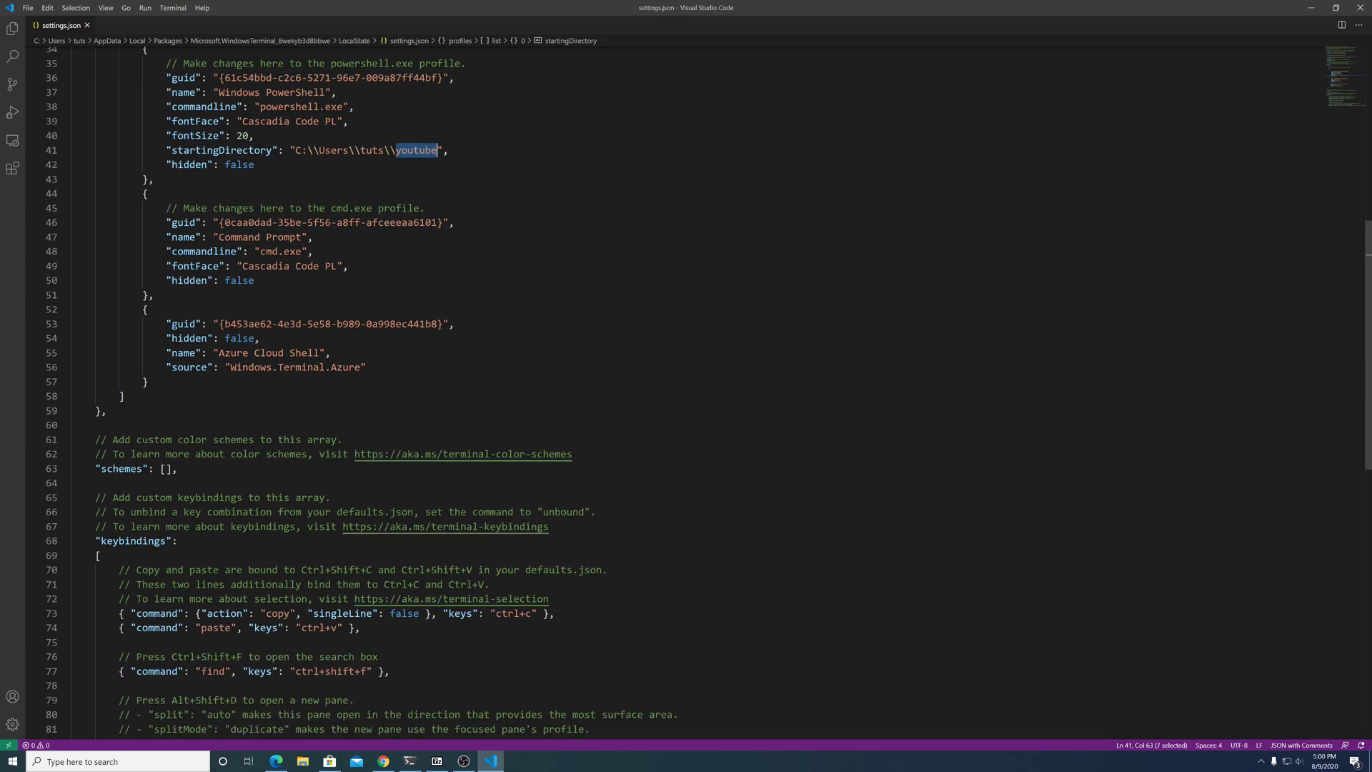
{"action": "scroll", "scroll_direction": "down", "scroll_amount": 3}
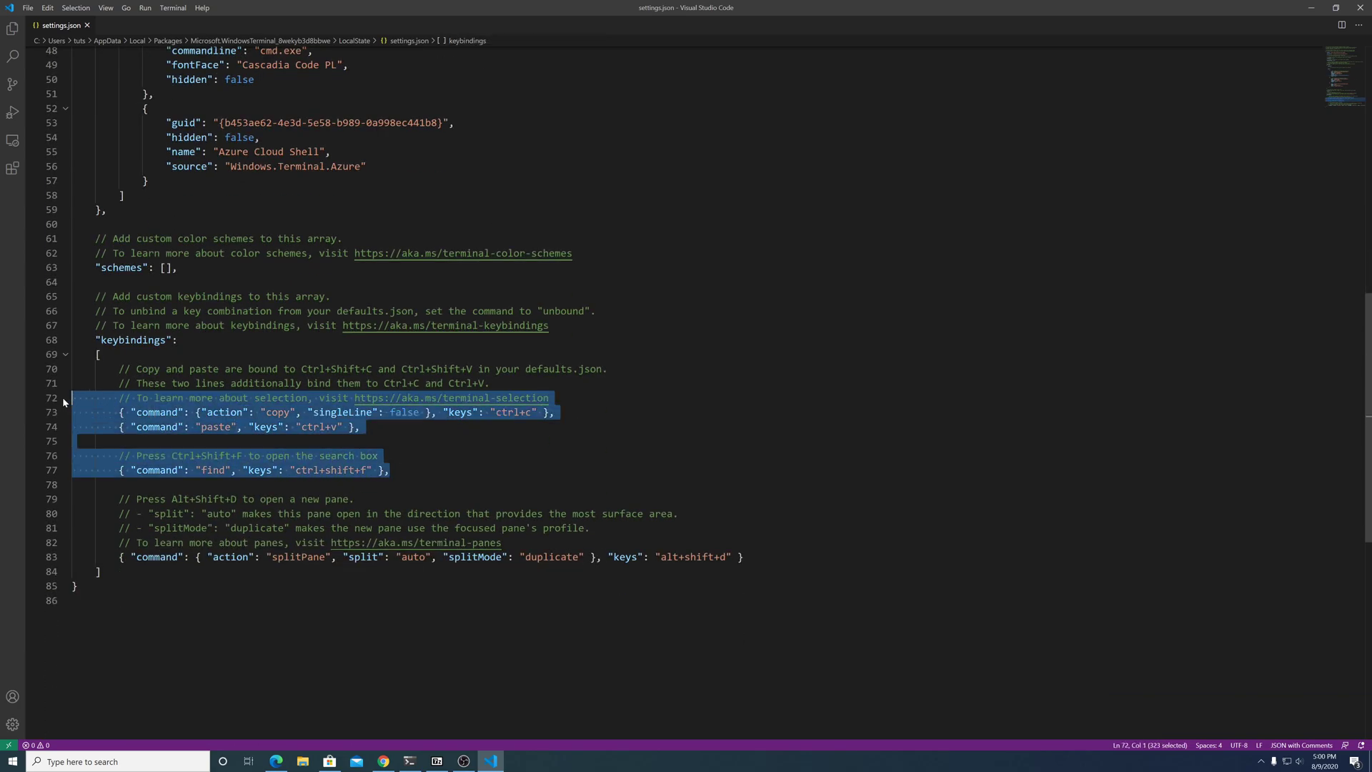
{"action": "left_click", "coordinate": [389, 470]}
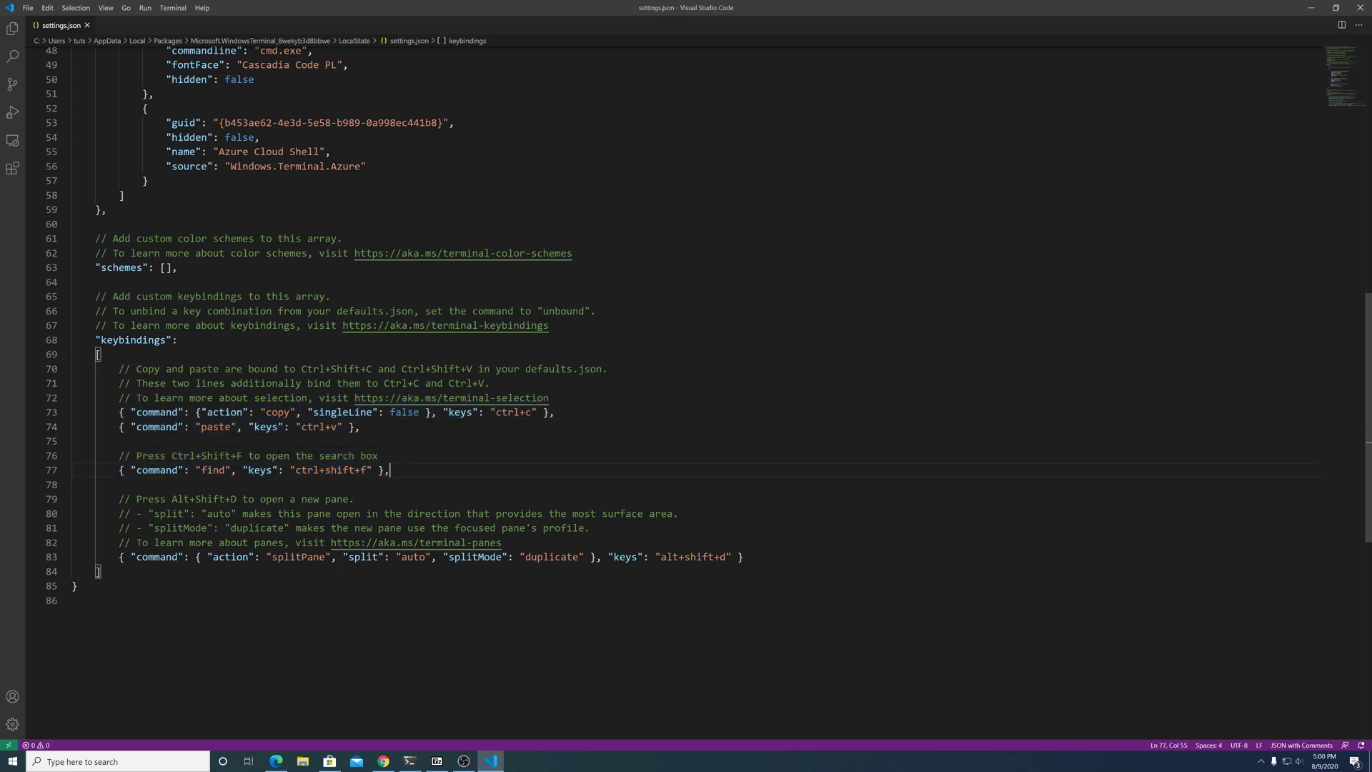
{"action": "double_click", "coordinate": [299, 556]}
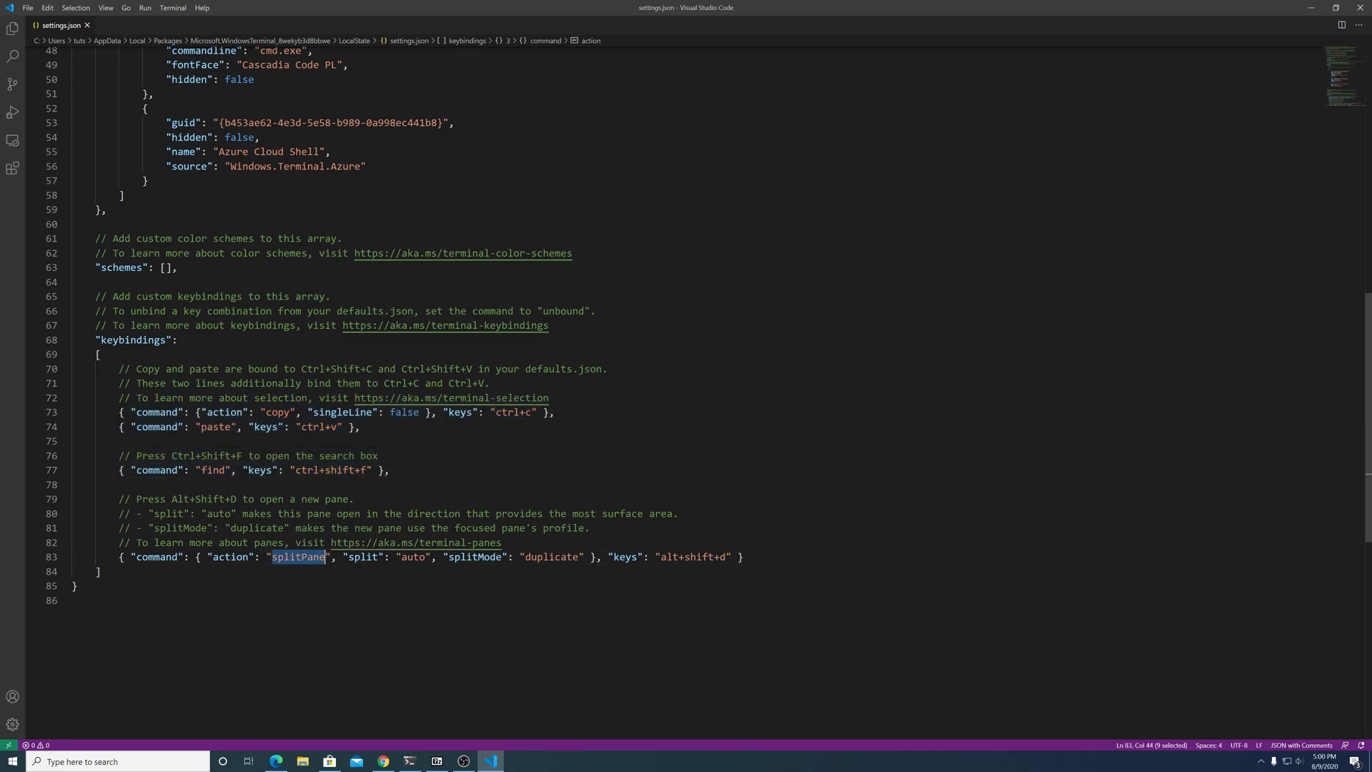
Step: Choose Windows PowerShell from the terminal's profile dropdown to open a new tab
{"action": "left_click", "coordinate": [409, 760]}
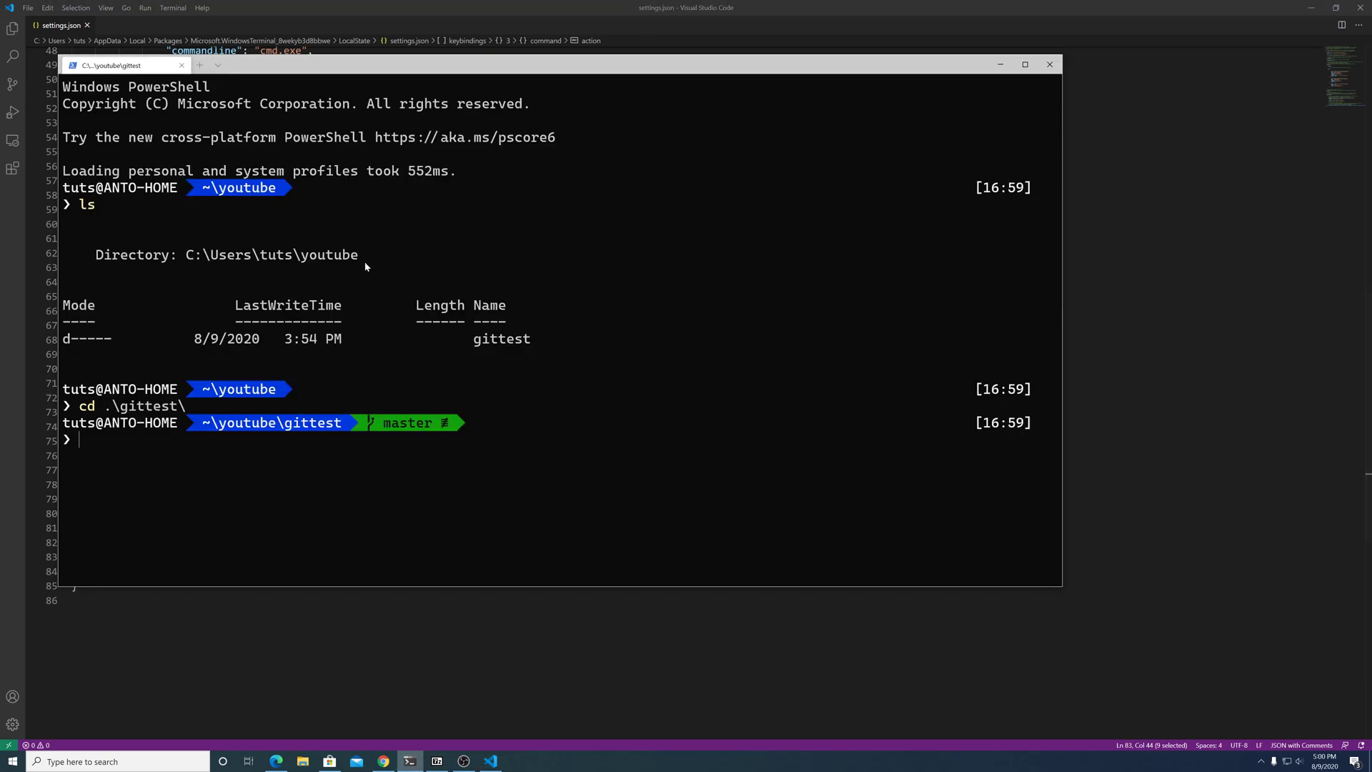
{"action": "mouse_move", "coordinate": [201, 64]}
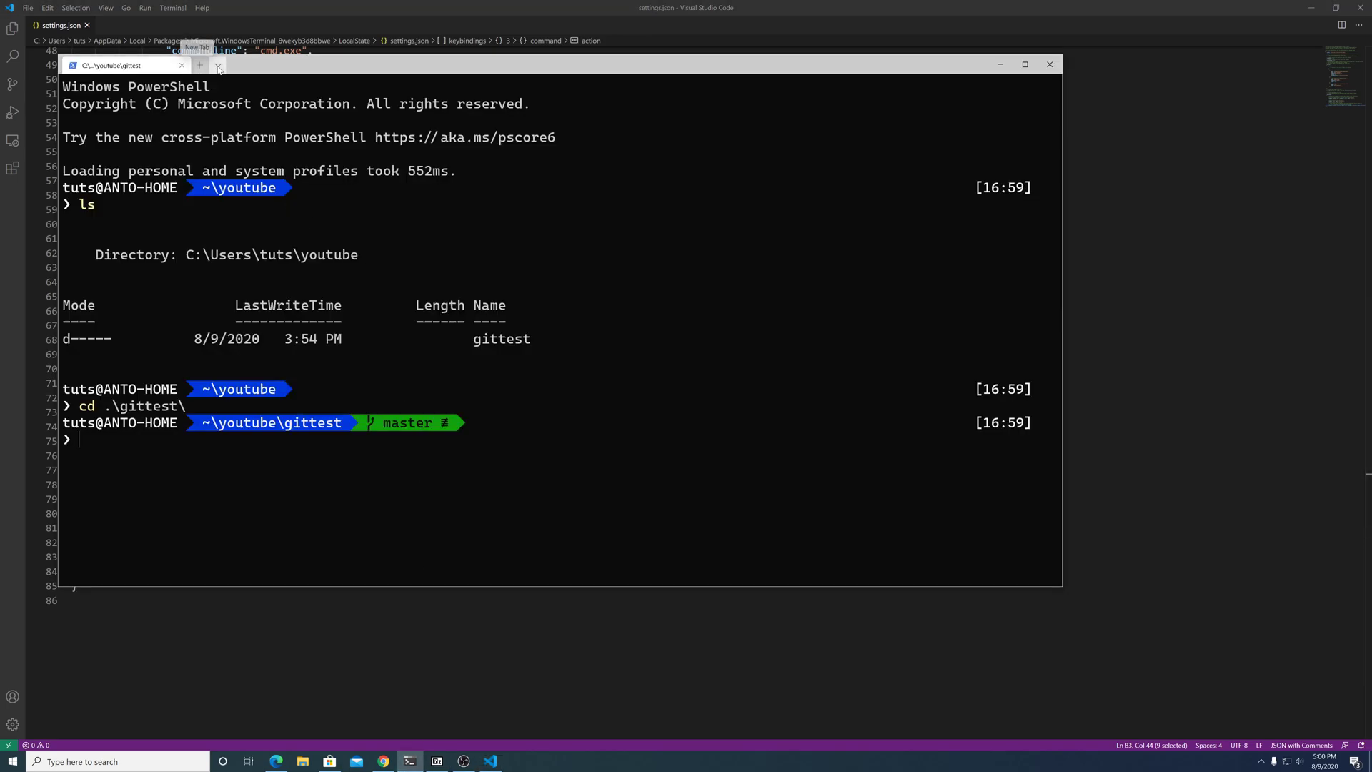
{"action": "left_click", "coordinate": [218, 64]}
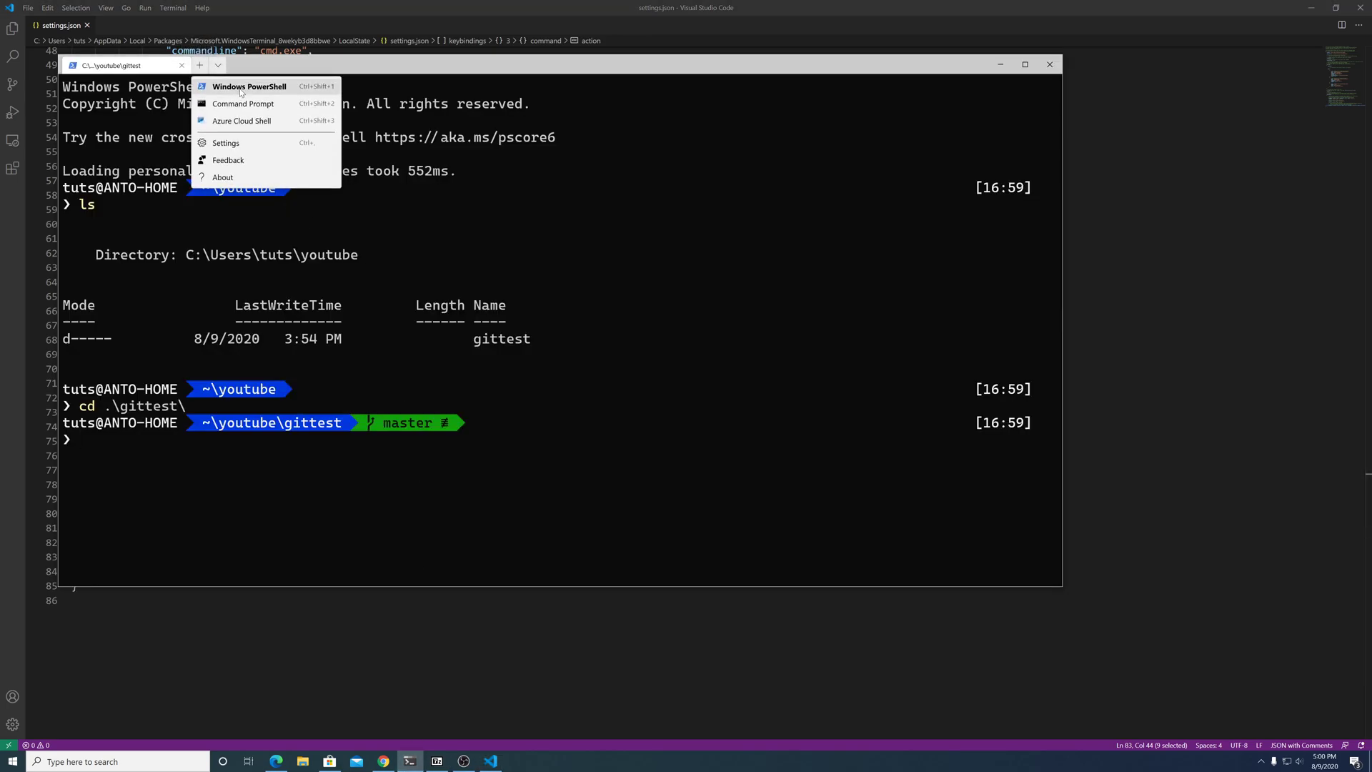
{"action": "left_click", "coordinate": [249, 86]}
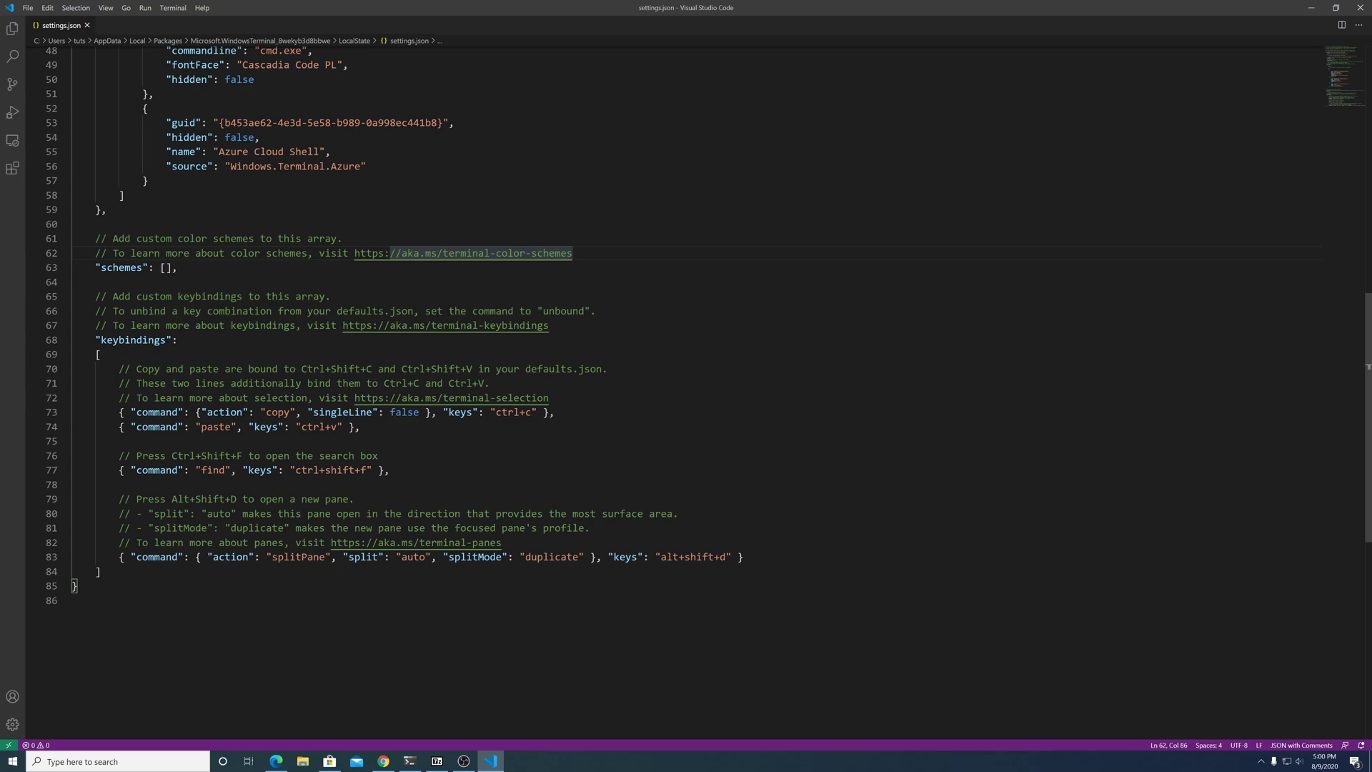
{"action": "double_click", "coordinate": [699, 556]}
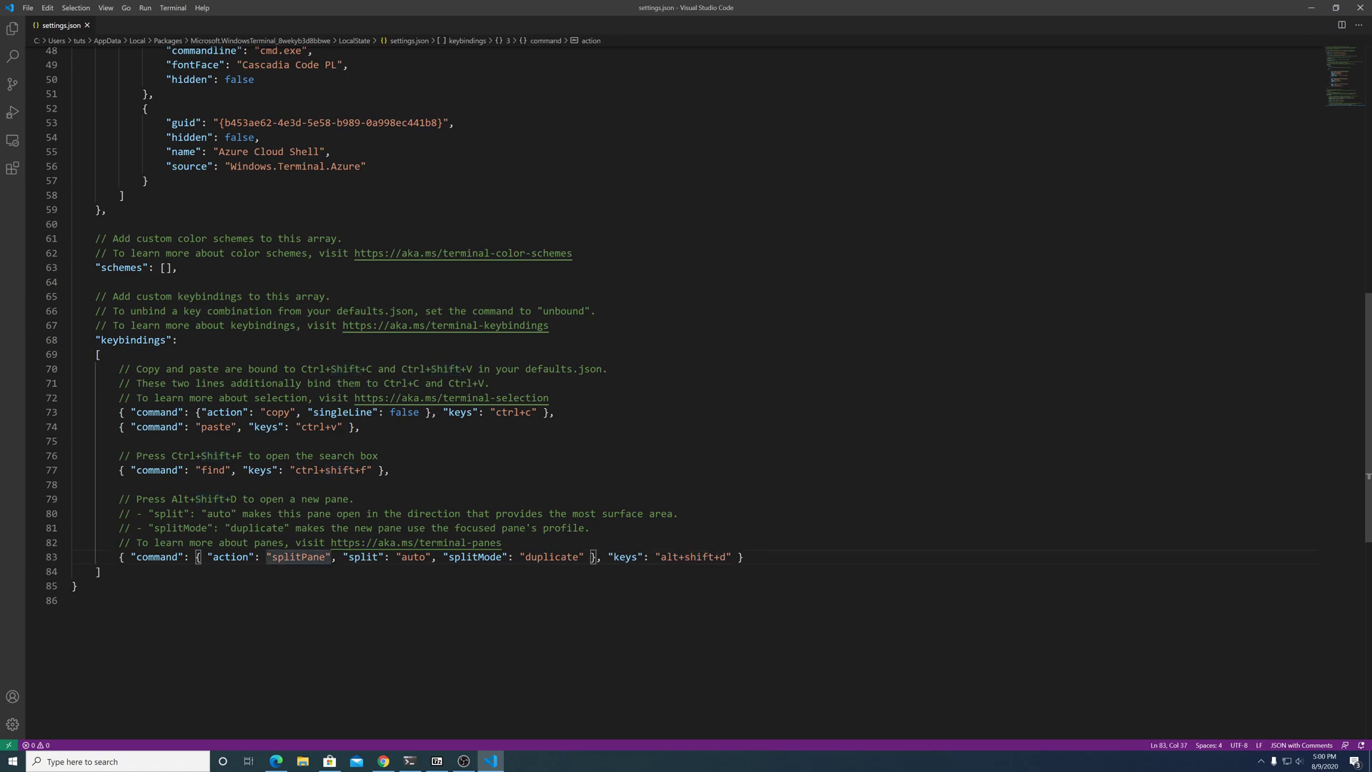
{"action": "double_click", "coordinate": [695, 556]}
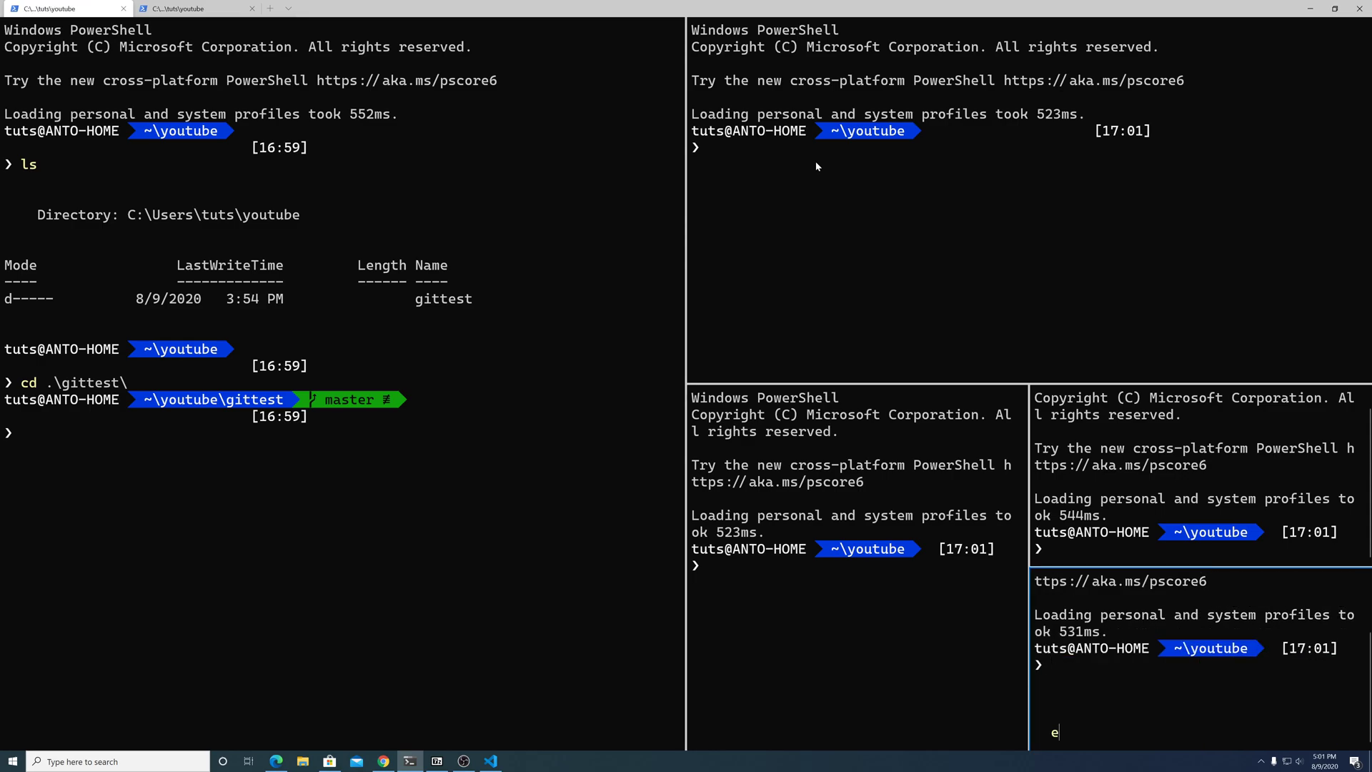
Step: Exit the extra panes and tab, leaving the gittest tab, and reopen settings.json
{"action": "type", "text": "ixt"}
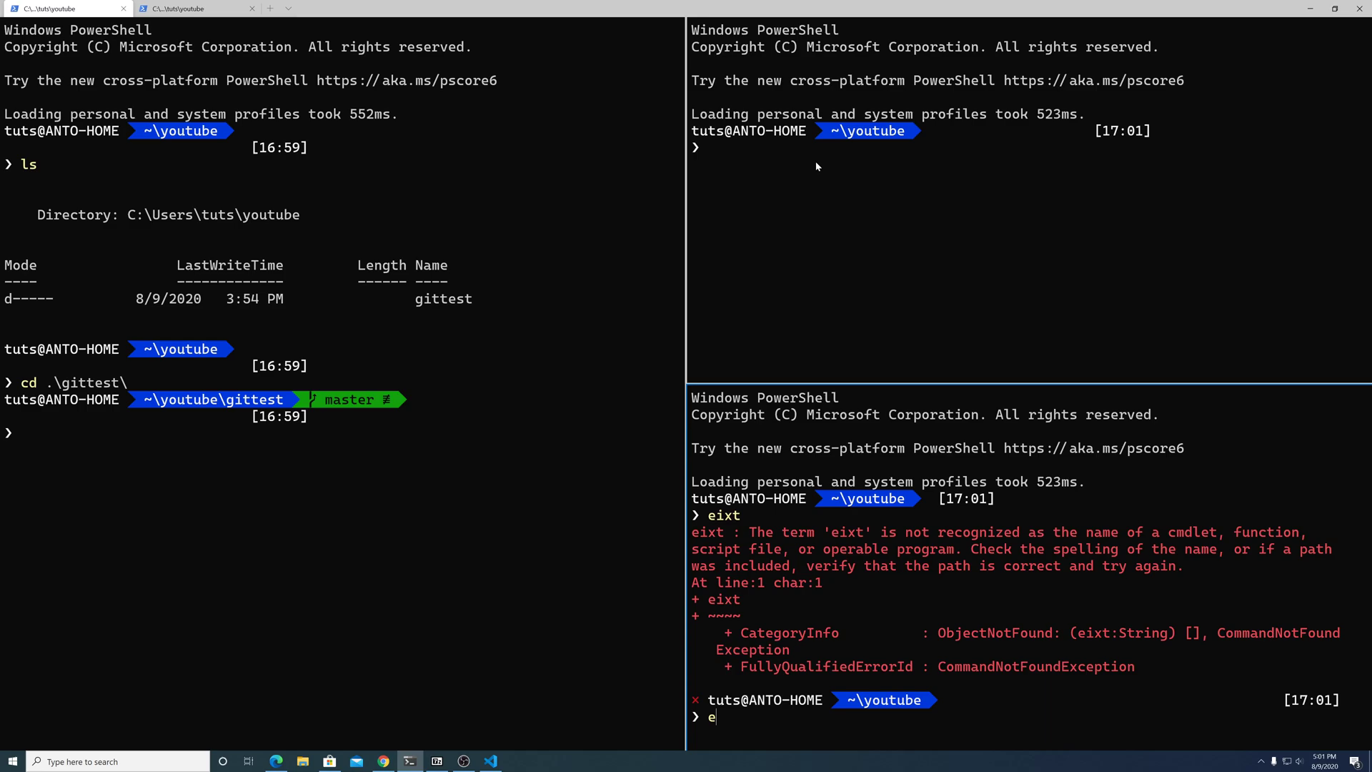
{"action": "type", "text": "exi"}
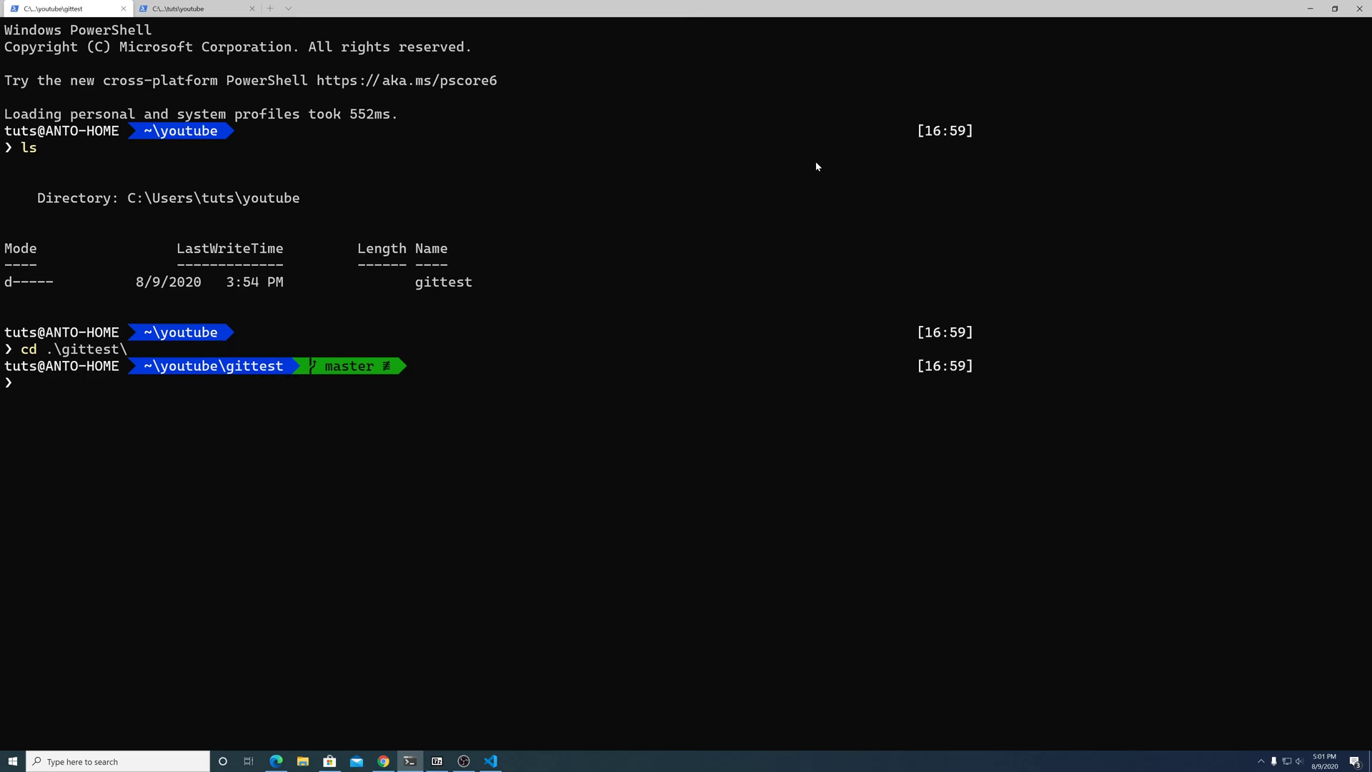
{"action": "mouse_move", "coordinate": [782, 168]}
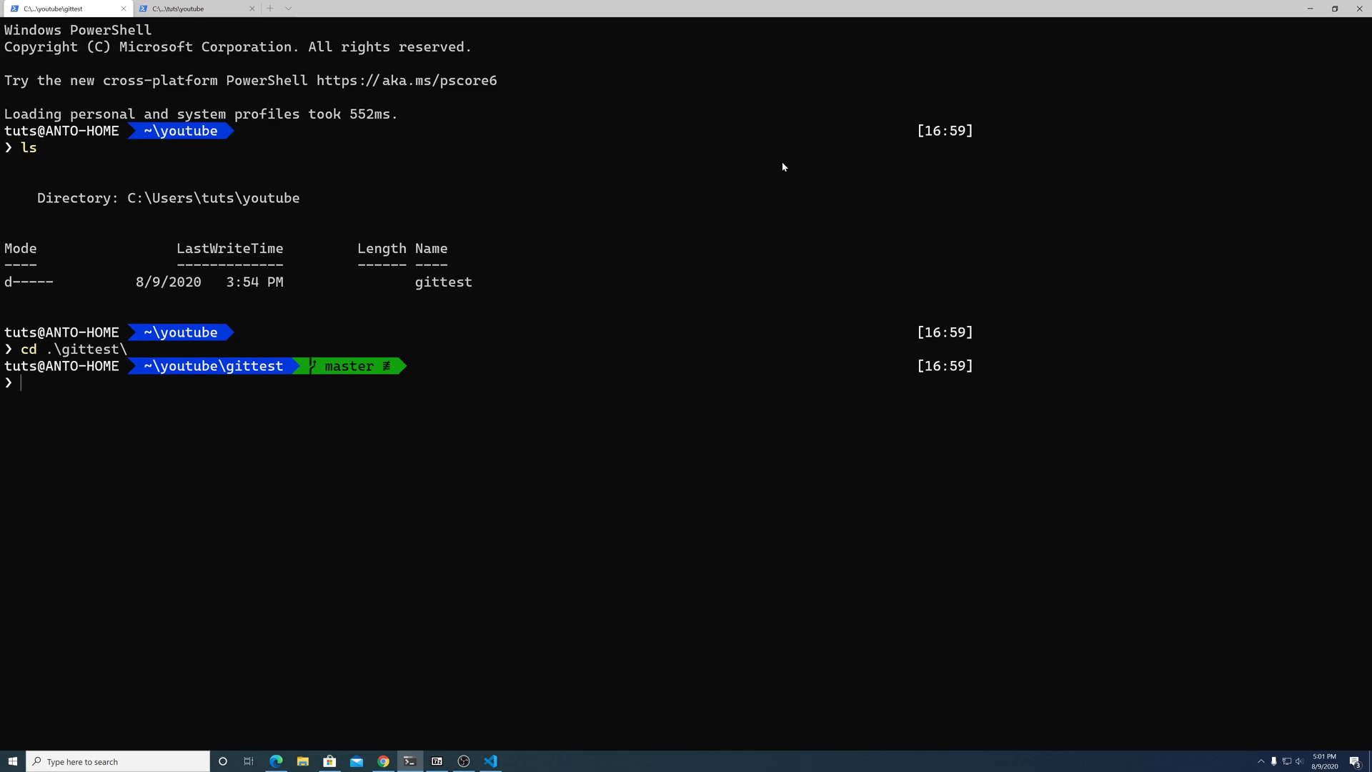
{"action": "mouse_move", "coordinate": [413, 743]}
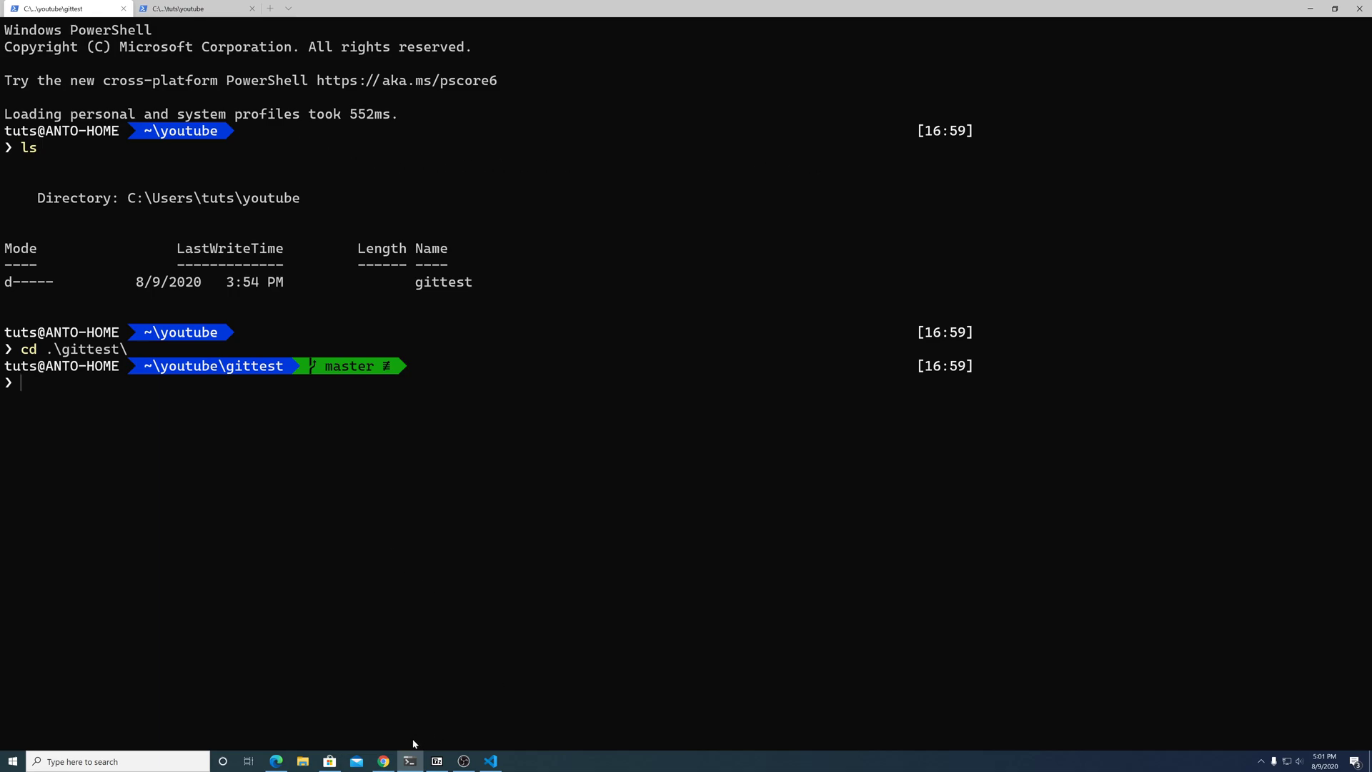
{"action": "mouse_move", "coordinate": [572, 334]}
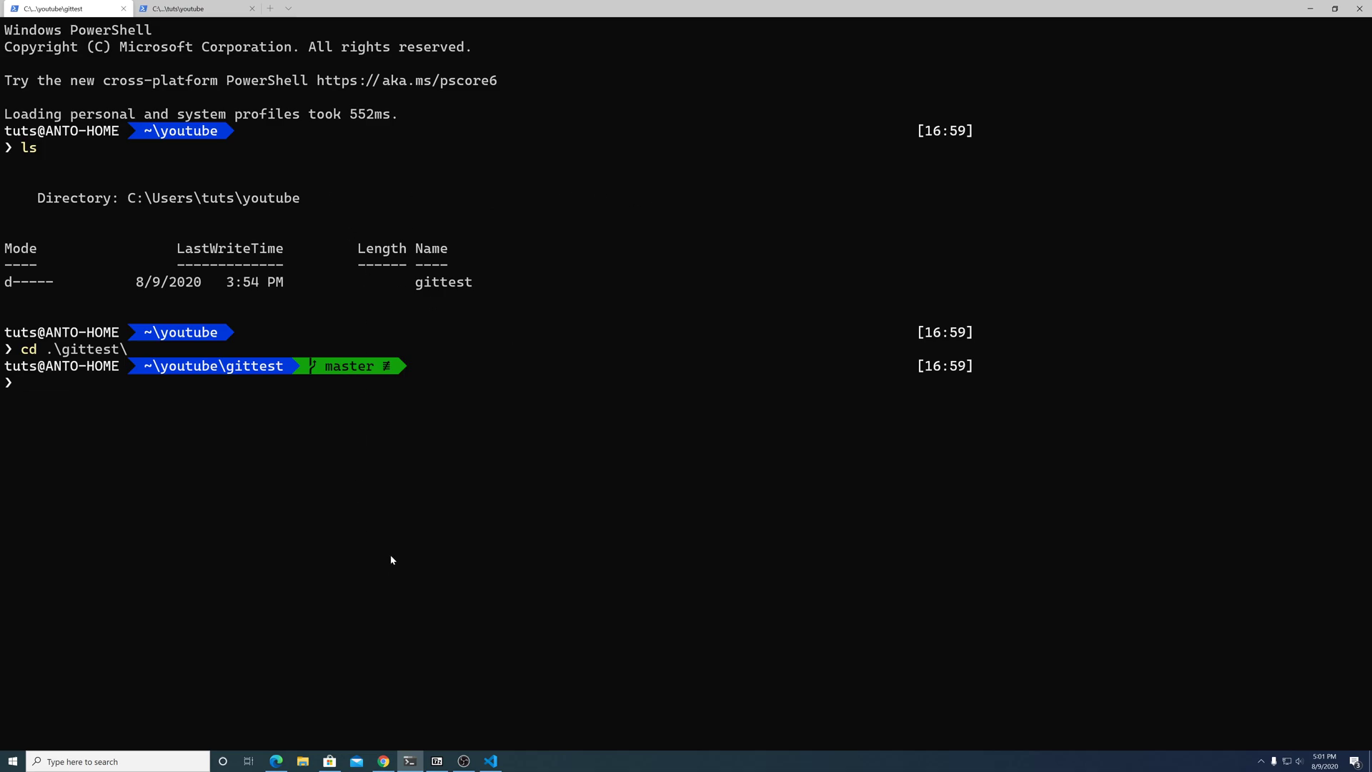
{"action": "left_click", "coordinate": [490, 767]}
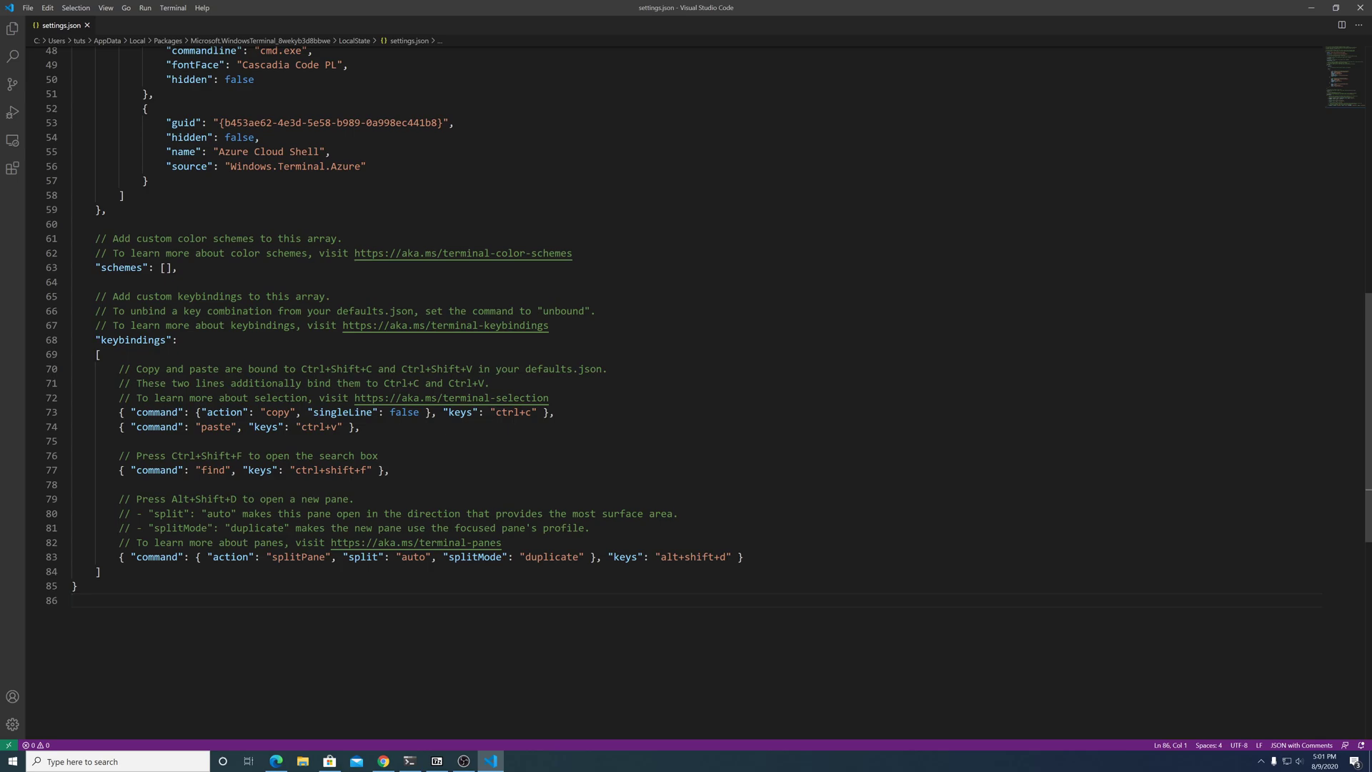
Step: Search the terminal output for 'gittest' so the folder name in the prompt is highlighted
{"action": "left_click", "coordinate": [409, 761]}
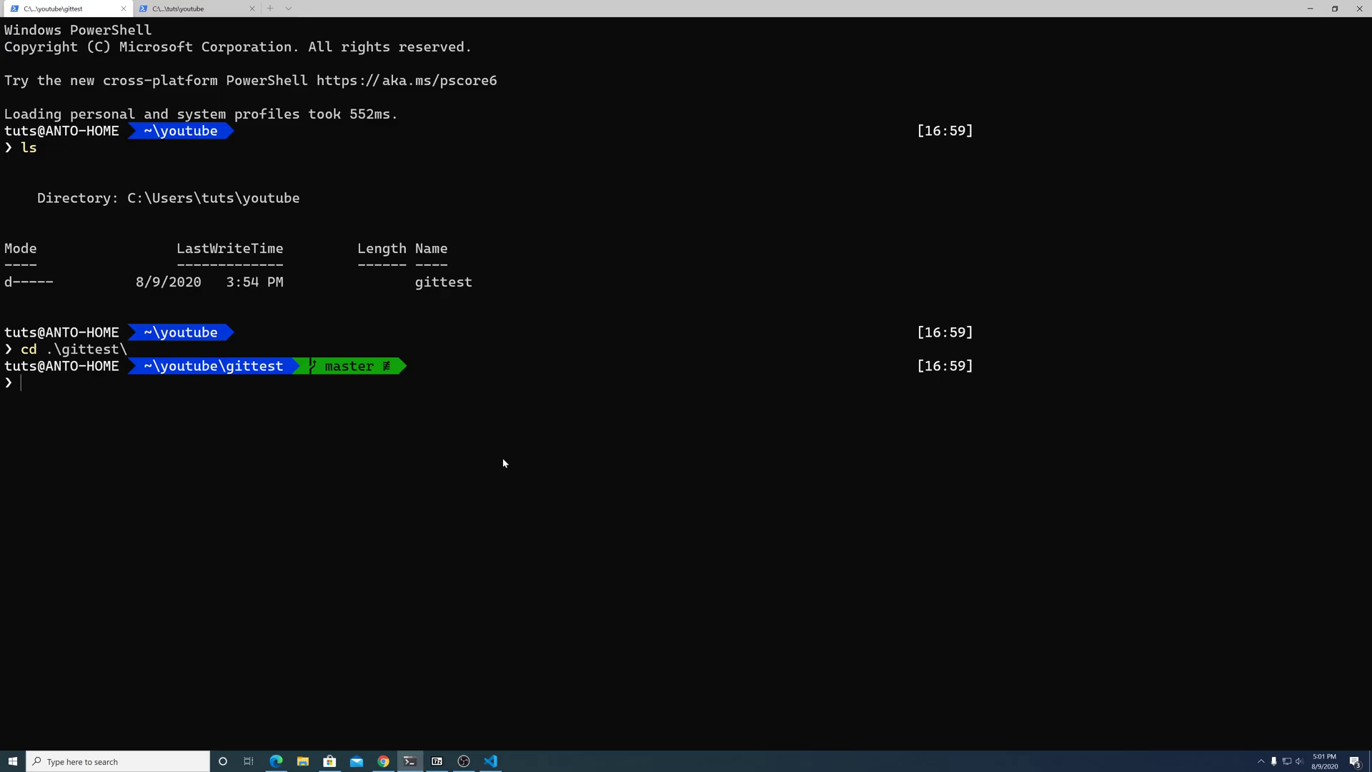
{"action": "key", "text": "Ctrl+f"}
{"action": "type", "text": "gittest"}
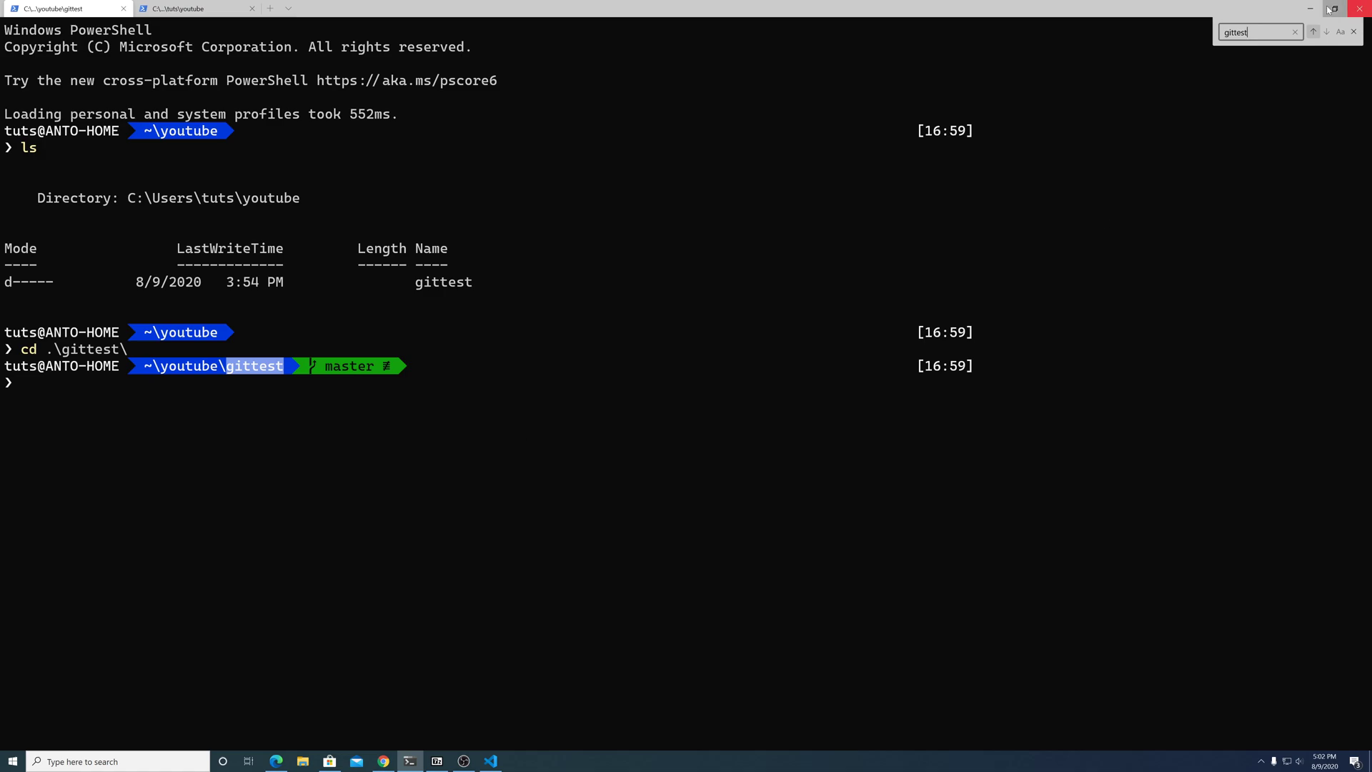
{"action": "left_click", "coordinate": [1326, 33]}
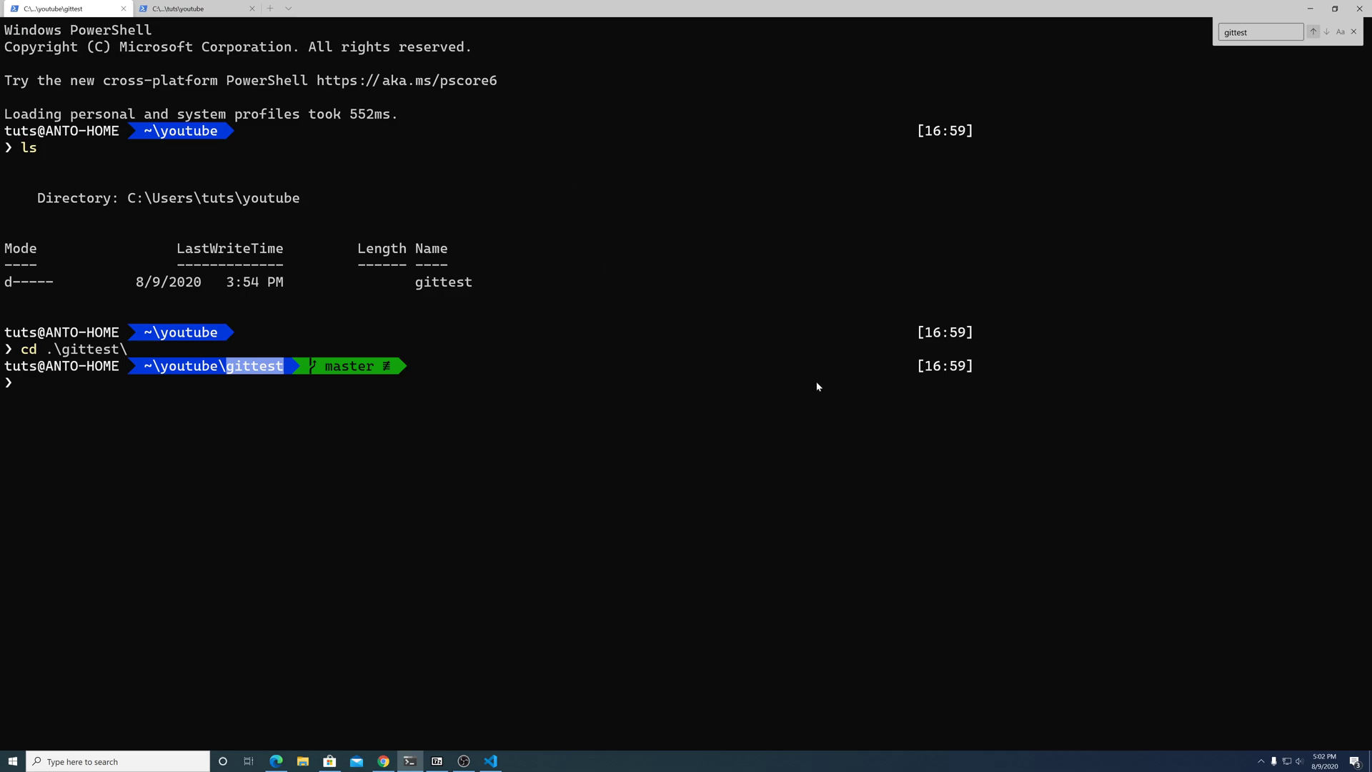
{"action": "mouse_move", "coordinate": [577, 301]}
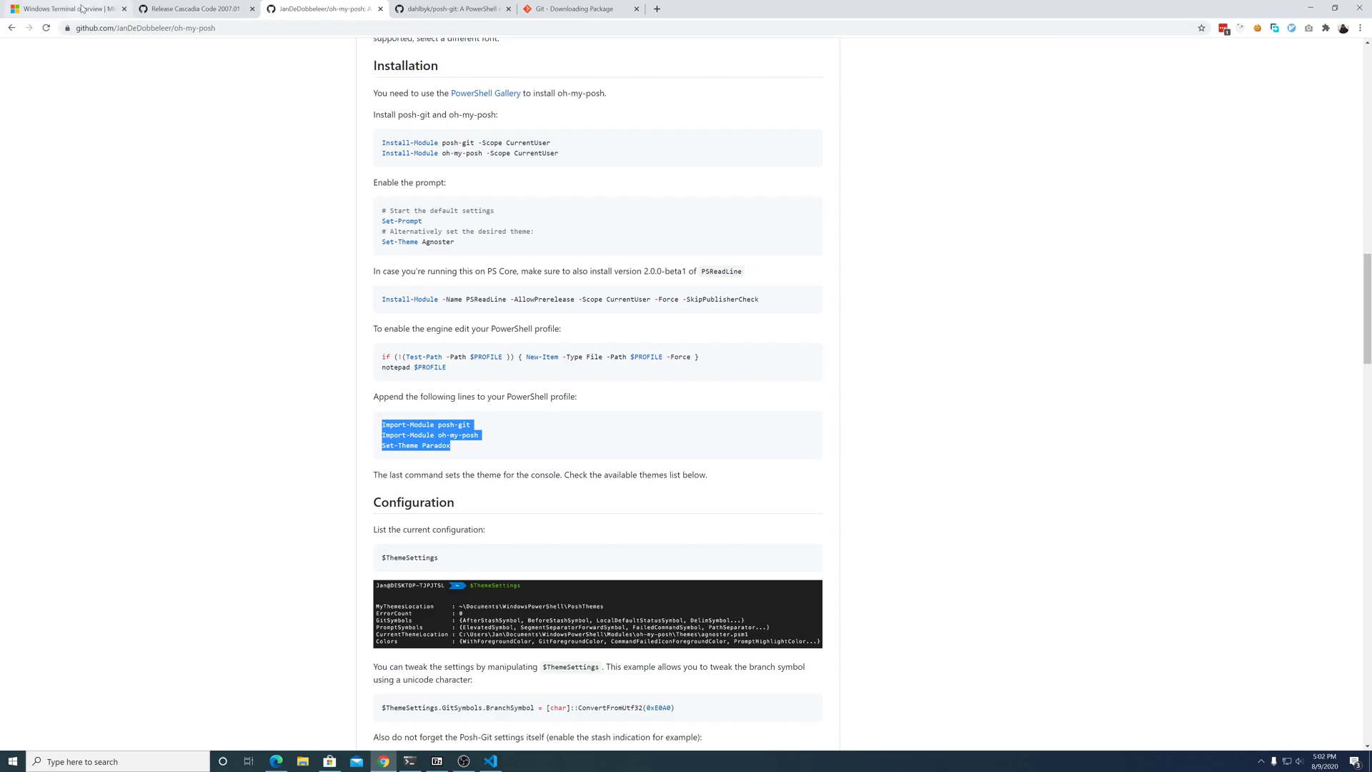
Step: Browse the Custom Terminal gallery's Powerline in PowerShell and Raspberry Ubuntu theme pages
{"action": "left_click", "coordinate": [66, 9]}
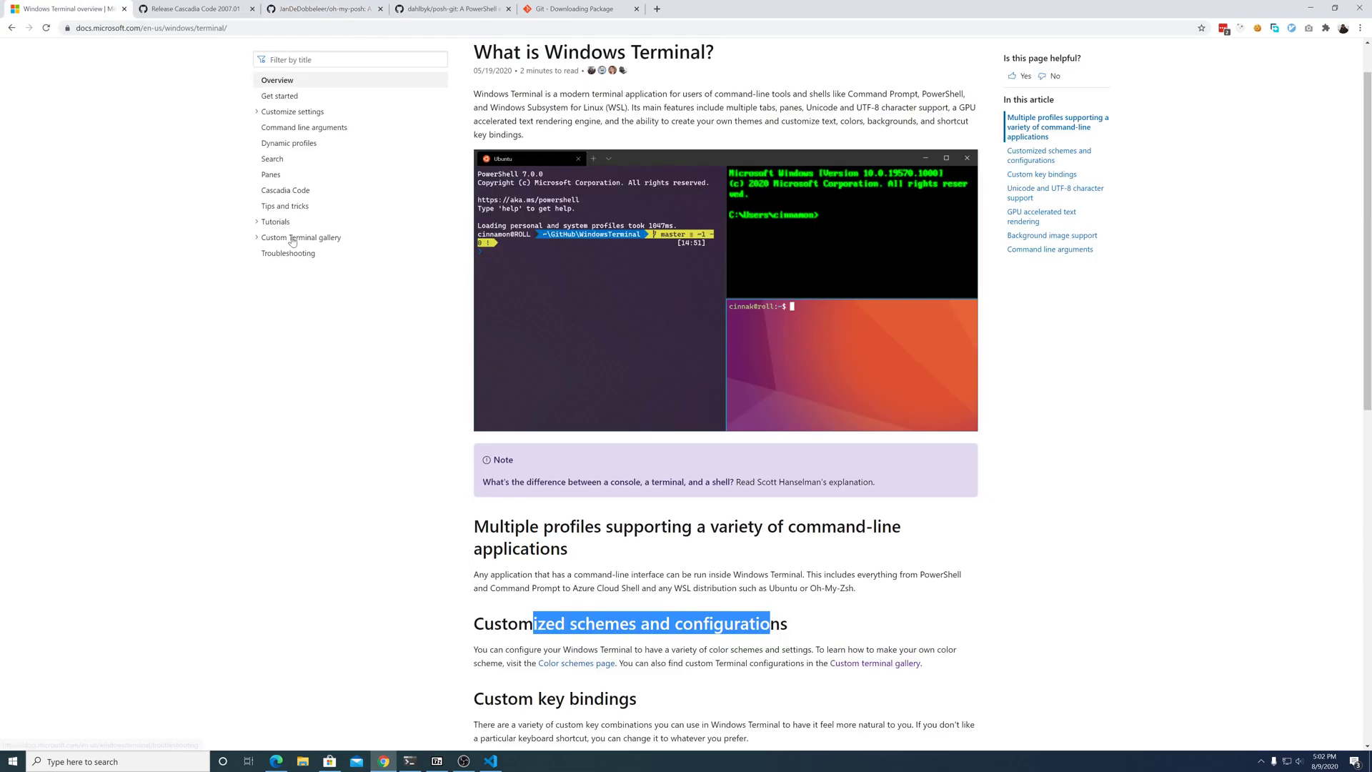
{"action": "left_click", "coordinate": [301, 238]}
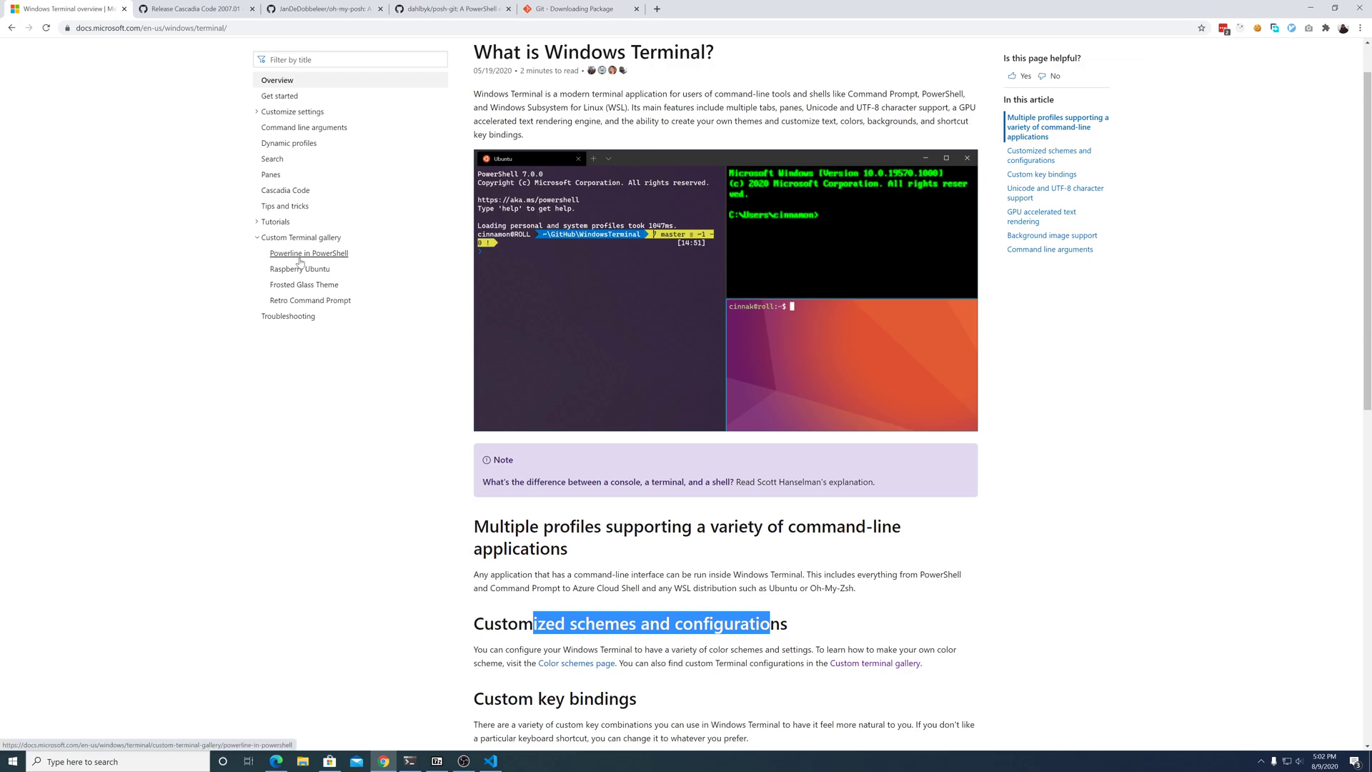
{"action": "left_click", "coordinate": [309, 253]}
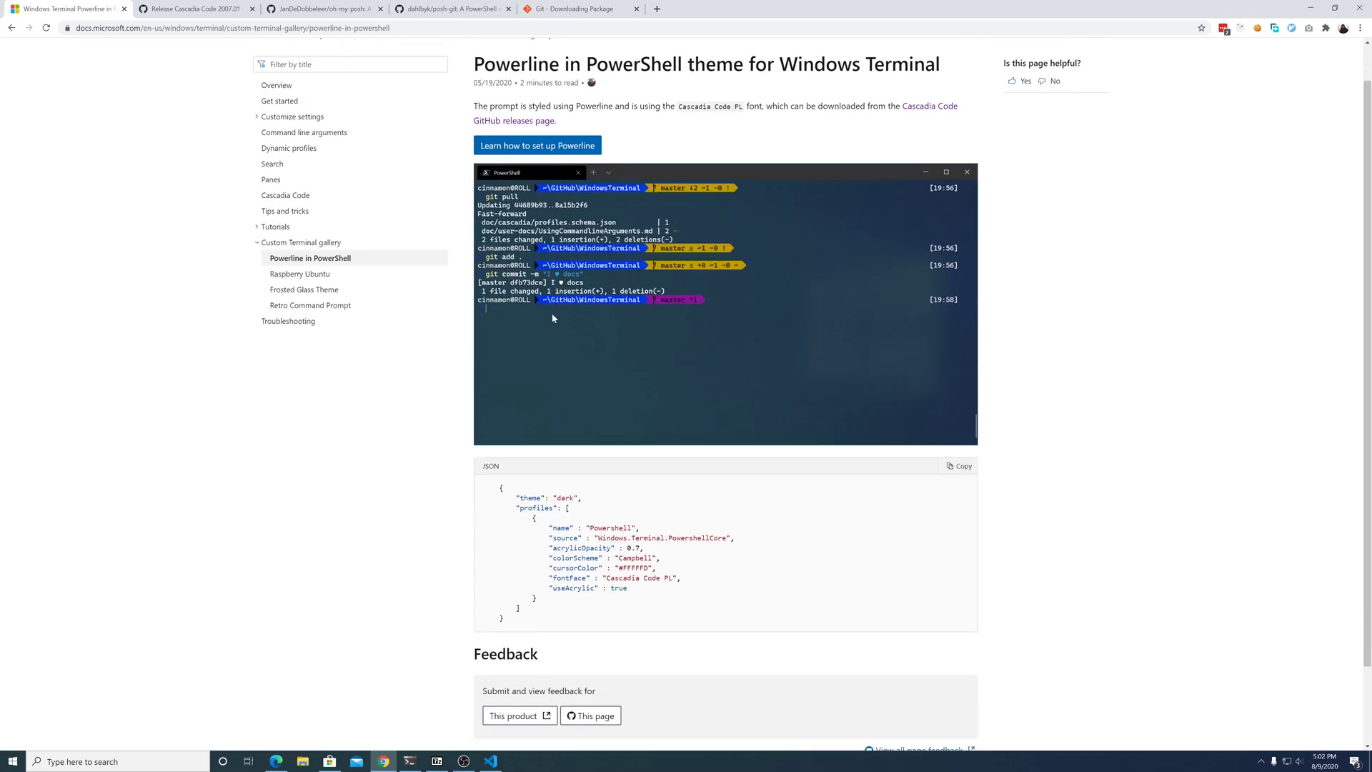
{"action": "scroll", "scroll_direction": "down", "scroll_amount": 3}
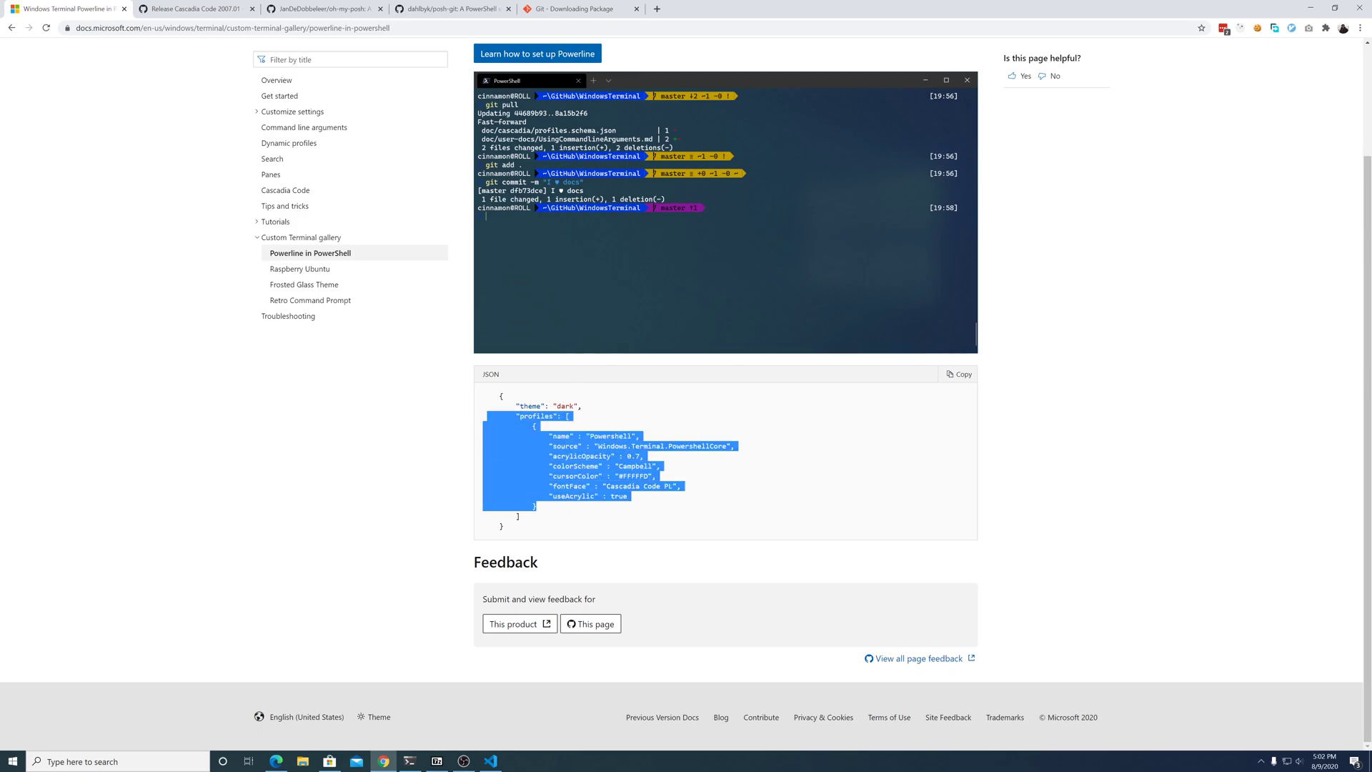
{"action": "mouse_move", "coordinate": [300, 269]}
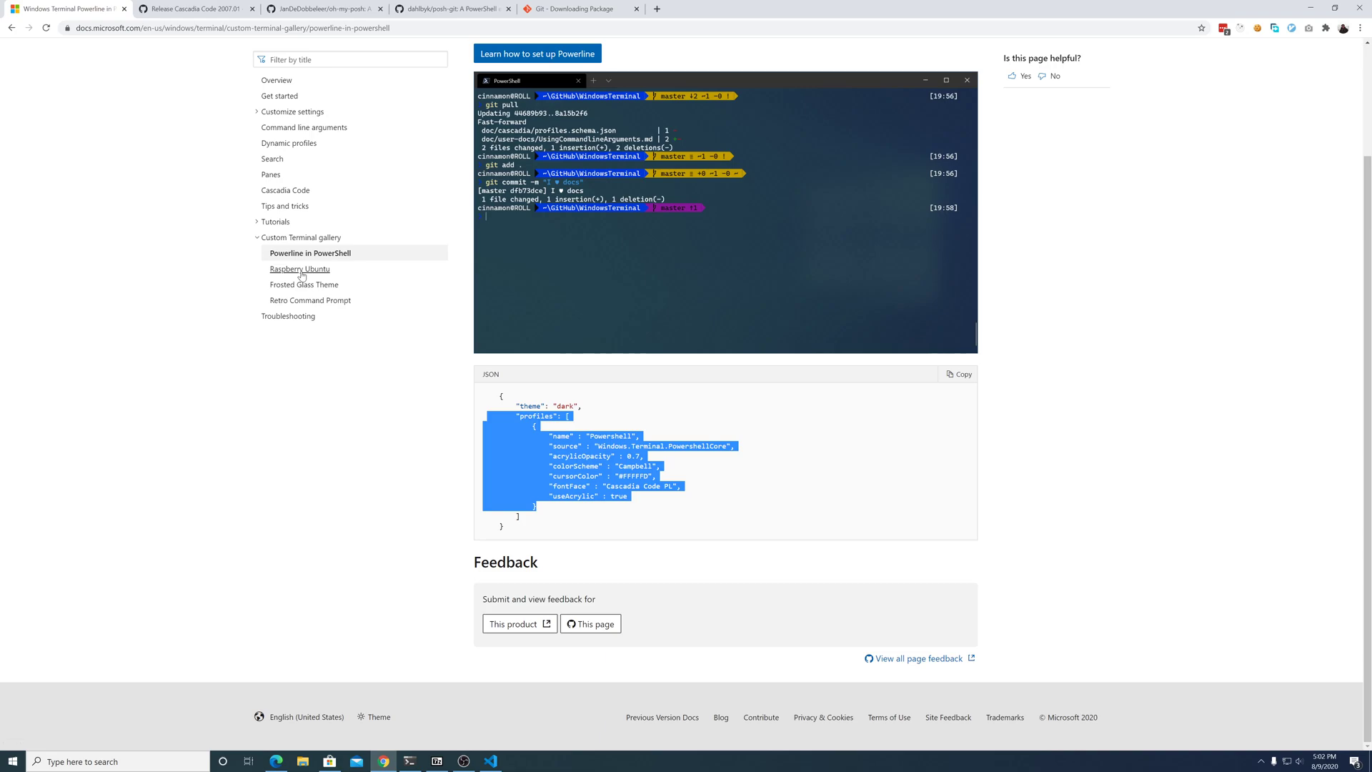
{"action": "left_click", "coordinate": [298, 269]}
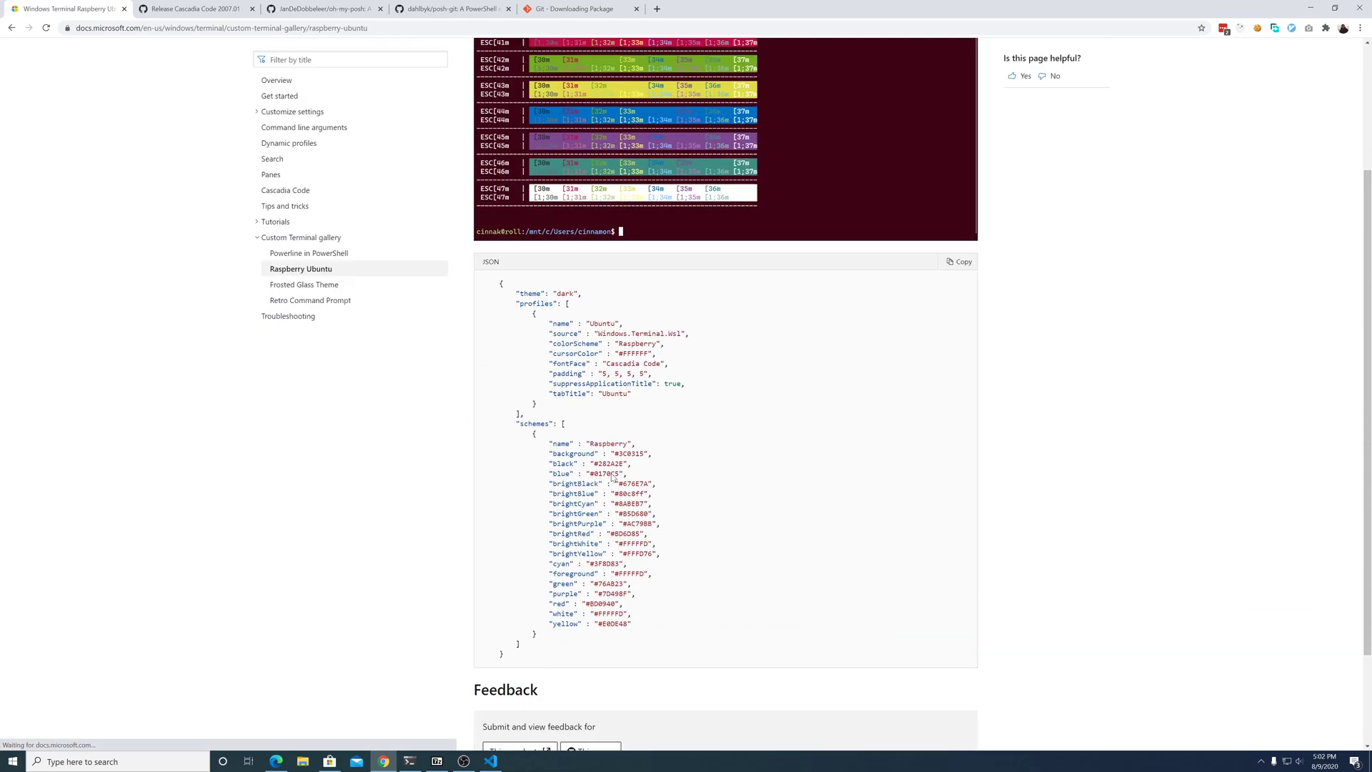
{"action": "scroll", "scroll_direction": "down", "scroll_amount": 3}
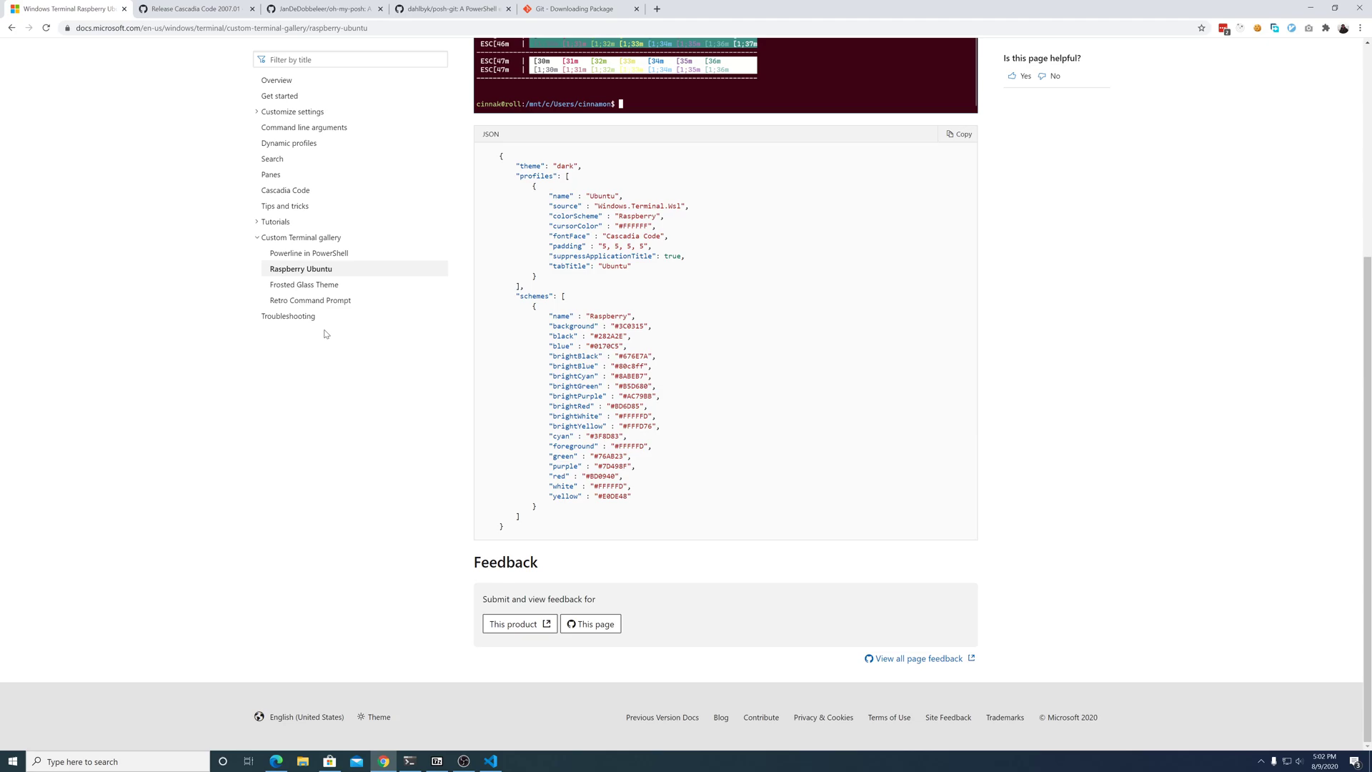
{"action": "scroll", "scroll_direction": "up", "scroll_amount": 3}
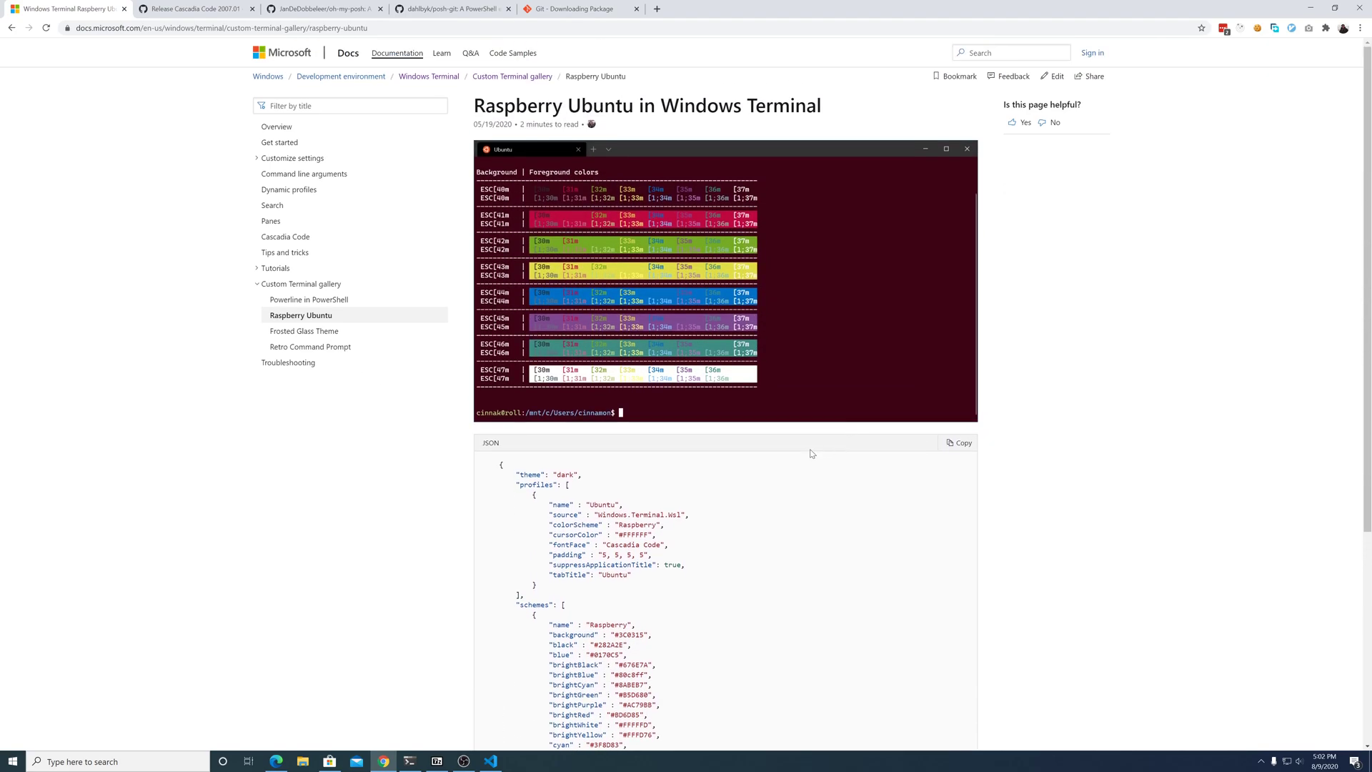
{"action": "mouse_move", "coordinate": [286, 251]}
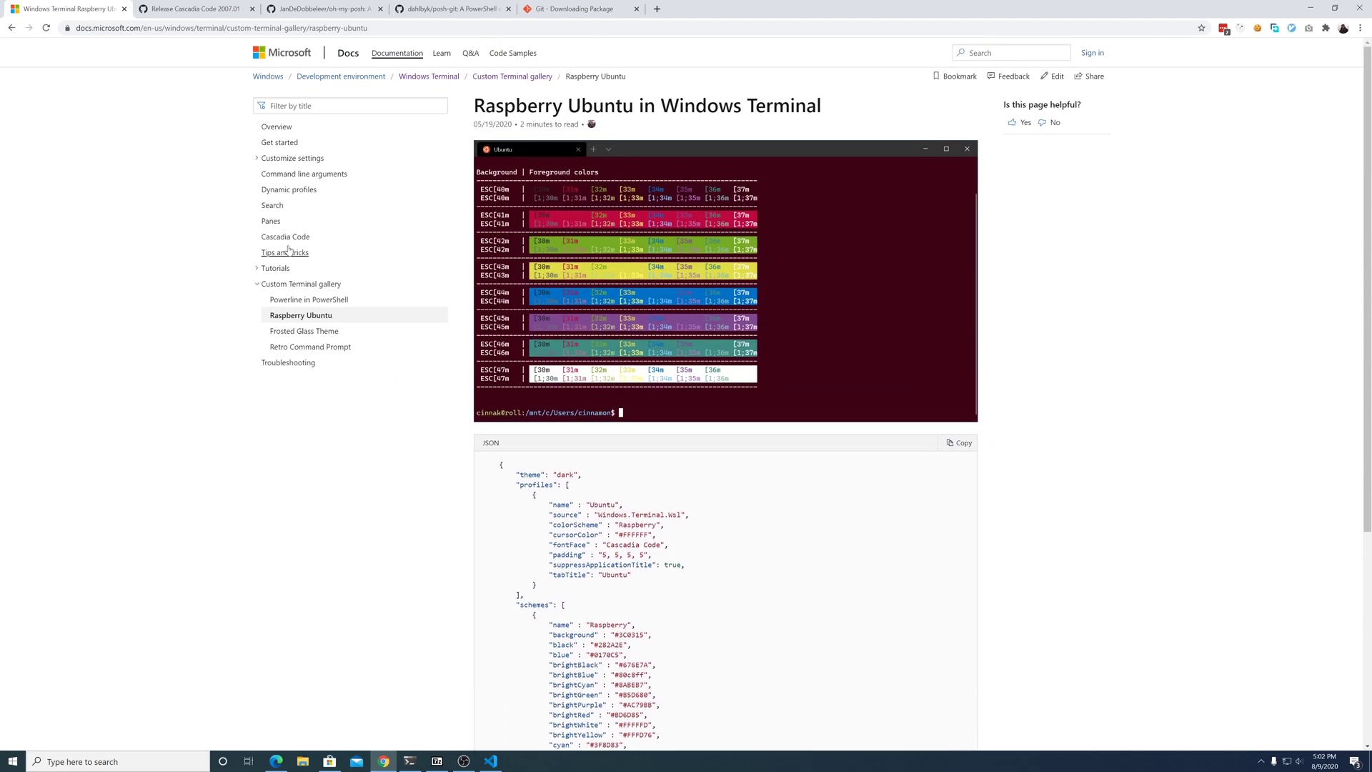
Step: View the Install and set up page, then return to the What is Windows Terminal overview
{"action": "left_click", "coordinate": [291, 157]}
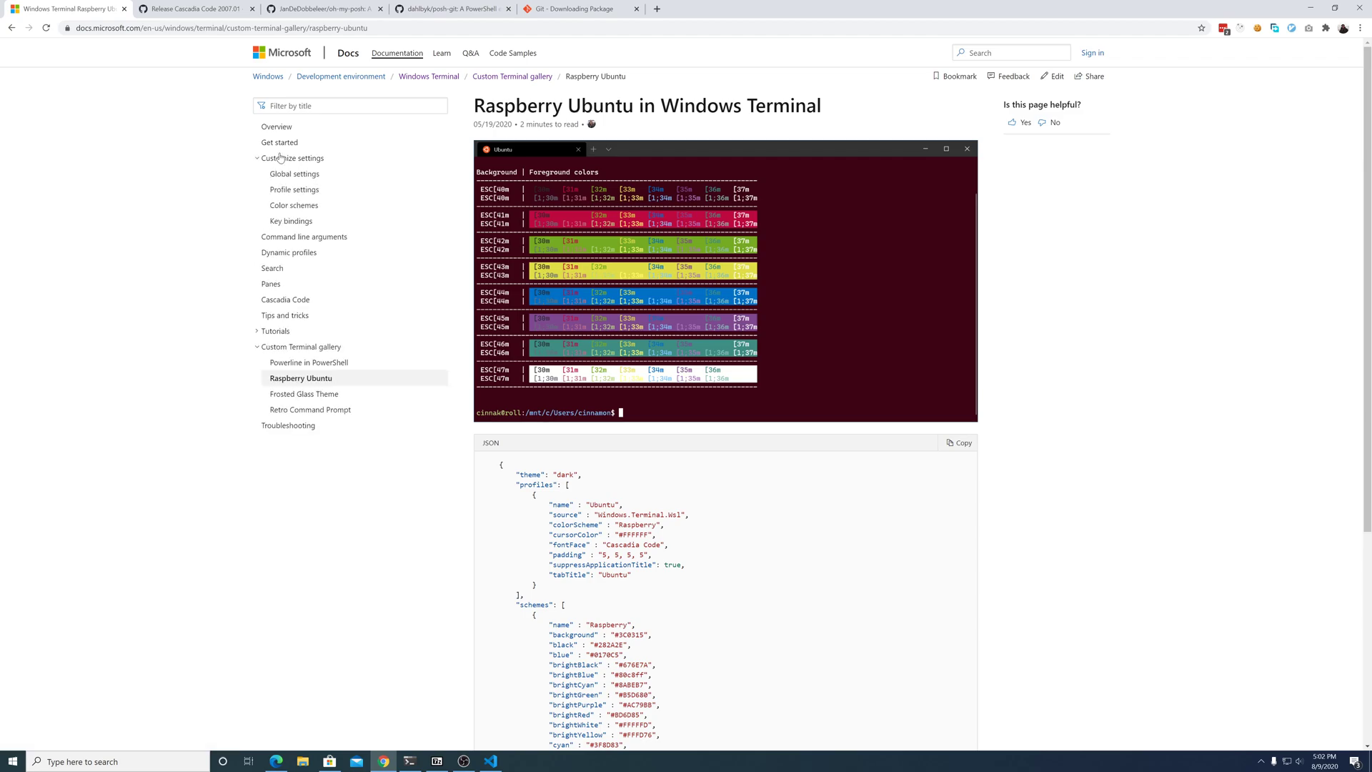
{"action": "left_click", "coordinate": [279, 142]}
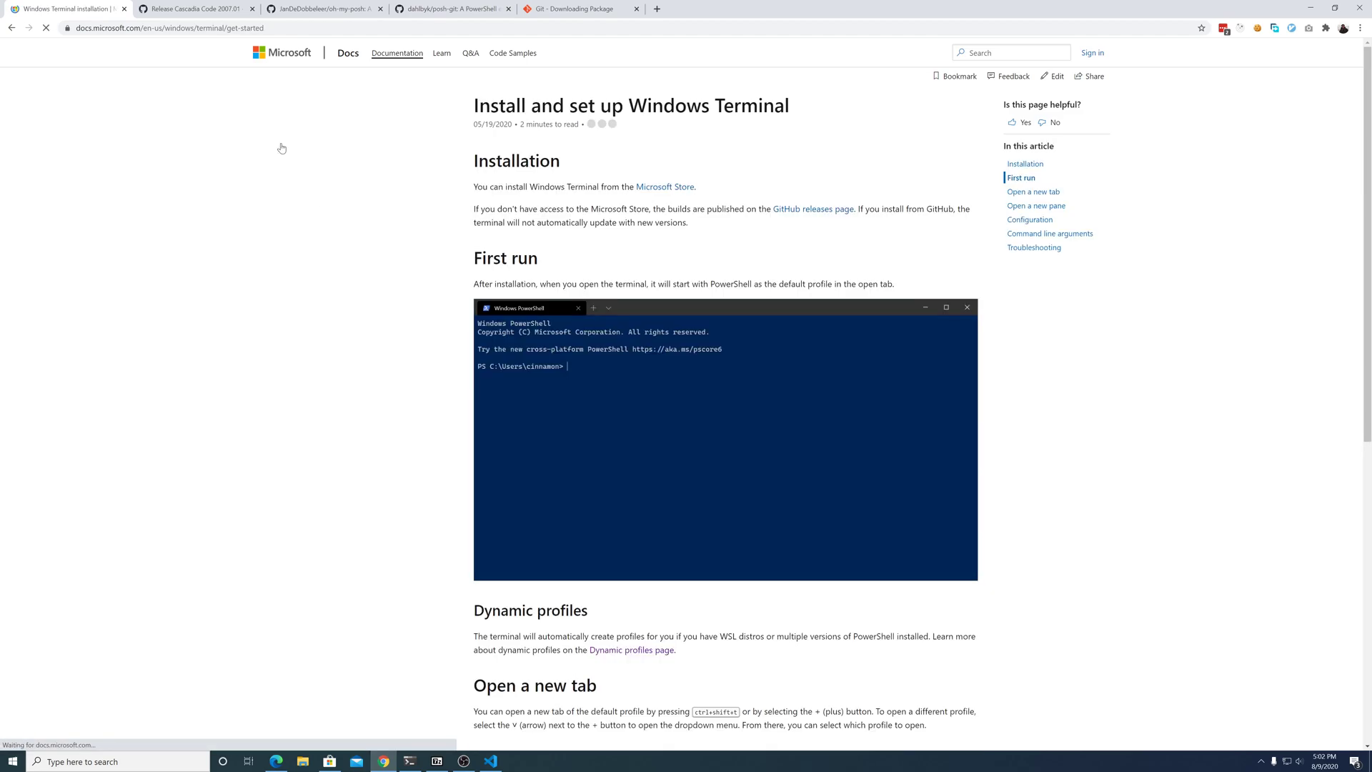
{"action": "scroll", "scroll_direction": "down", "scroll_amount": 3}
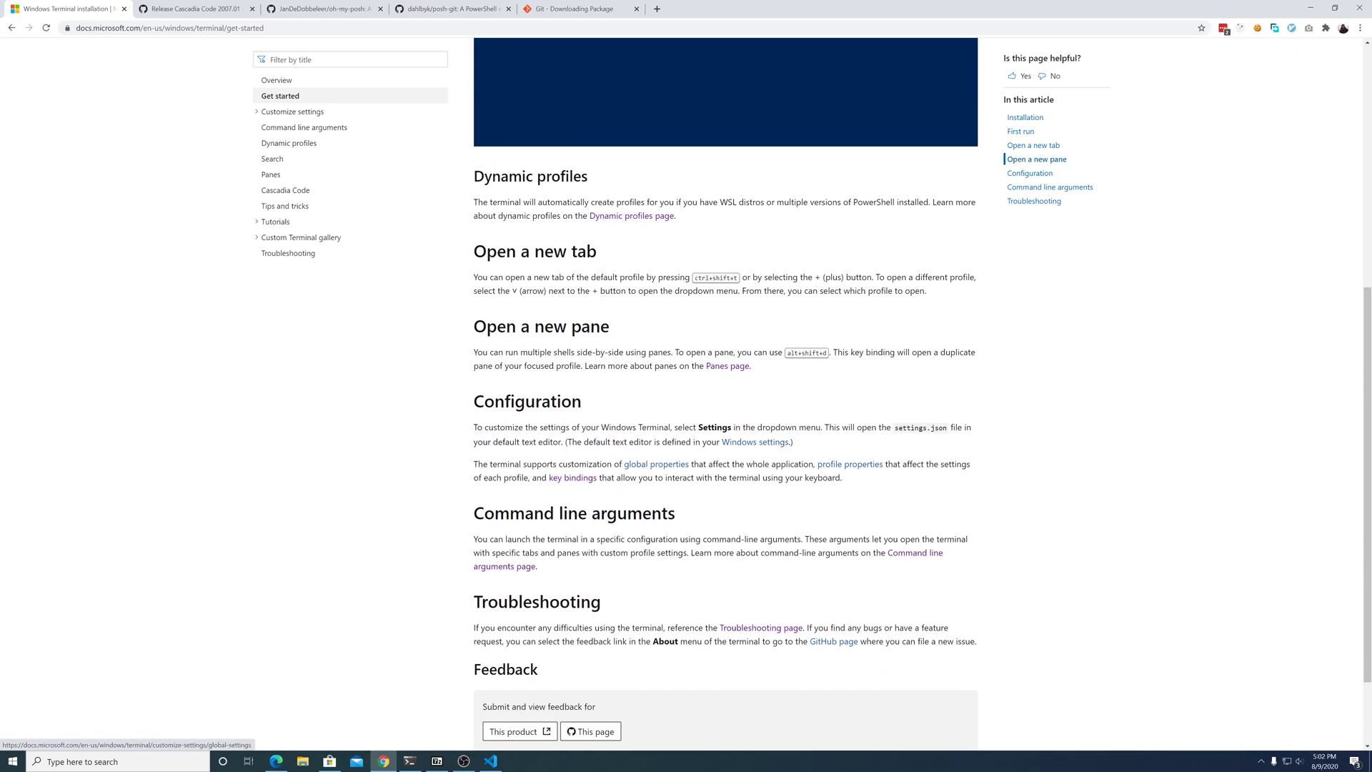
{"action": "left_click", "coordinate": [276, 80]}
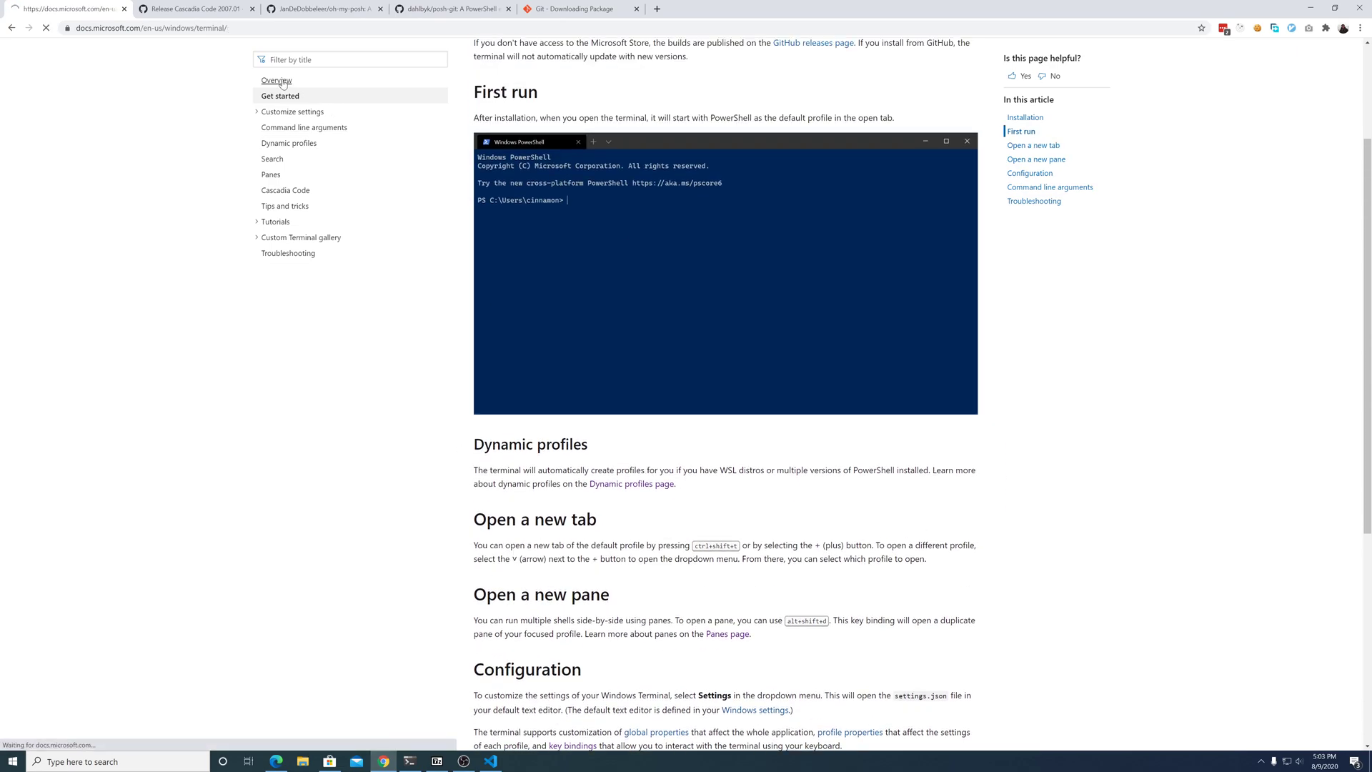
{"action": "left_click", "coordinate": [275, 80]}
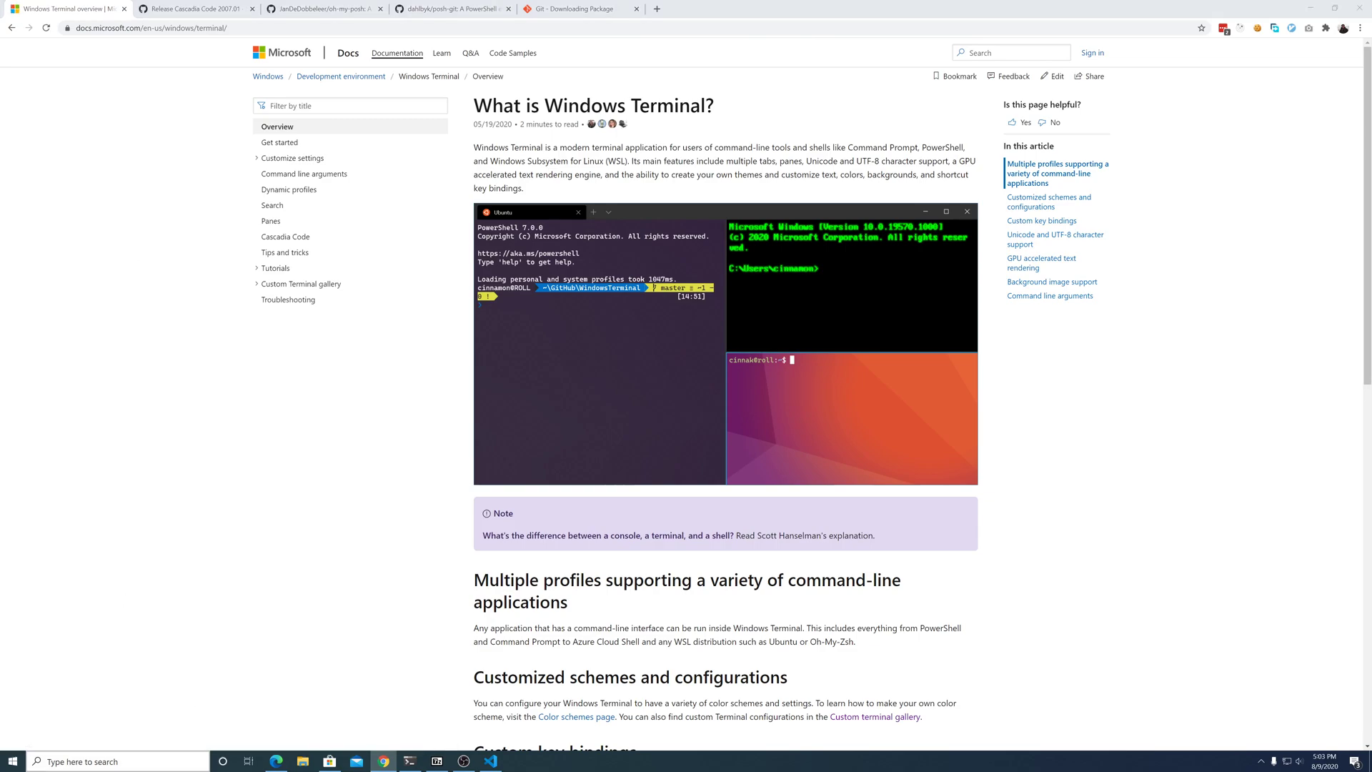
{"action": "type", "text": "cm"}
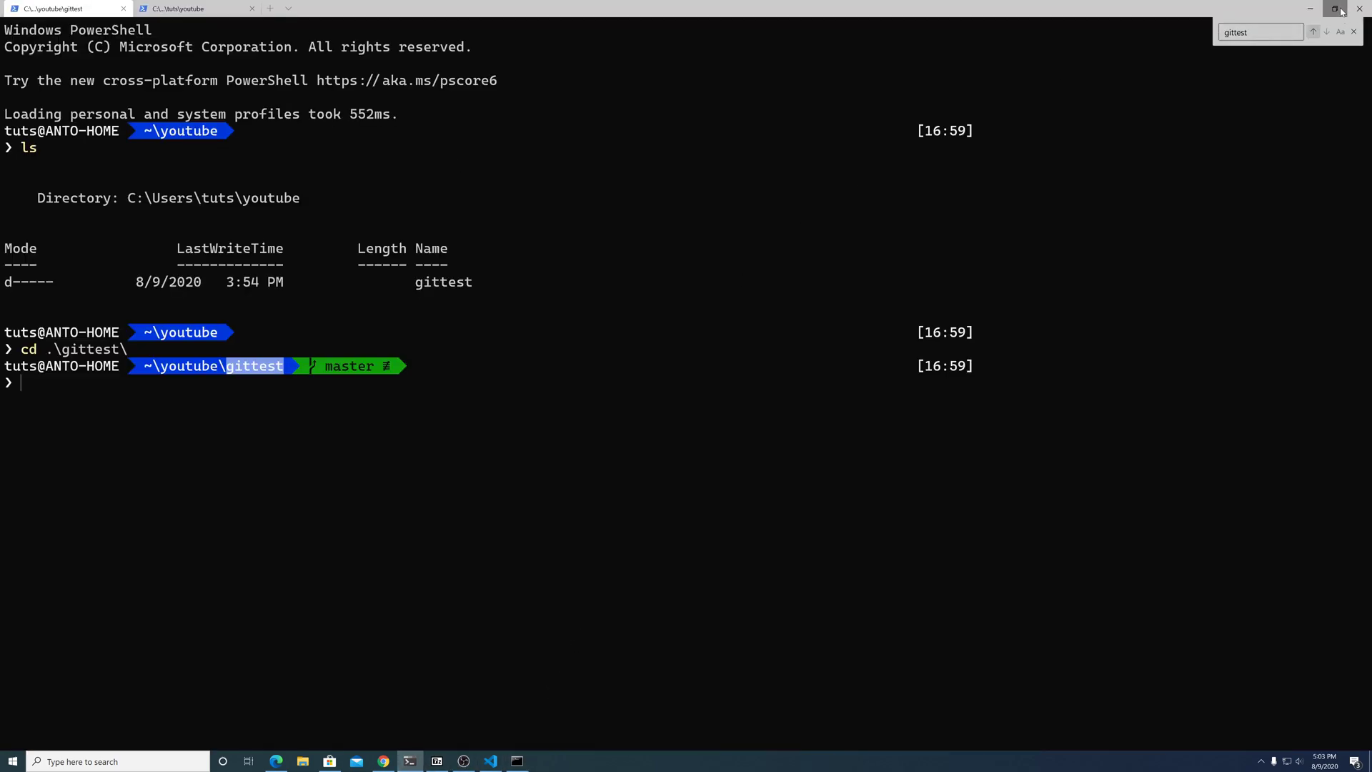
Step: Restore Windows Terminal from full screen to a smaller window over Command Prompt and the docs
{"action": "left_click", "coordinate": [1335, 10]}
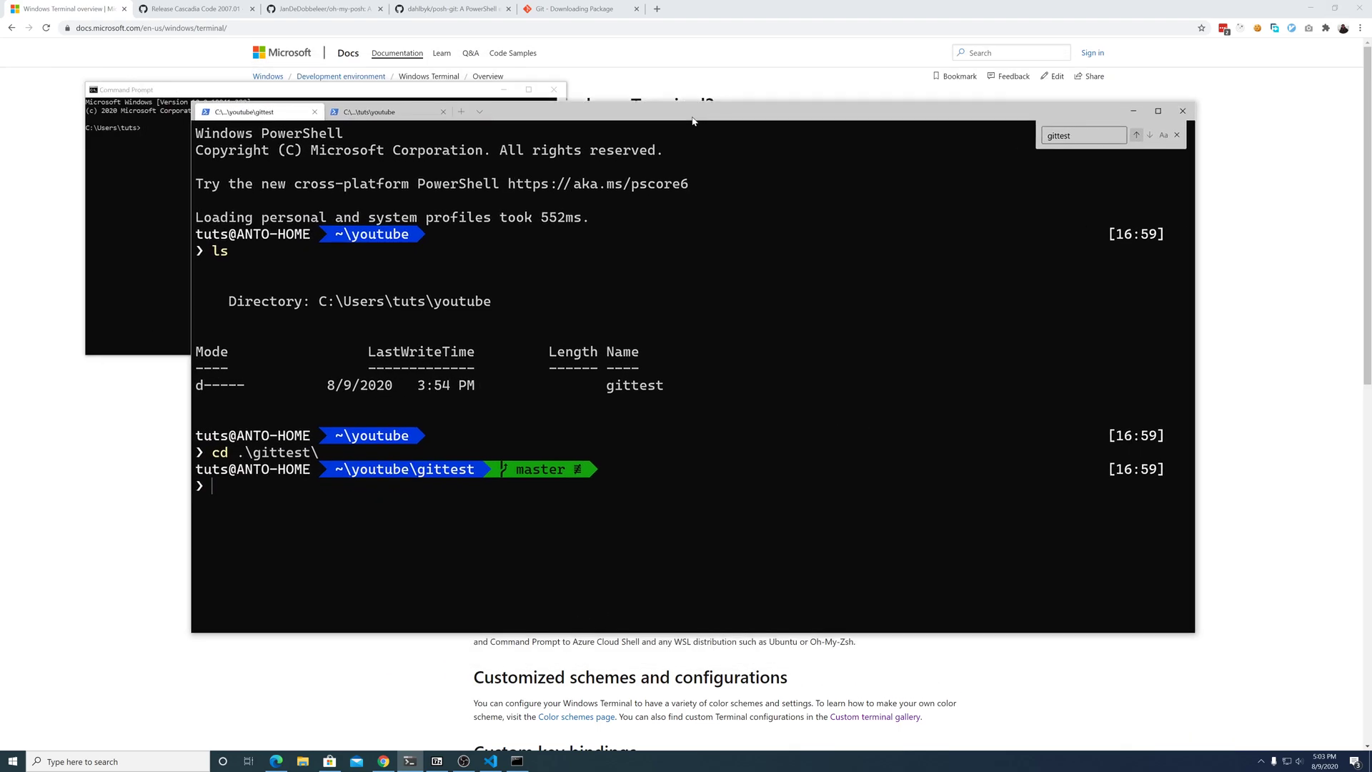